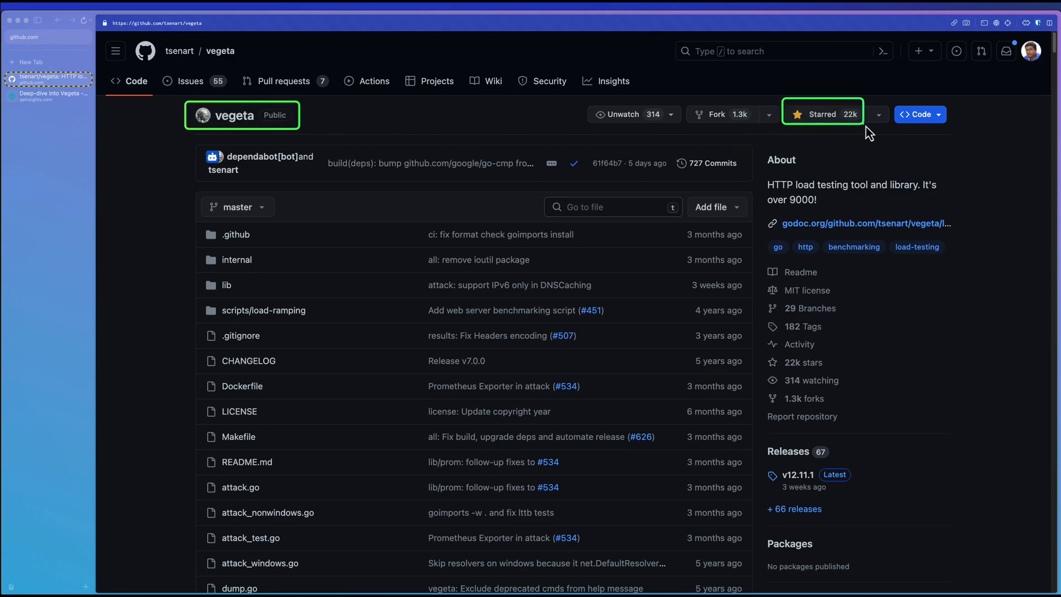
mouse_move(812, 179)
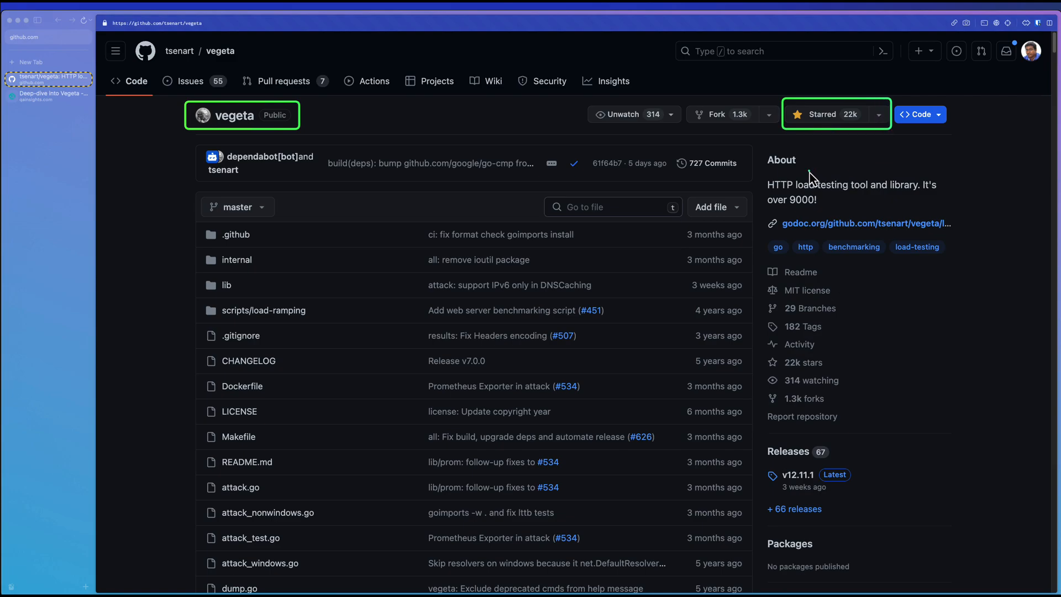
mouse_move(790, 188)
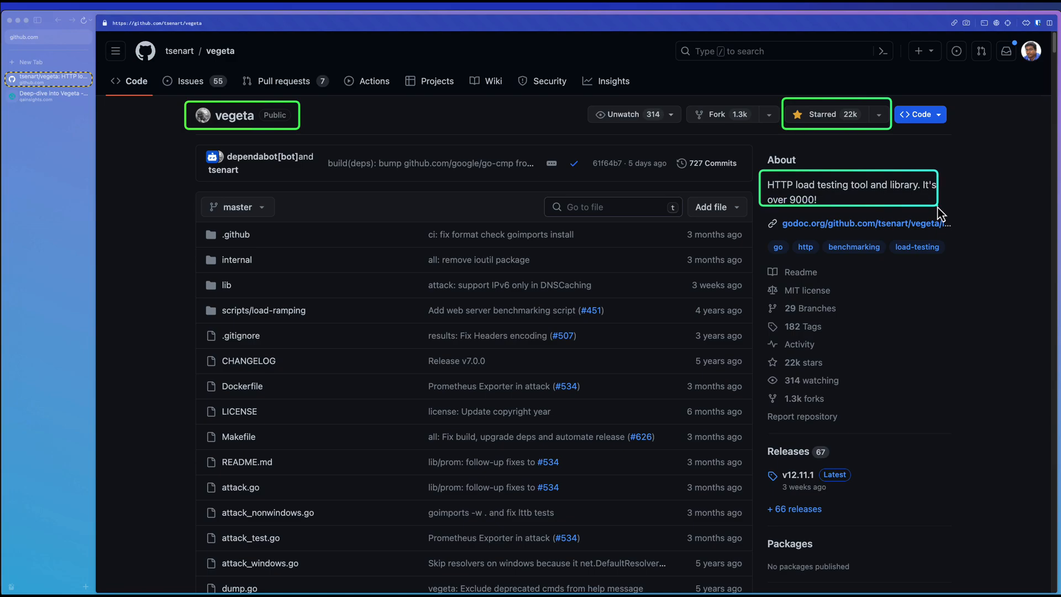
Scroll the vegeta repository page down past the file list to the README's Features and Install sections.
scroll("down", 3)
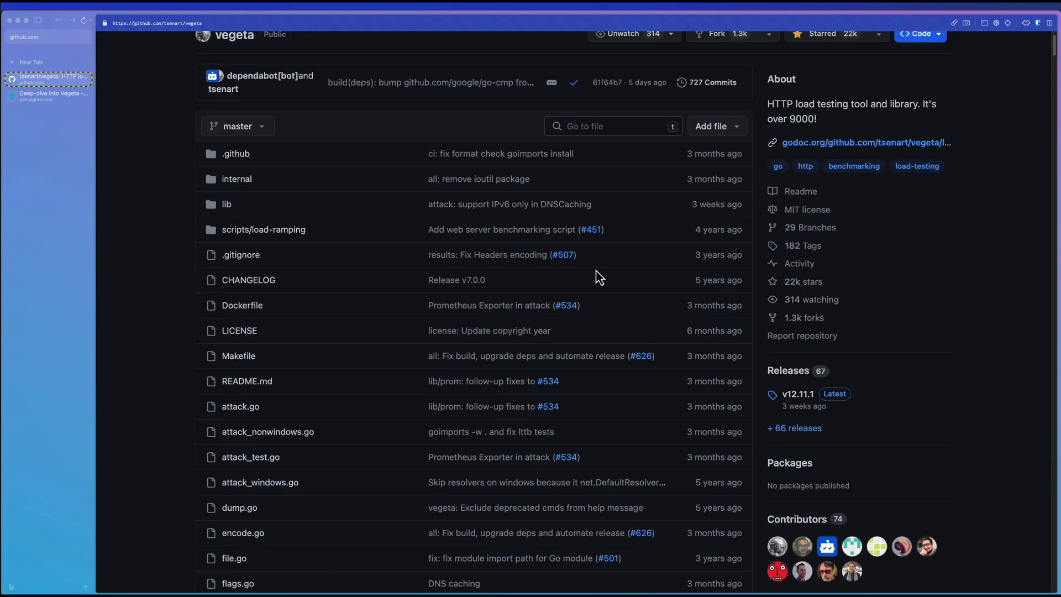
scroll("down", 3)
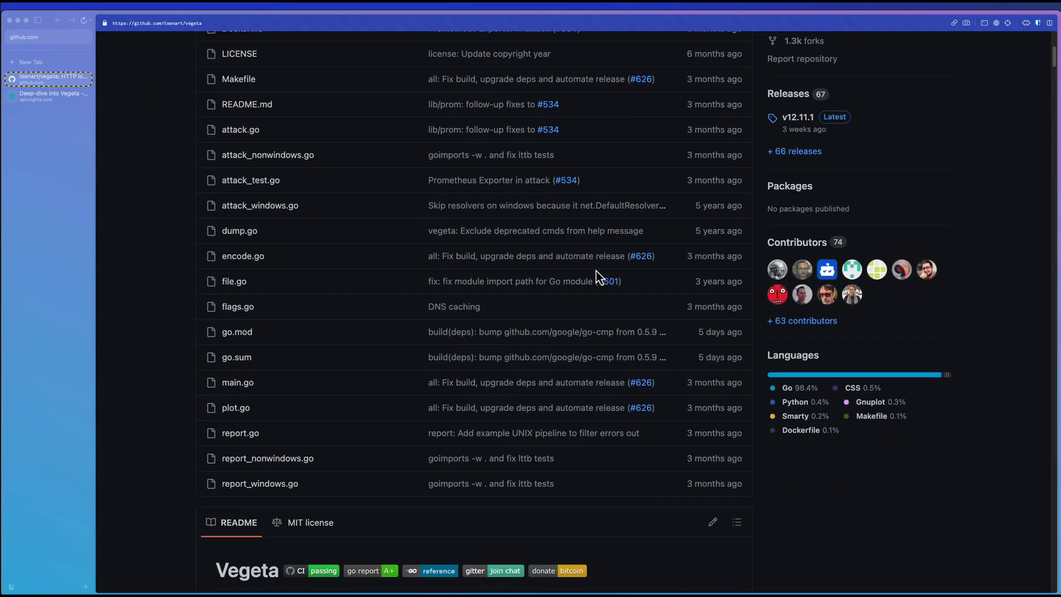
scroll("down", 3)
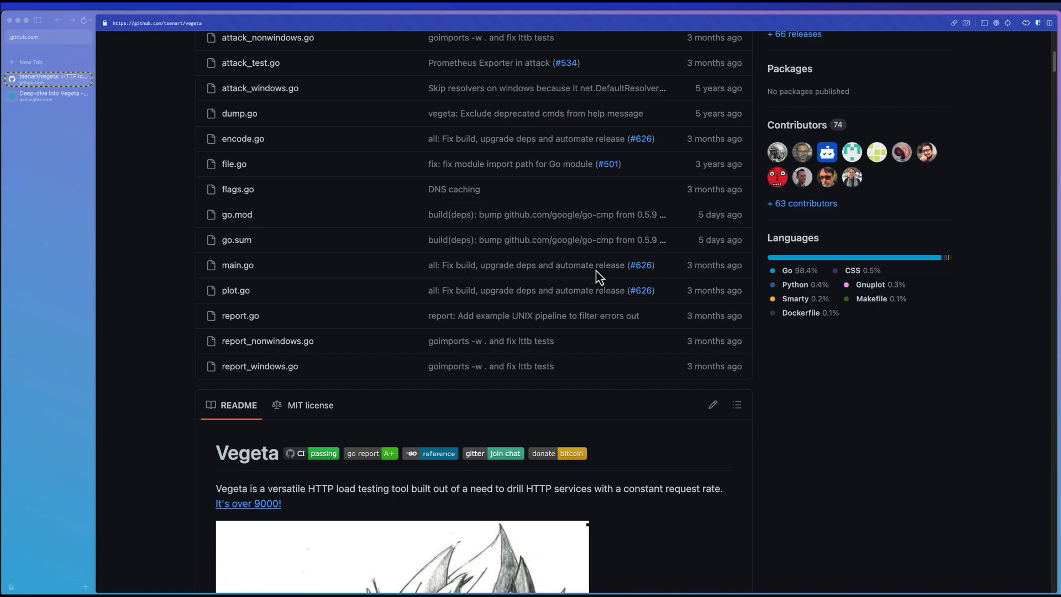
scroll("down", 3)
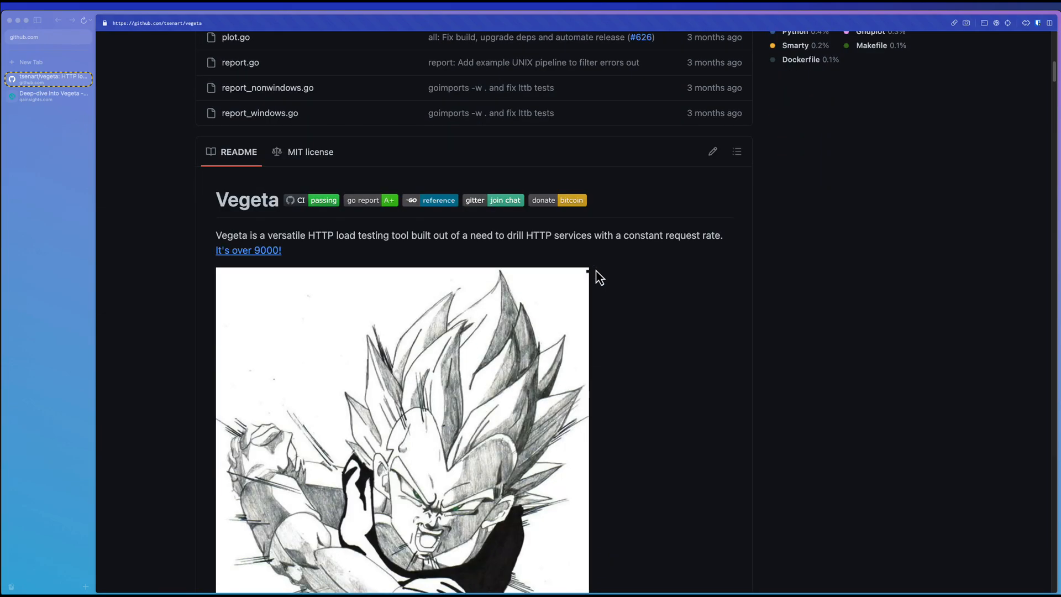
scroll("down", 3)
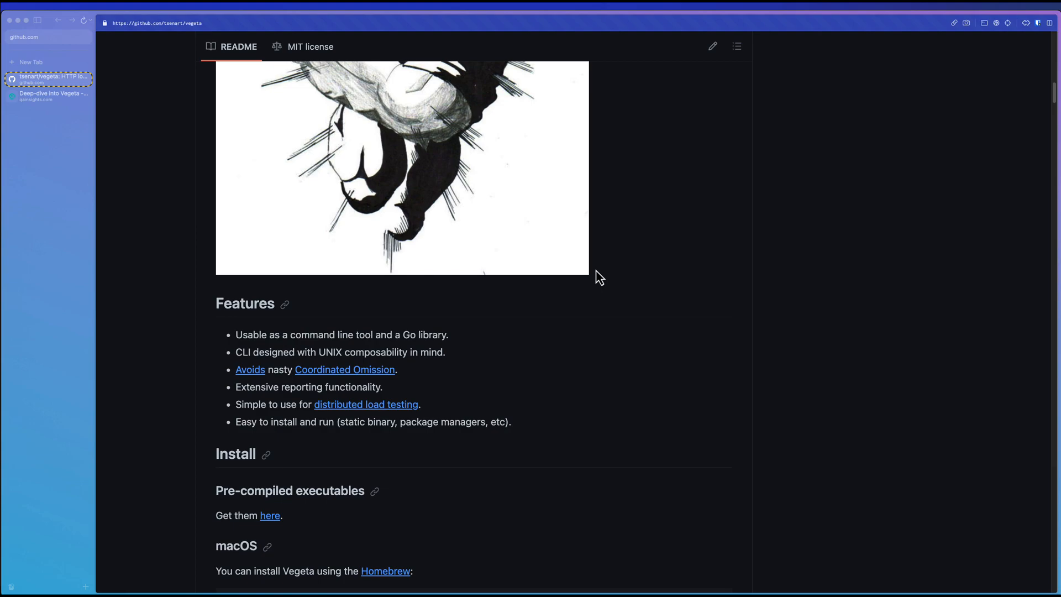
key("ctrl+e")
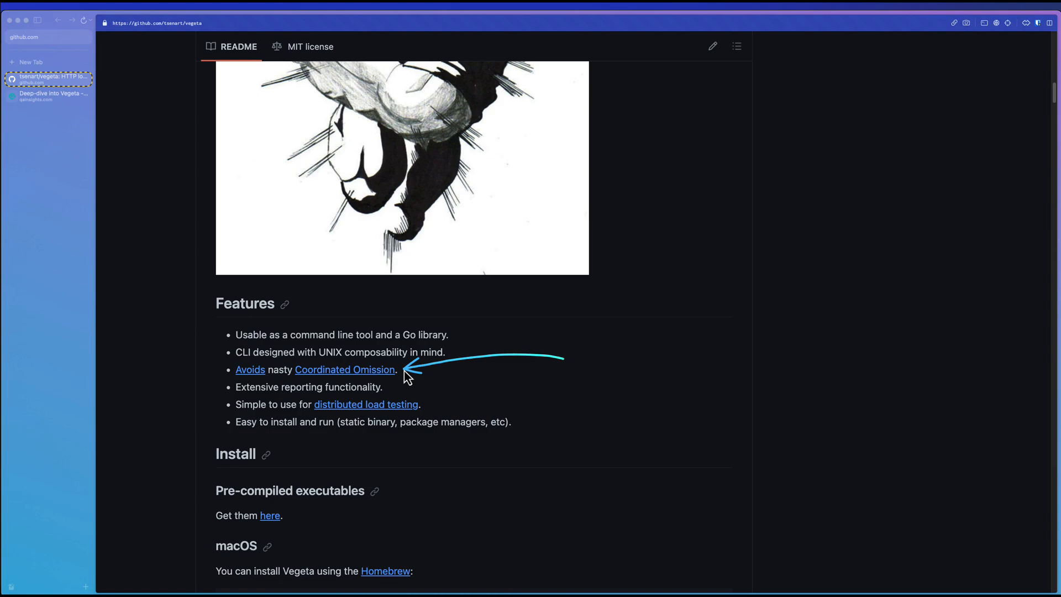
mouse_move(552, 397)
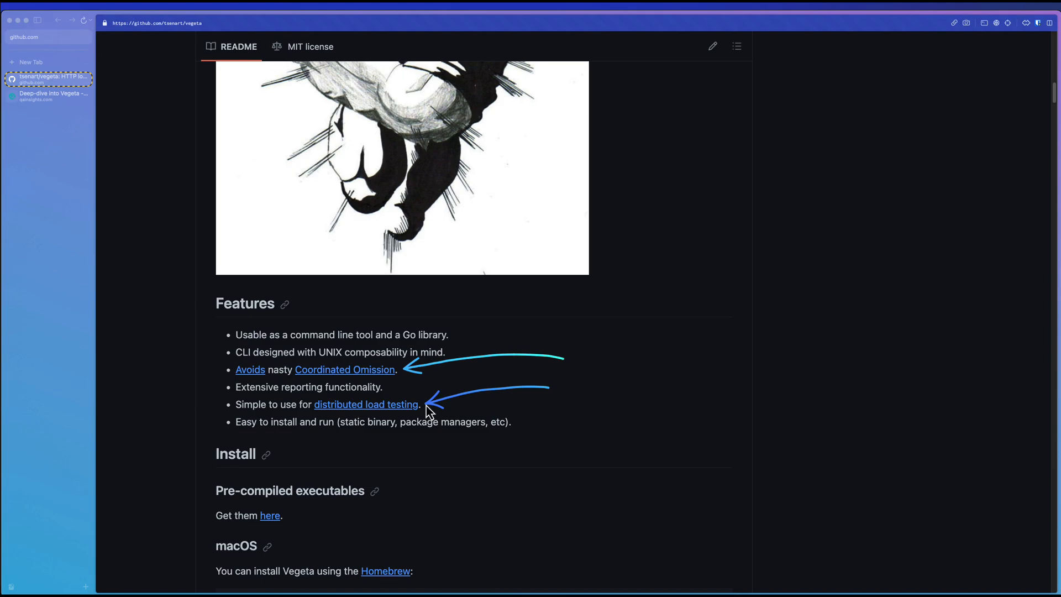
mouse_move(226, 435)
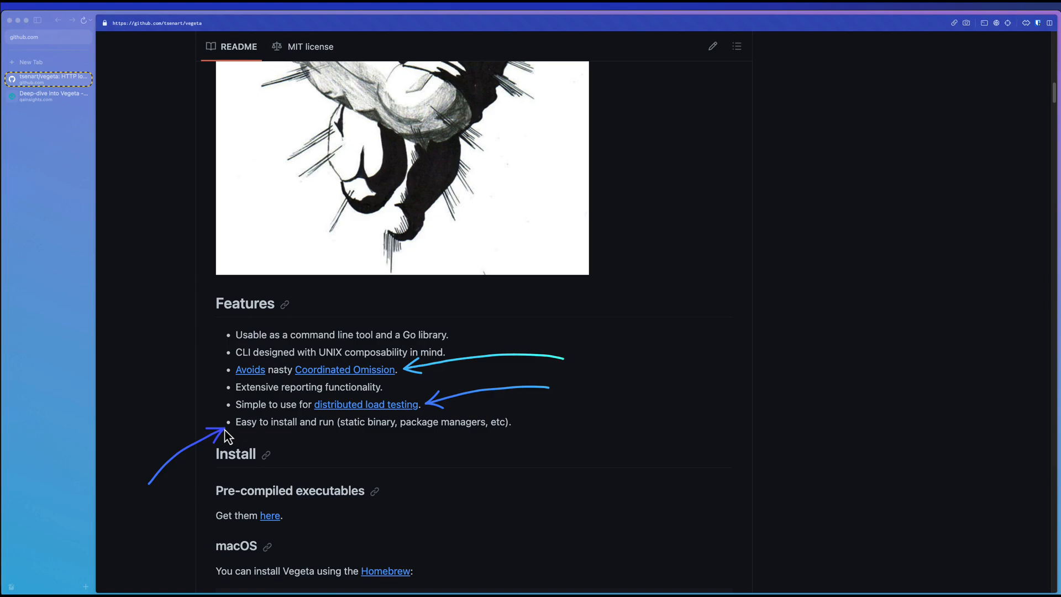
scroll("down", 3)
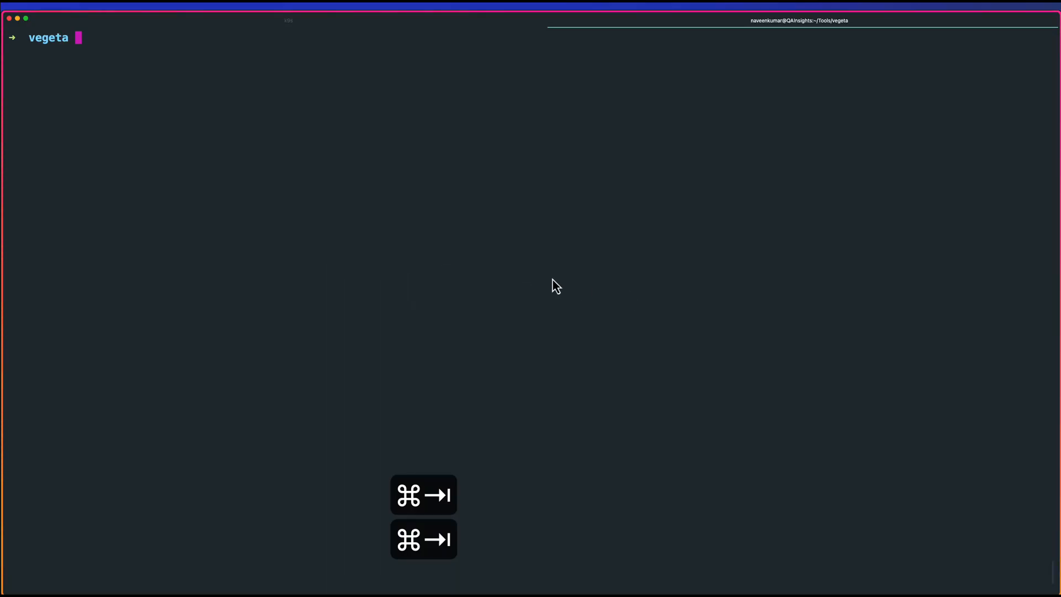
Run brew install vegeta, which reports 12.11.1 already installed, then begin the vegeta -h command.
type("brew install vegeta")
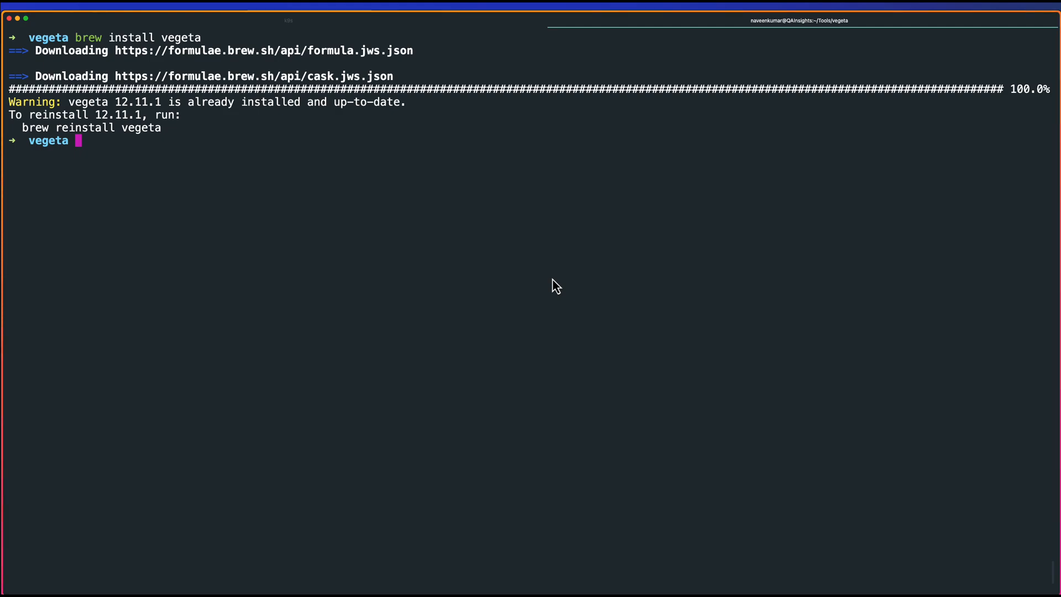
mouse_move(135, 121)
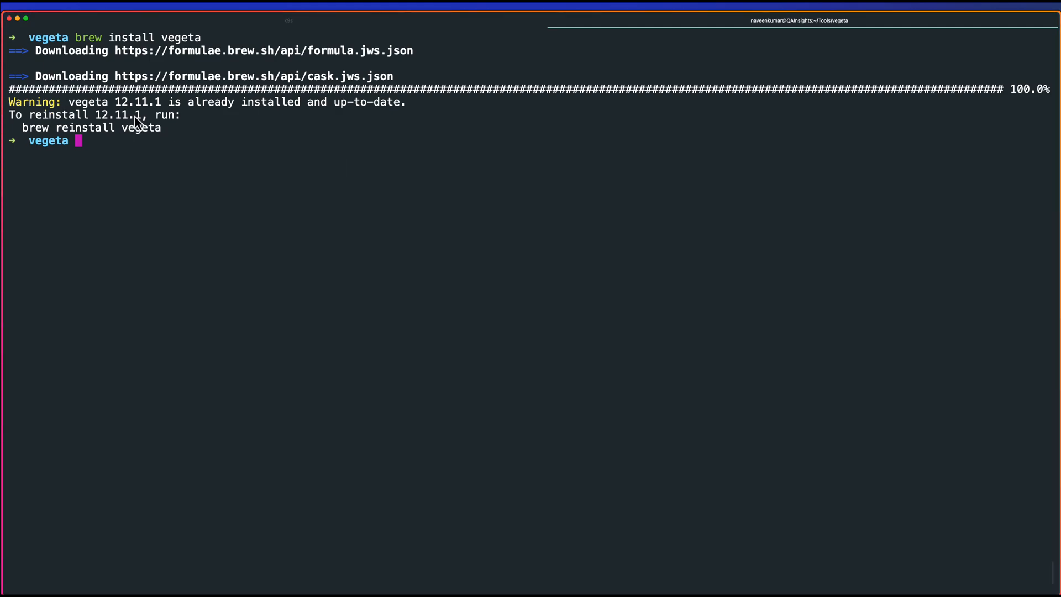
mouse_move(206, 151)
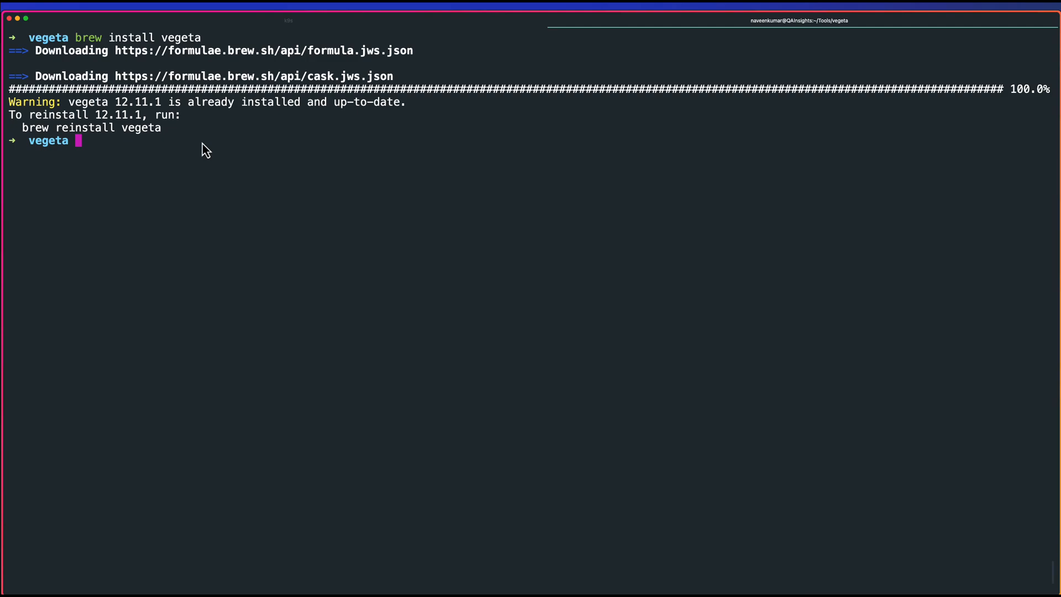
type("vegeta -h")
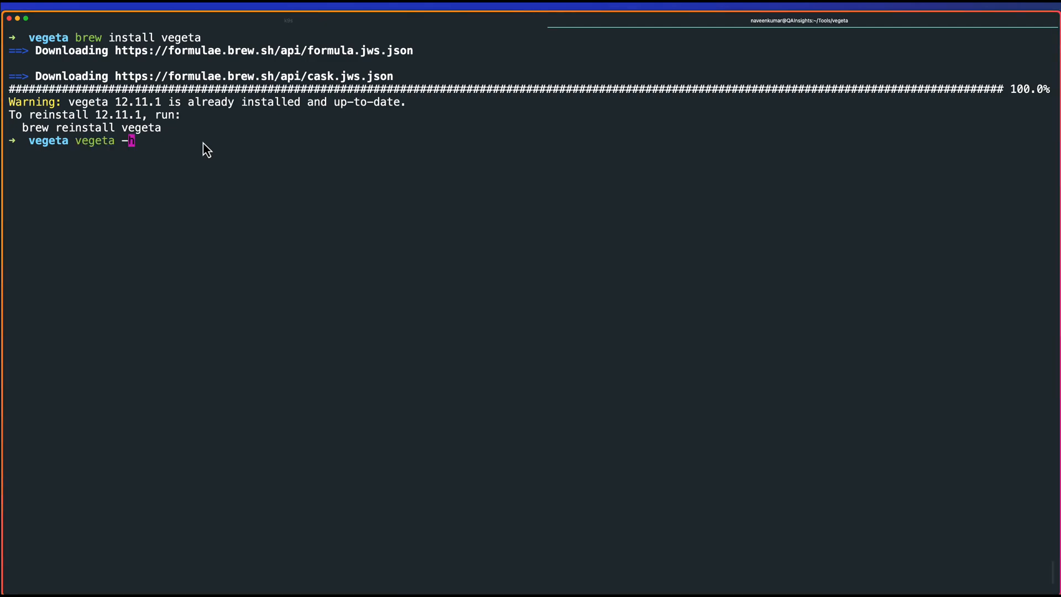
Show vegeta's help, clear it, then the version 12.11.1 (go1.21.3 darwin/arm64) and the help listing again.
key("Return")
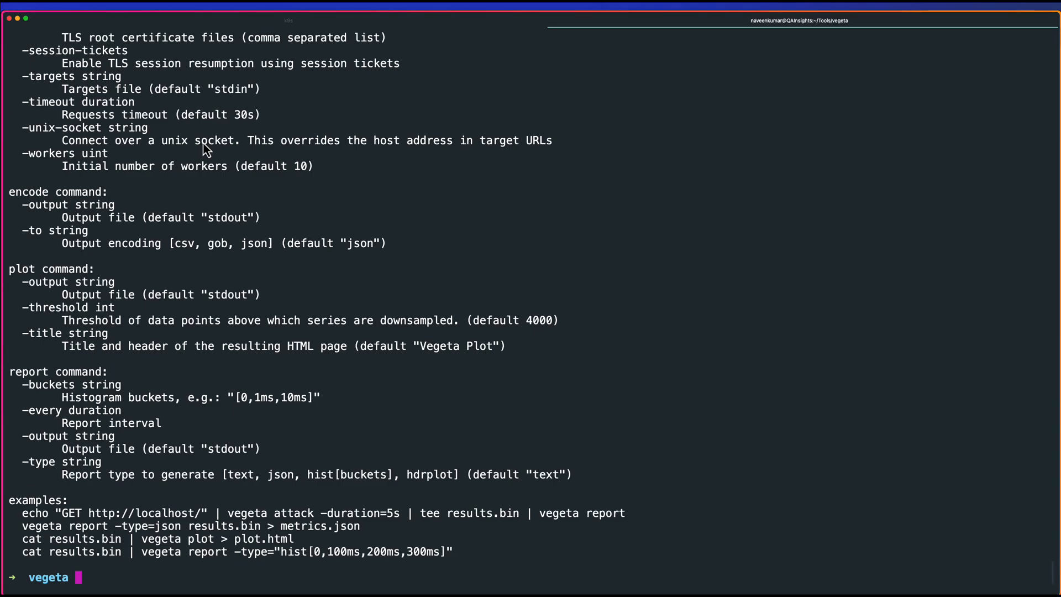
key("ctrl+l")
type("vegeta")
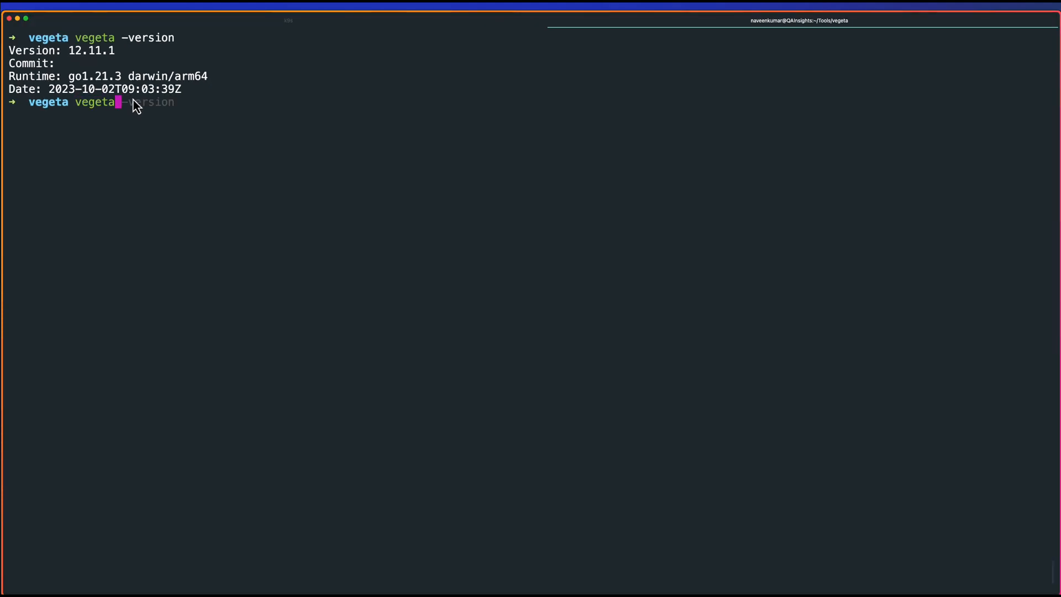
type(" -h")
key("Return")
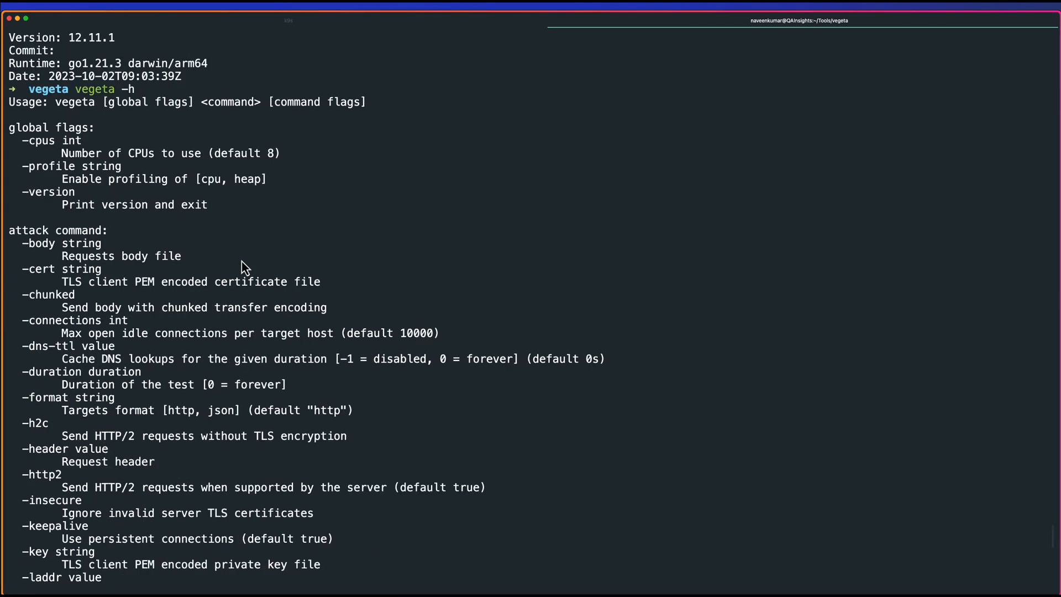
Scroll the help output down through the global flags to the attack options like max-workers and prometheus-addr.
key("ctrl+e")
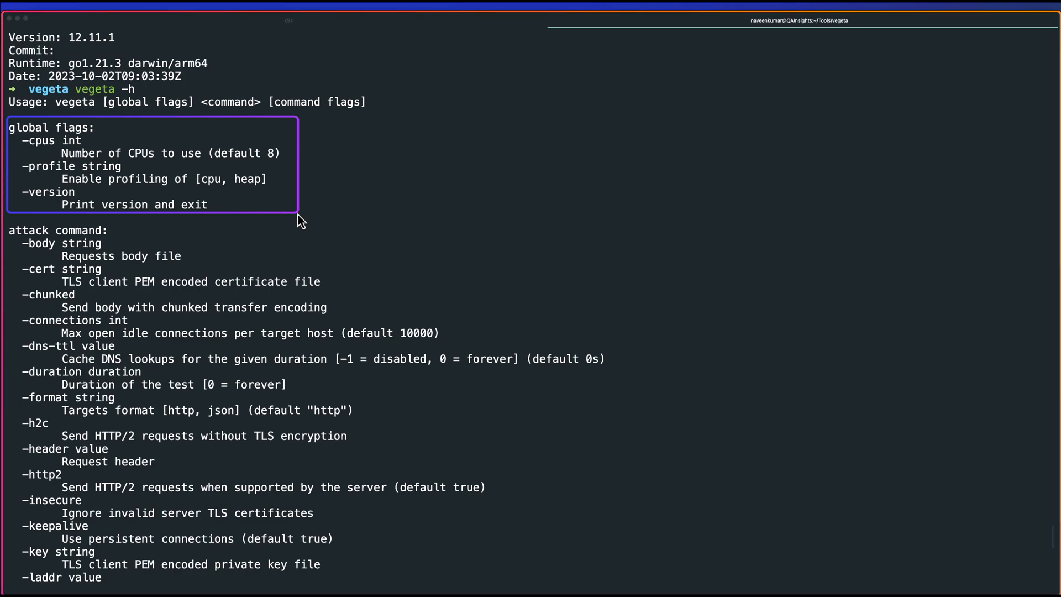
mouse_move(103, 261)
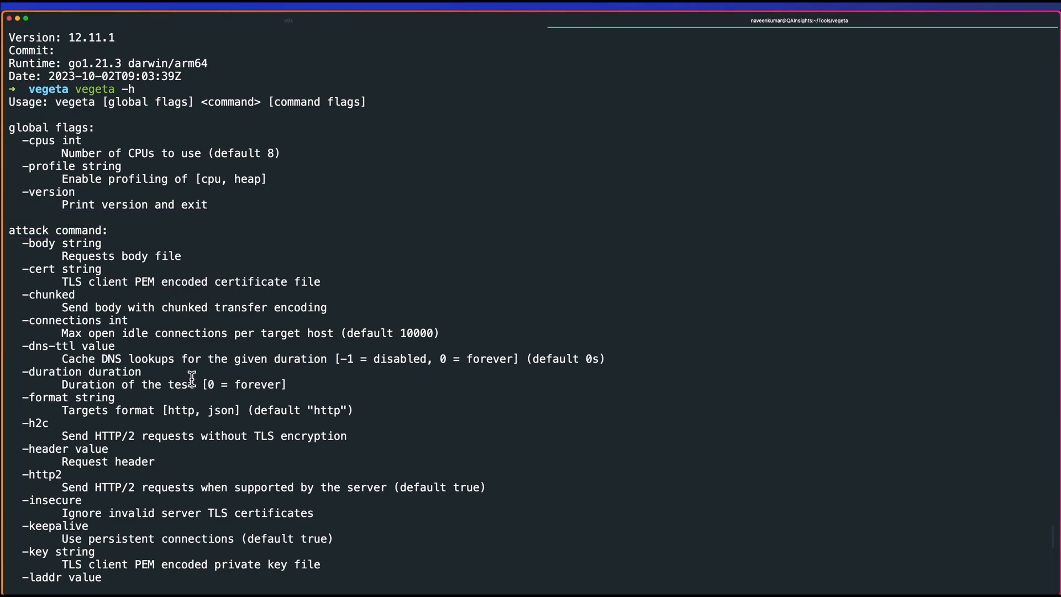
scroll("down", 3)
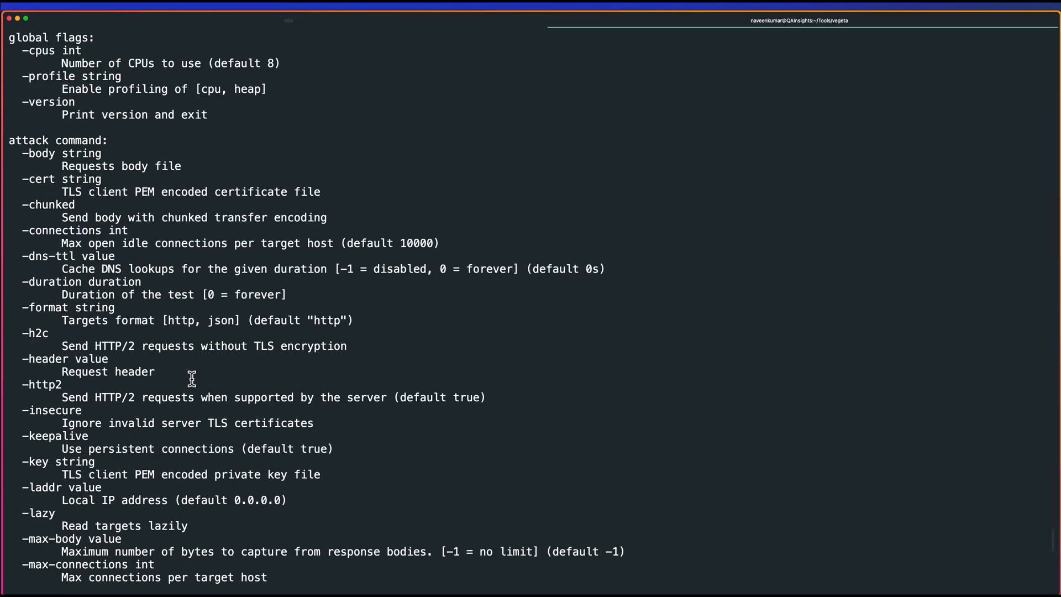
scroll("down", 3)
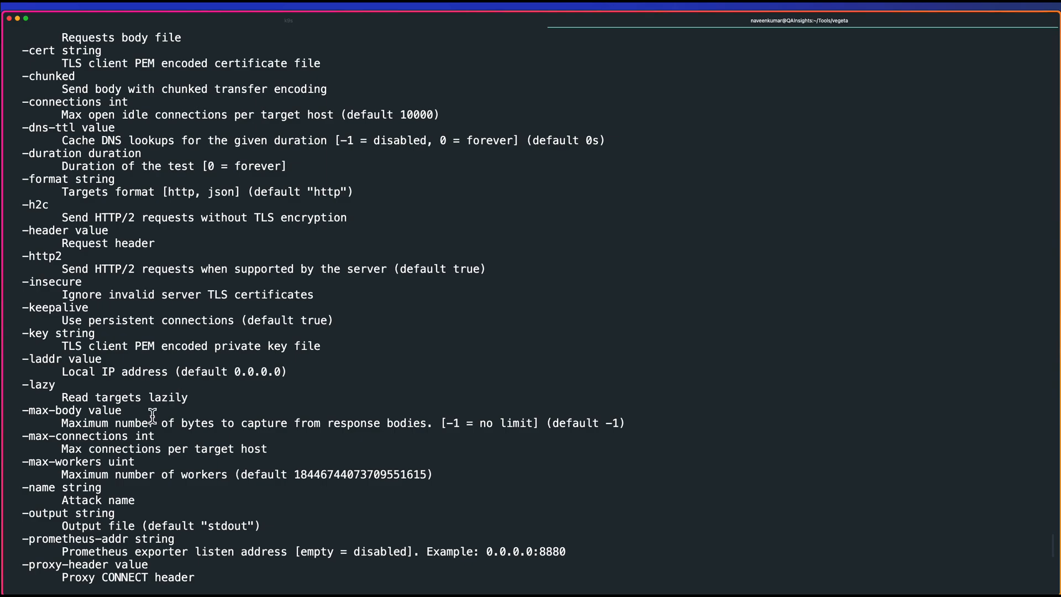
scroll("down", 3)
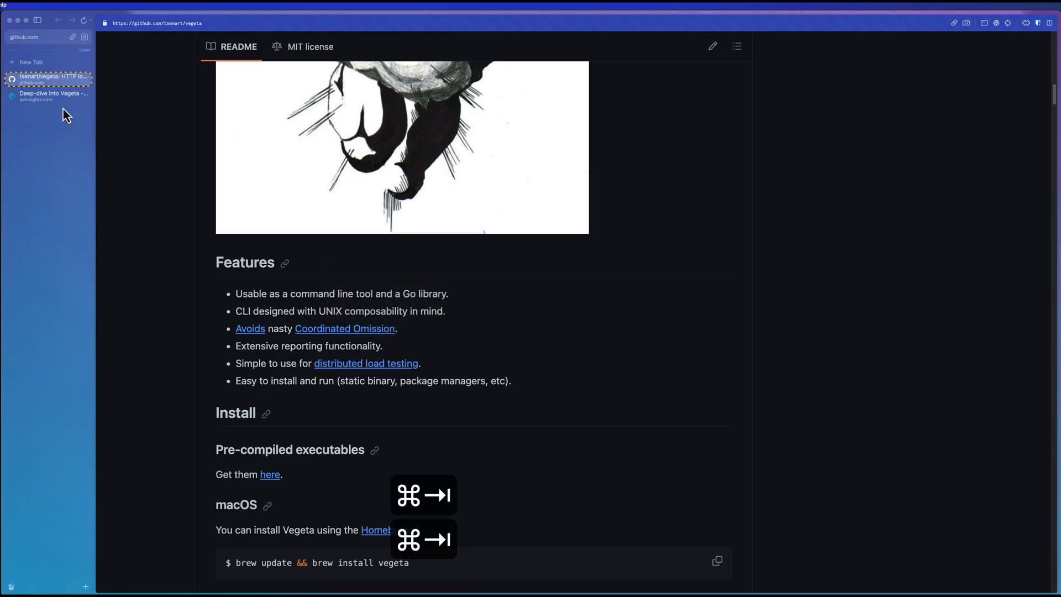
Switch to the QAInsights Vegeta article and bring up its defaults list with CPUs and 10000 connections.
left_click(49, 95)
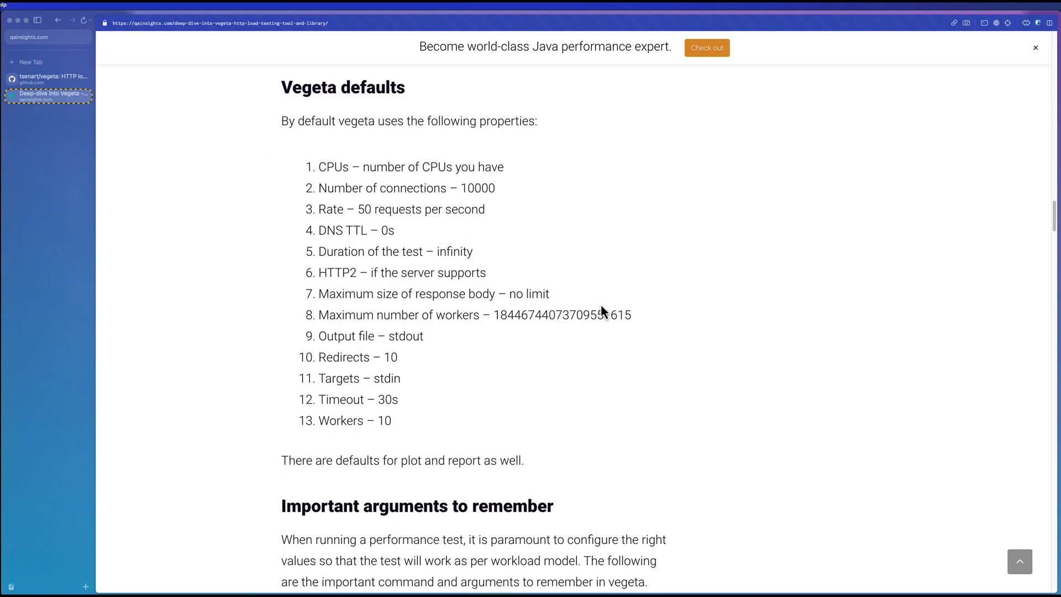
key("ctrl+e")
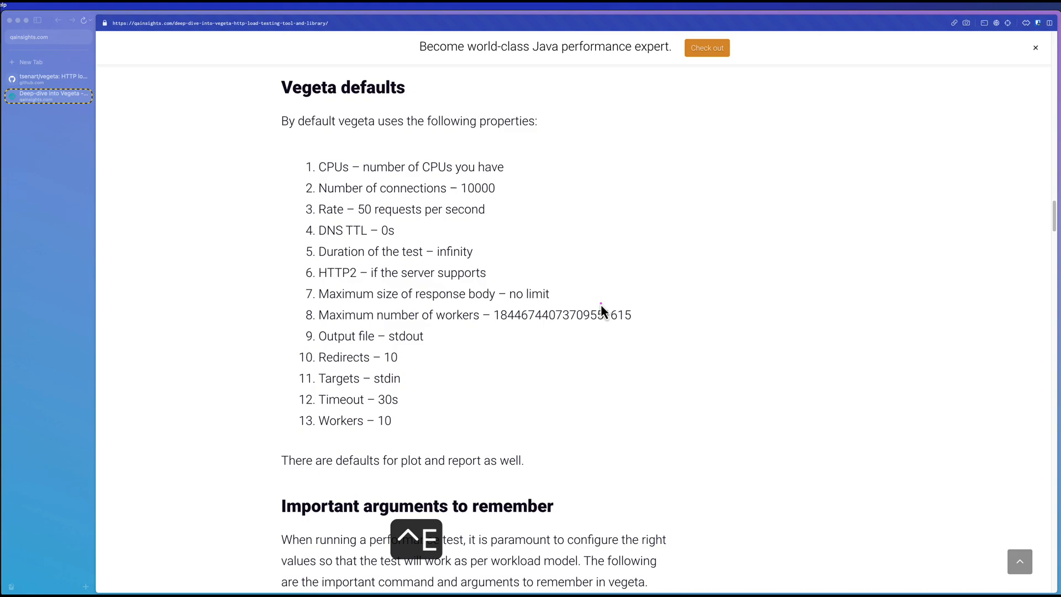
left_click(402, 166)
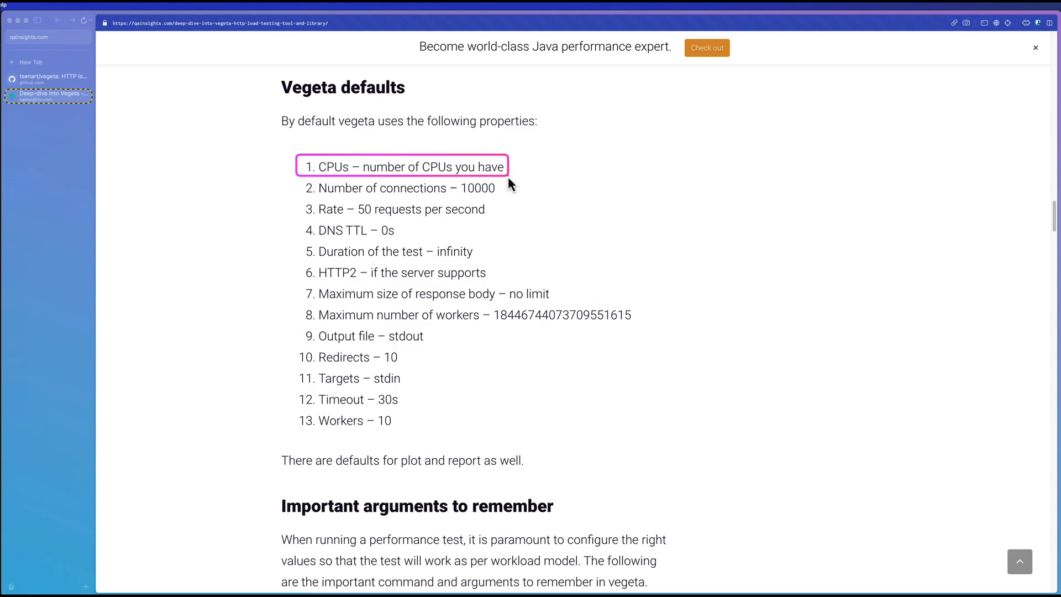
mouse_move(300, 192)
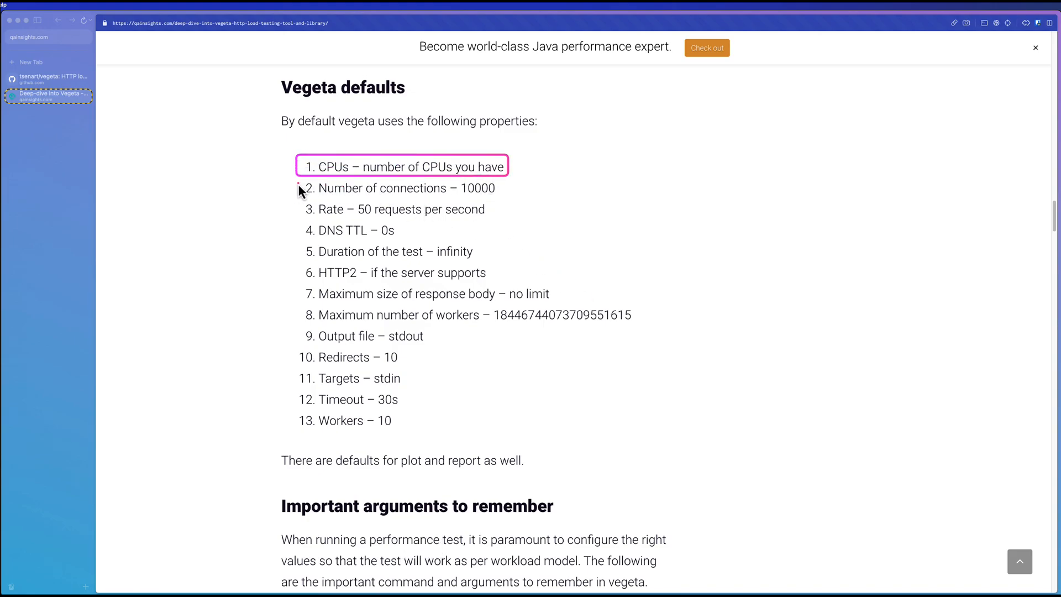
left_click(399, 188)
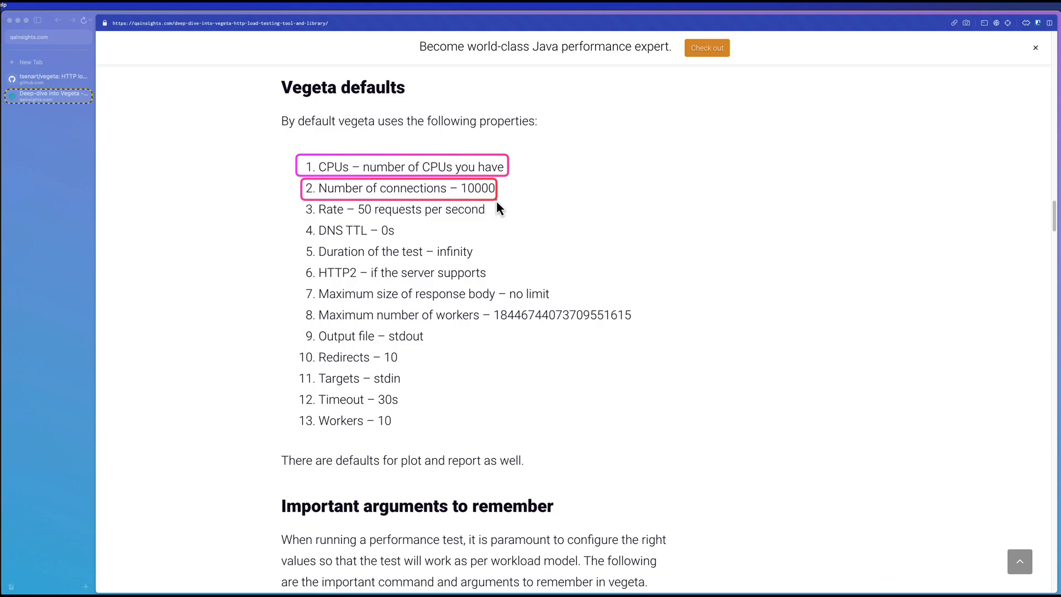
mouse_move(487, 211)
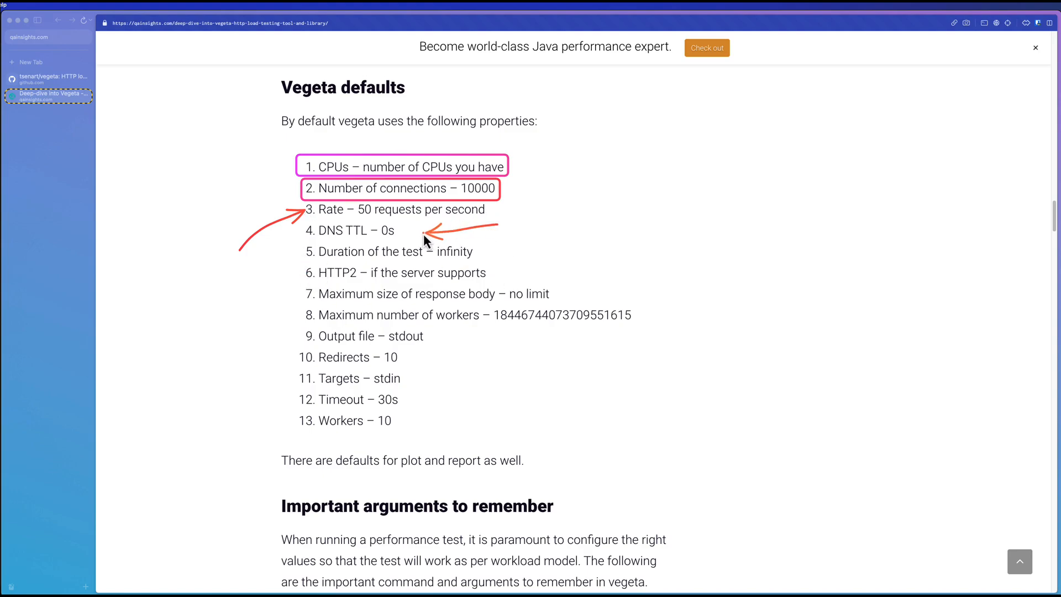
mouse_move(300, 261)
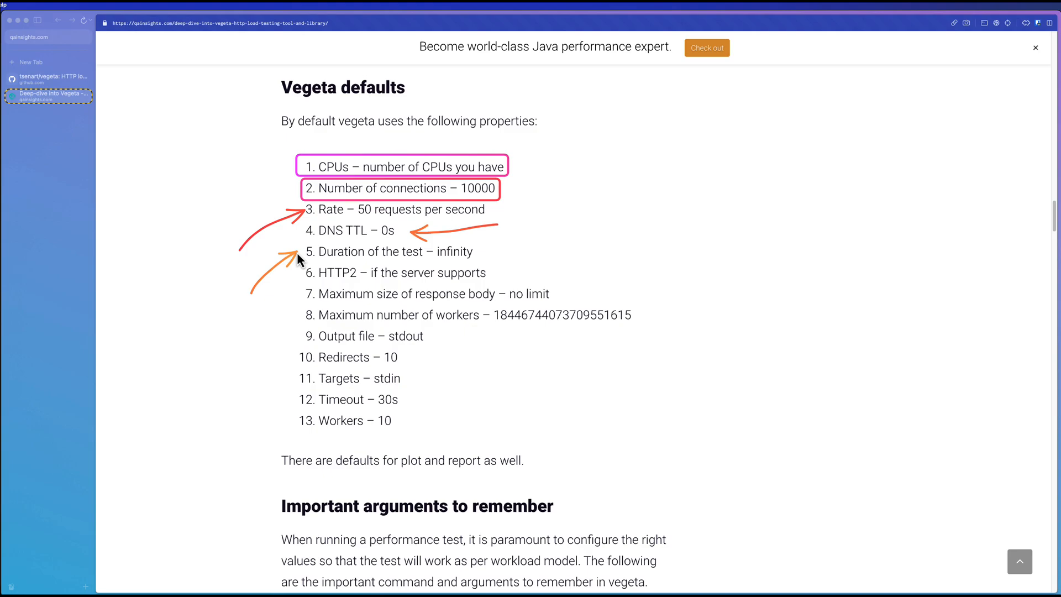
mouse_move(552, 264)
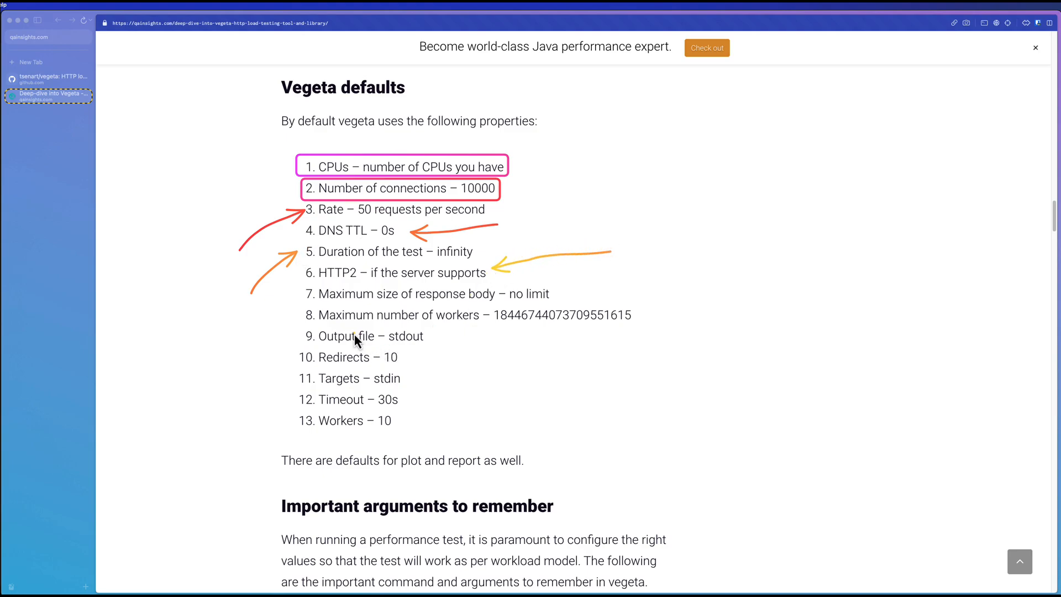
mouse_move(323, 301)
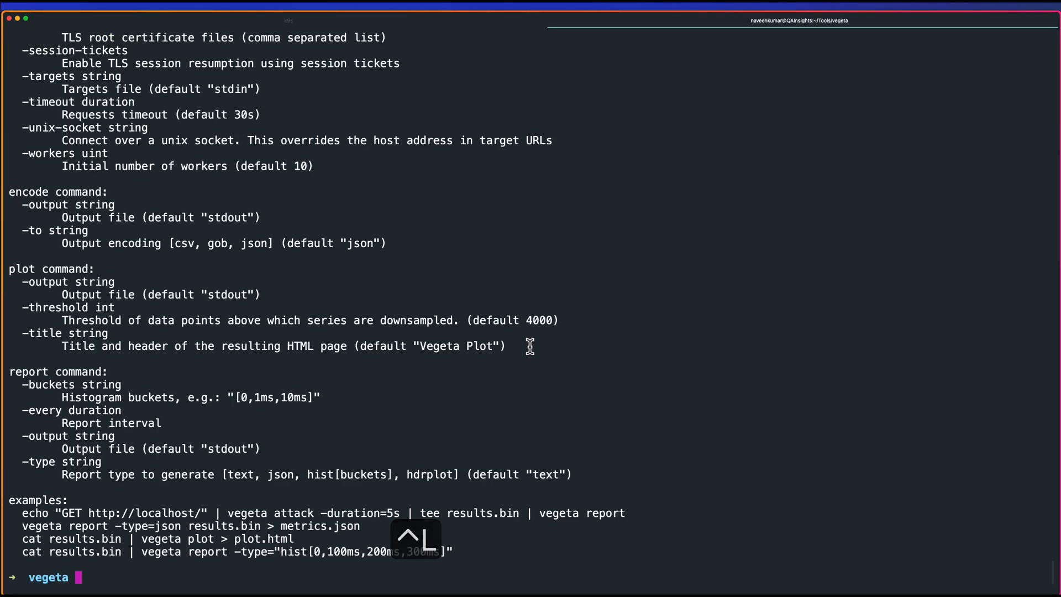
mouse_move(263, 444)
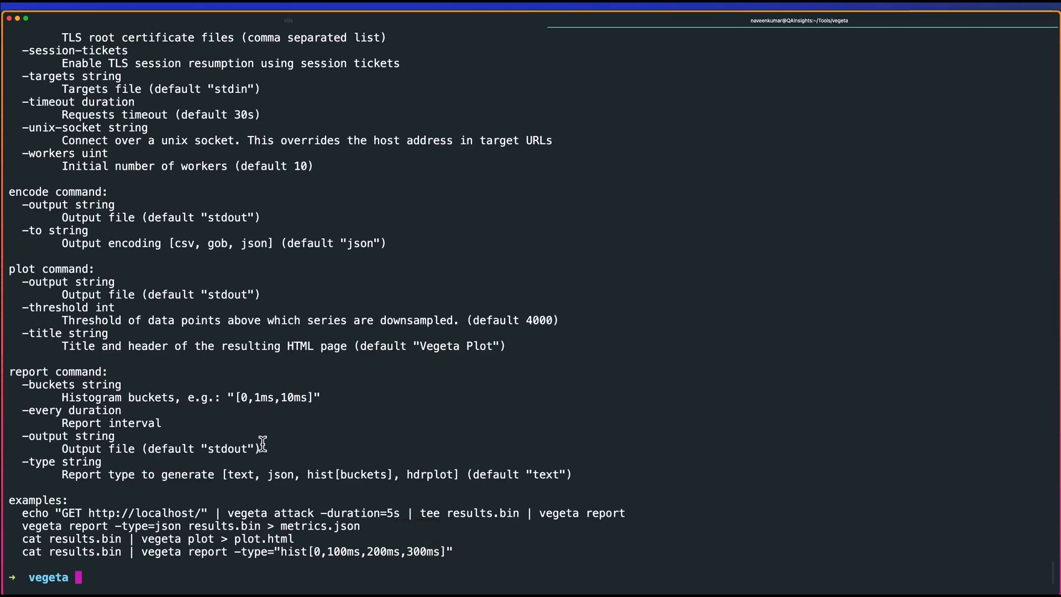
Return to the Terminal's vegeta help output at the encode, plot, report and usage examples.
key("ctrl+e")
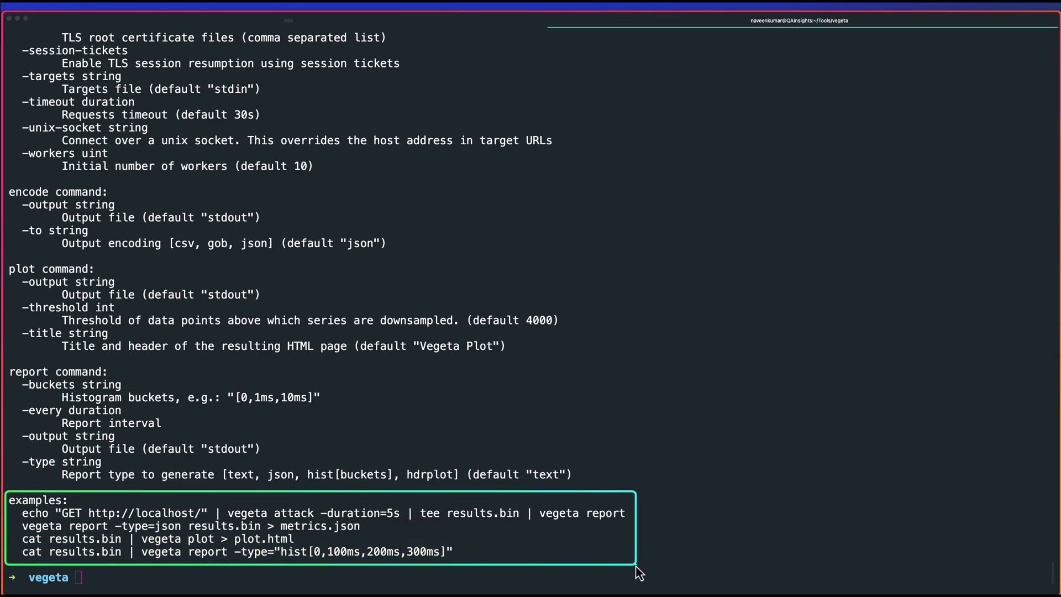
mouse_move(350, 556)
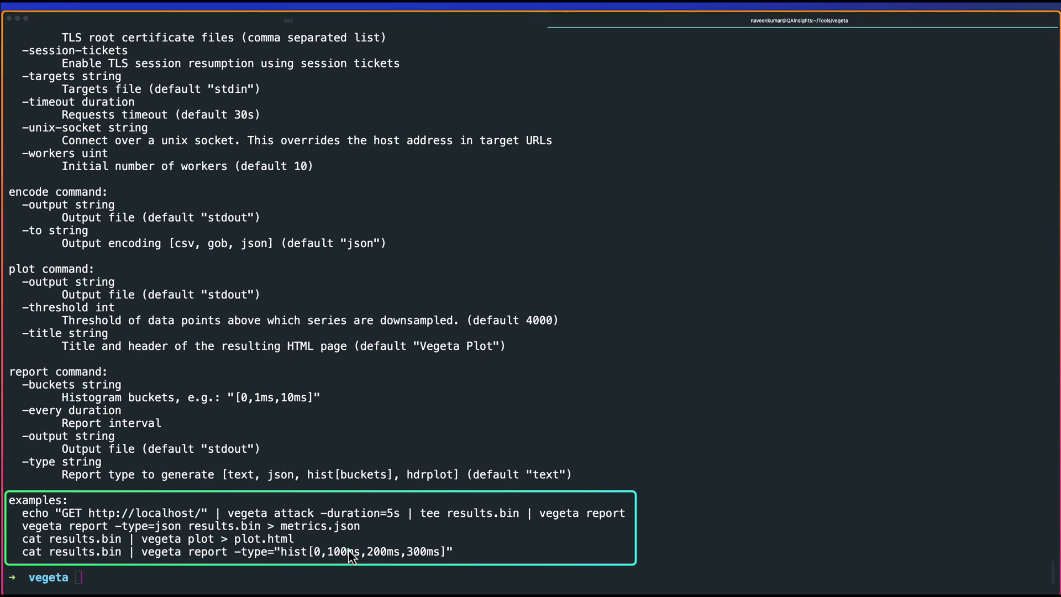
mouse_move(157, 554)
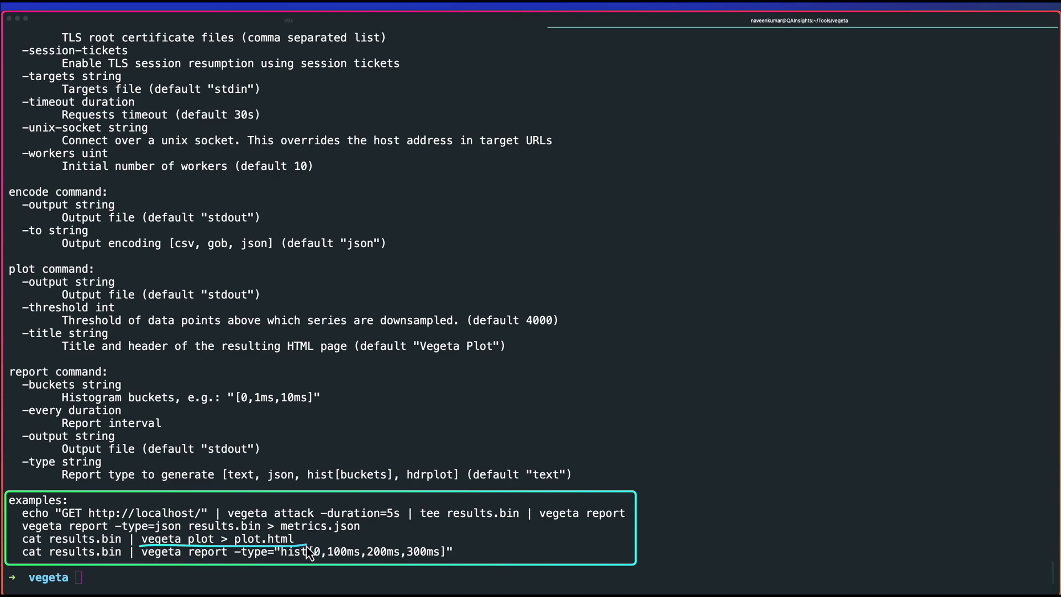
mouse_move(206, 572)
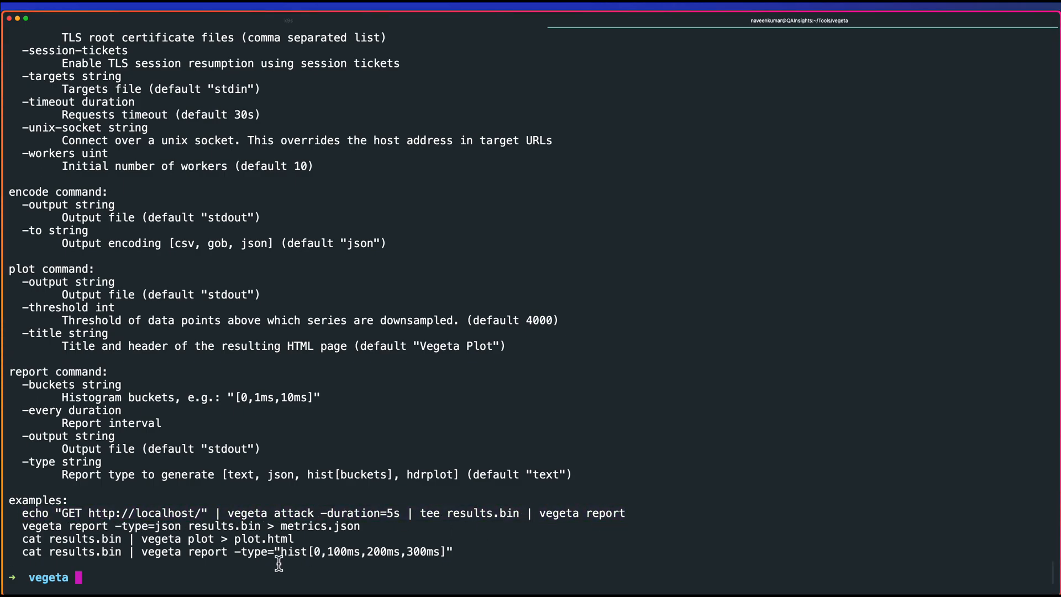
key("ctrl+l")
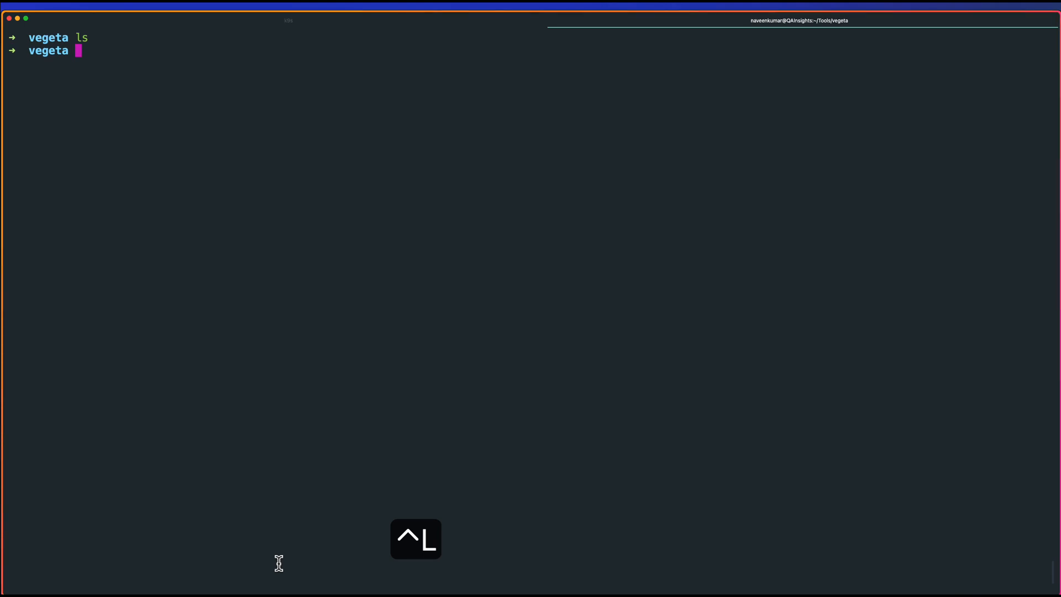
key("cmd+v")
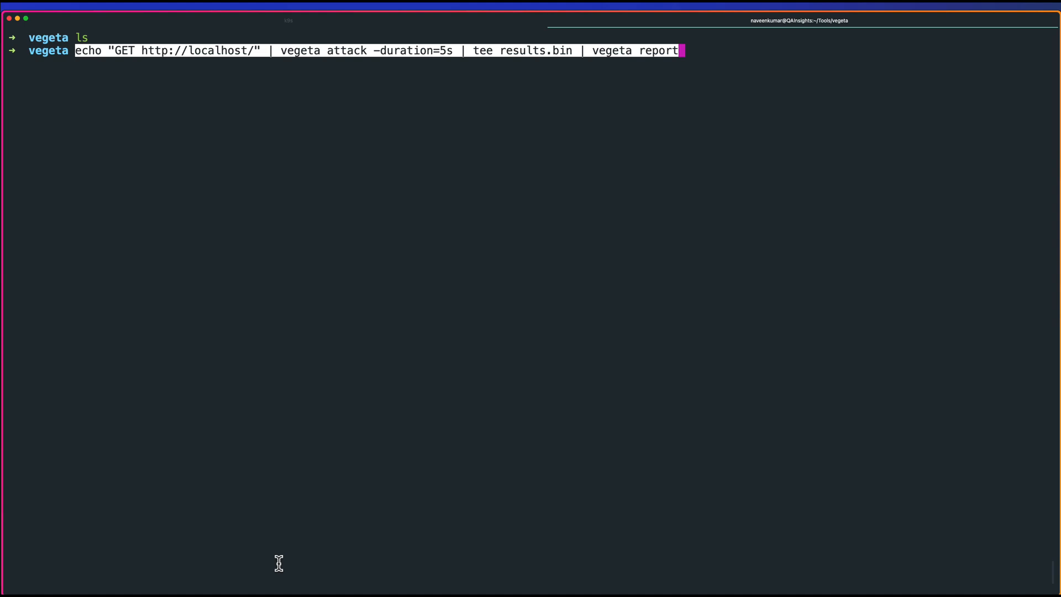
key("Return")
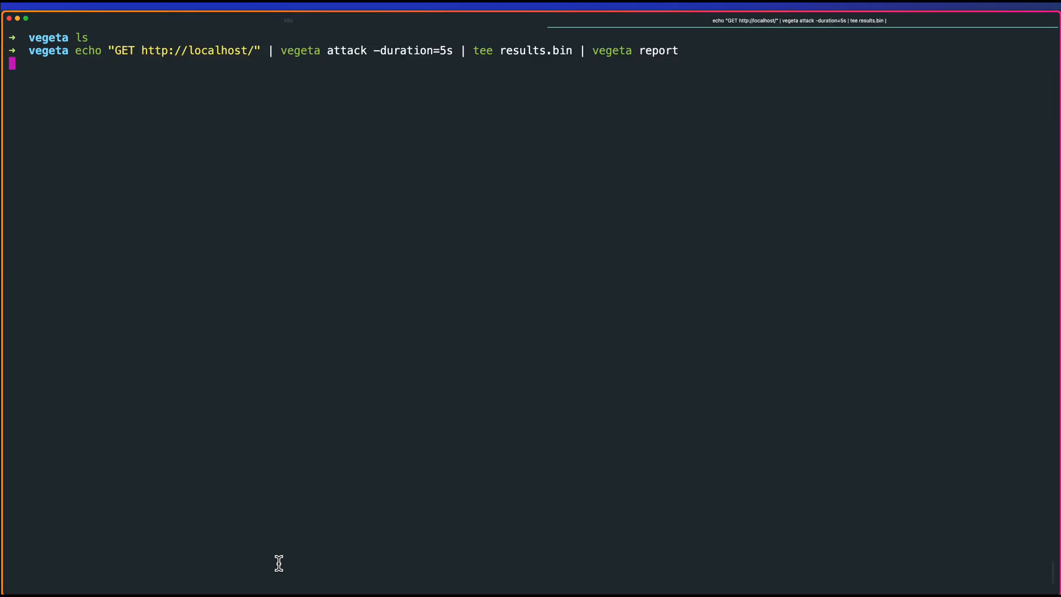
key("Return")
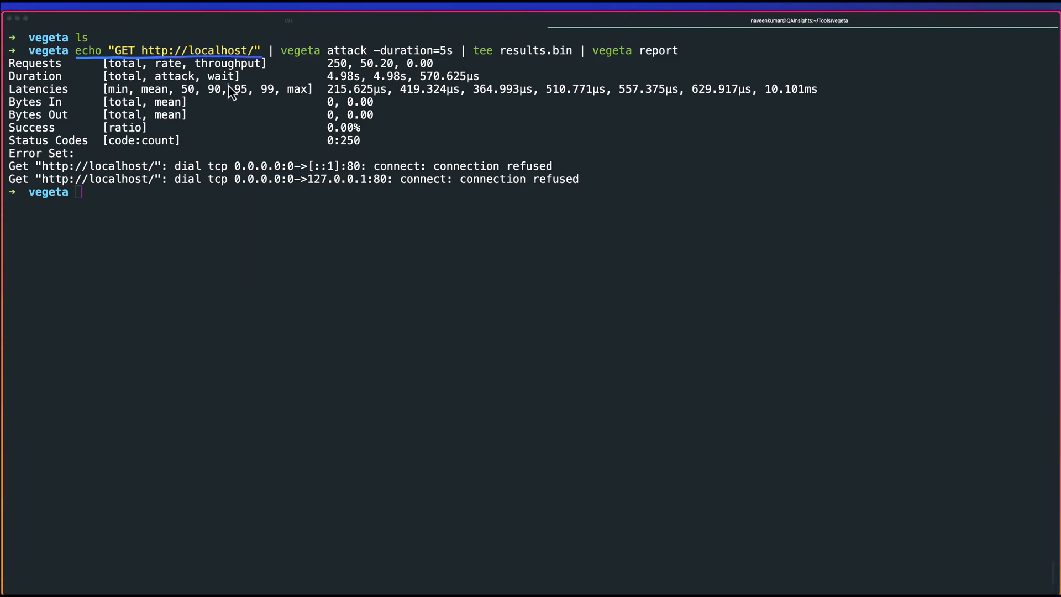
mouse_move(230, 98)
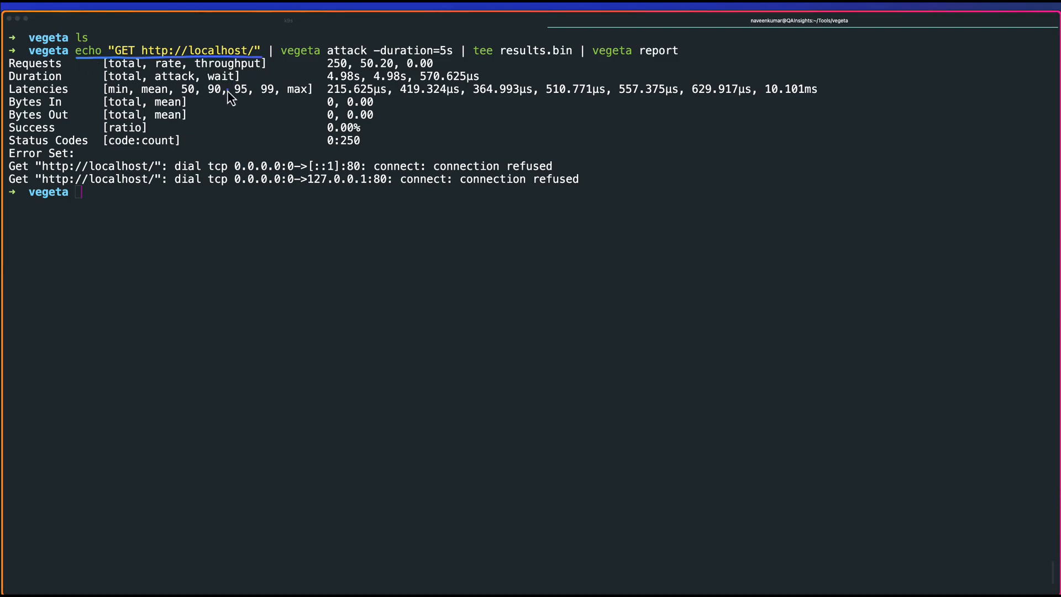
mouse_move(306, 32)
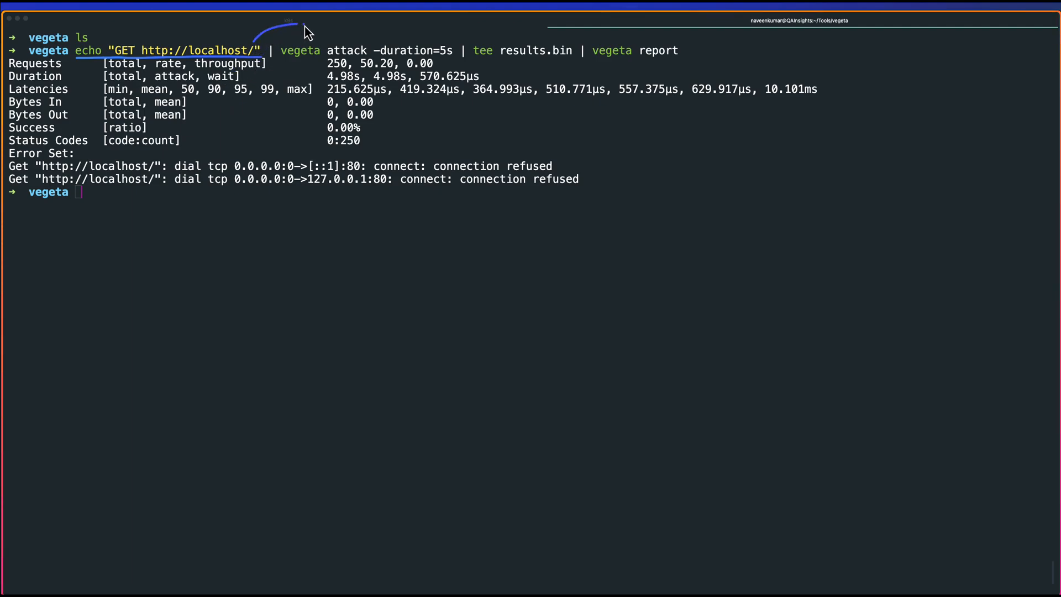
mouse_move(328, 40)
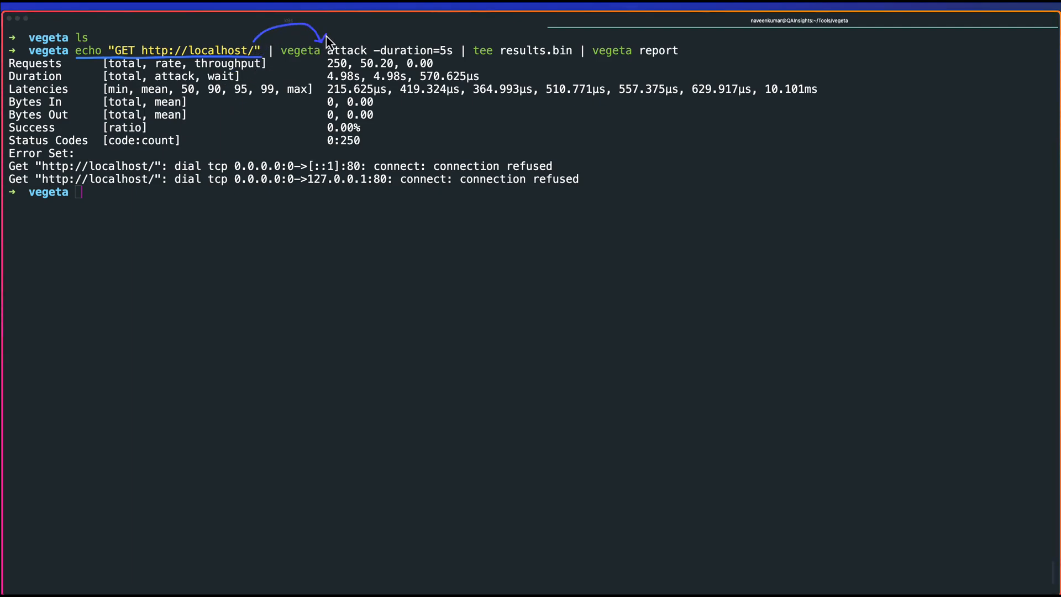
mouse_move(328, 109)
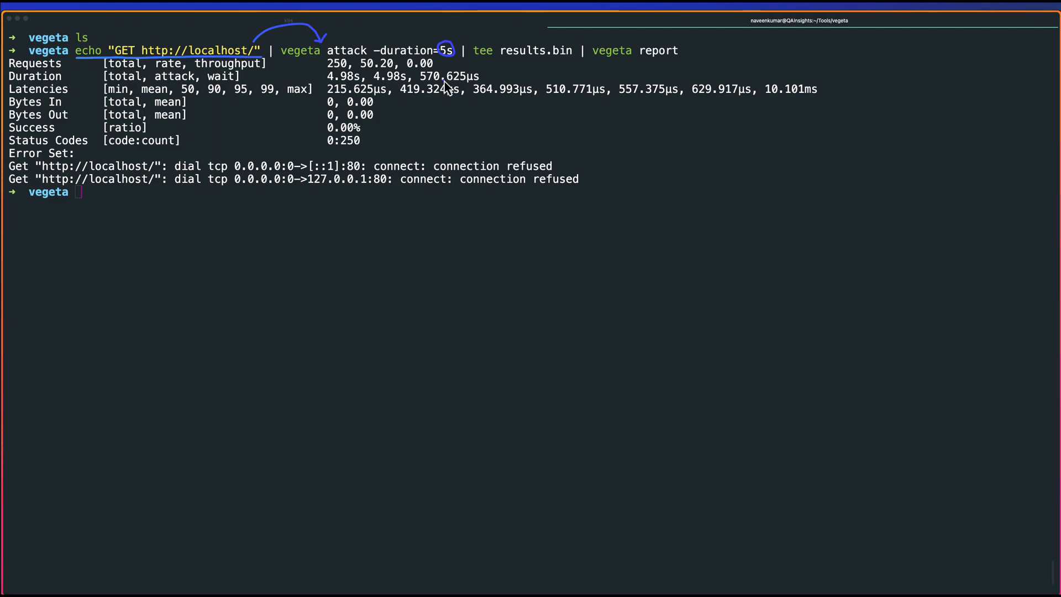
mouse_move(454, 62)
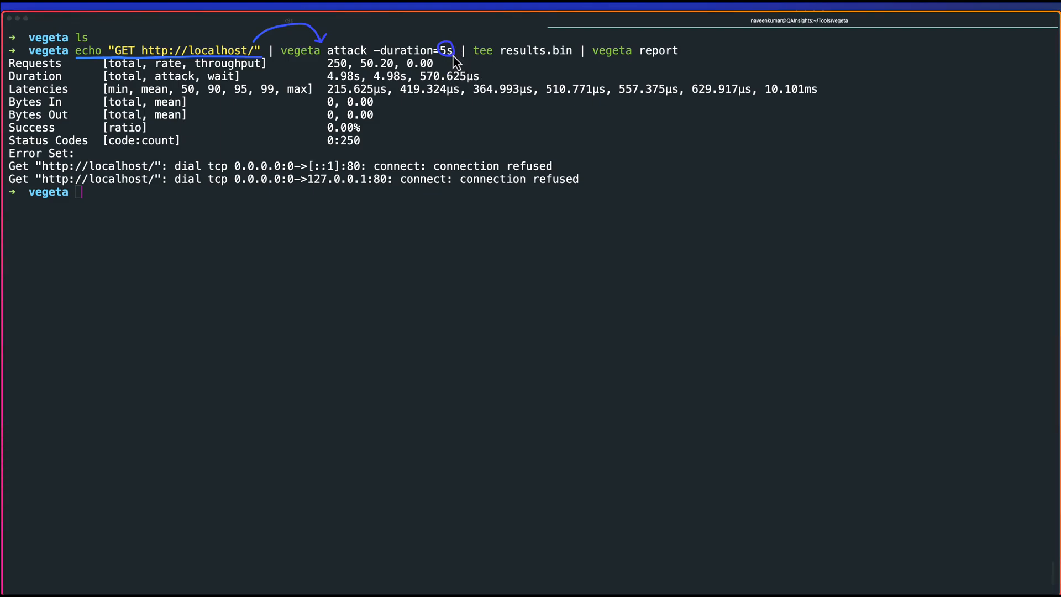
mouse_move(533, 70)
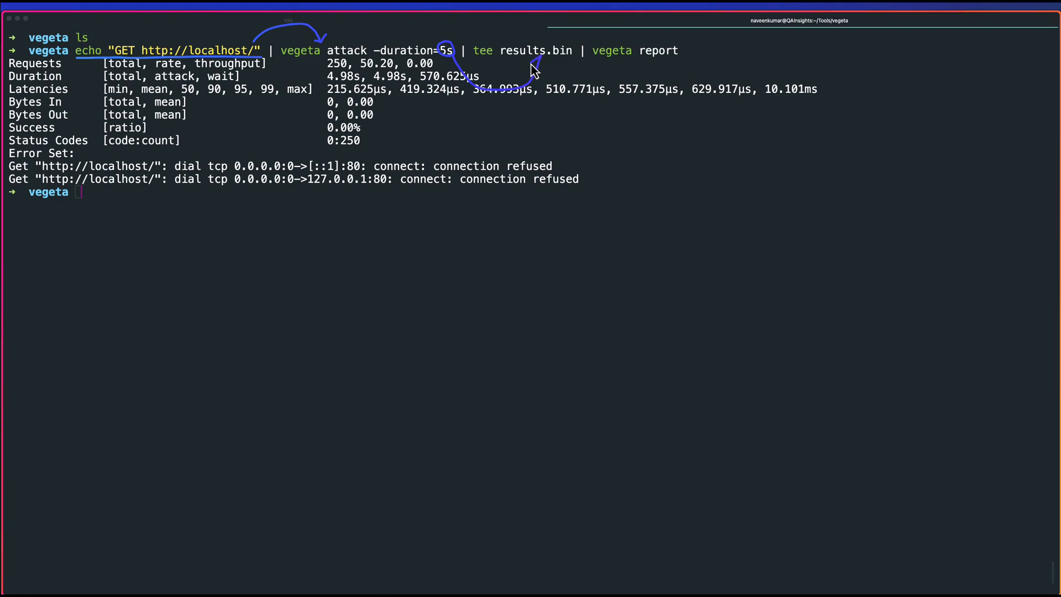
mouse_move(548, 74)
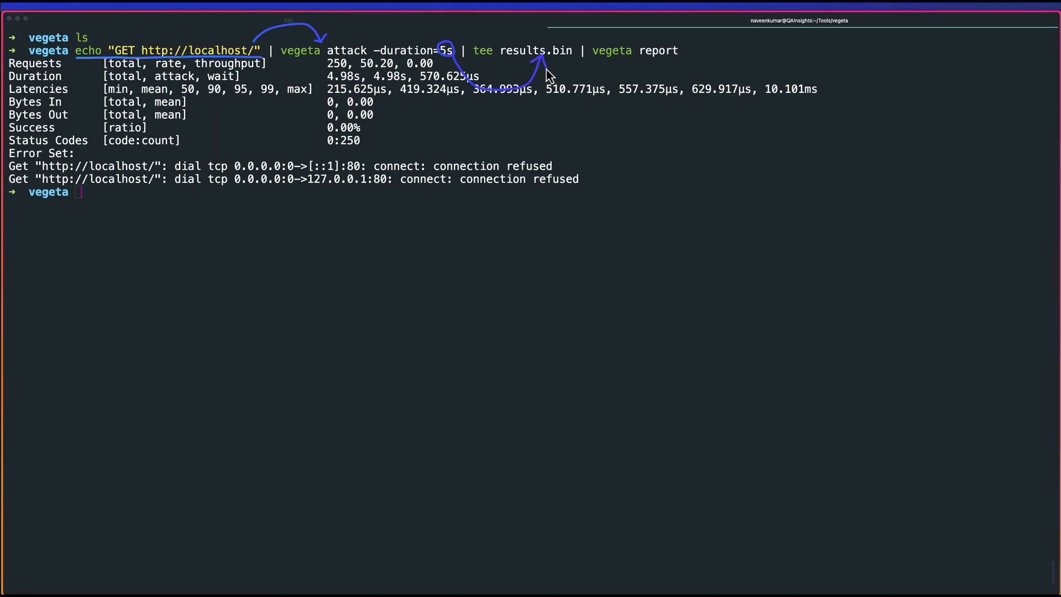
mouse_move(491, 53)
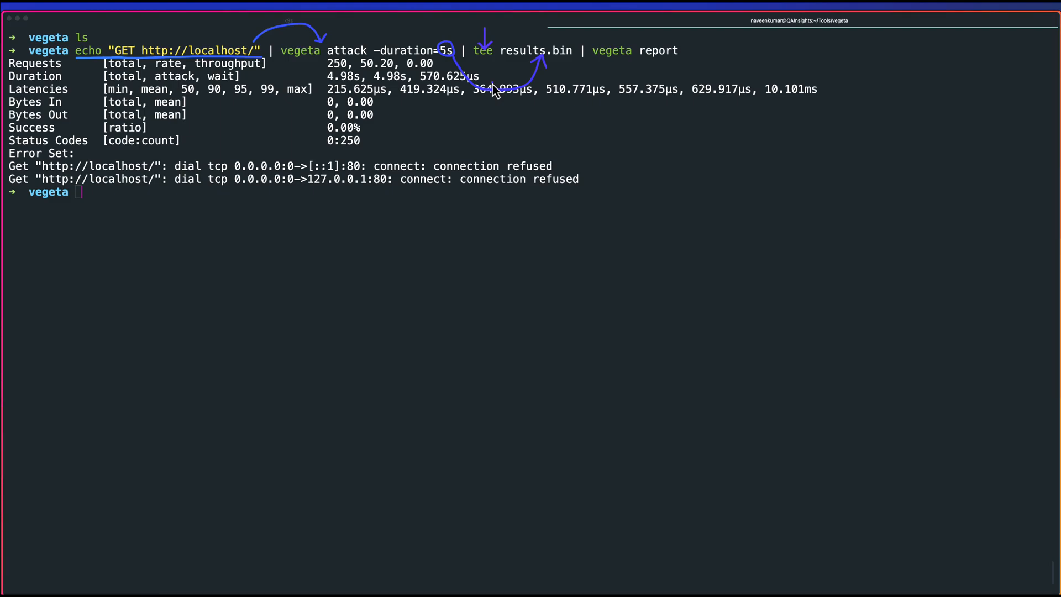
mouse_move(516, 116)
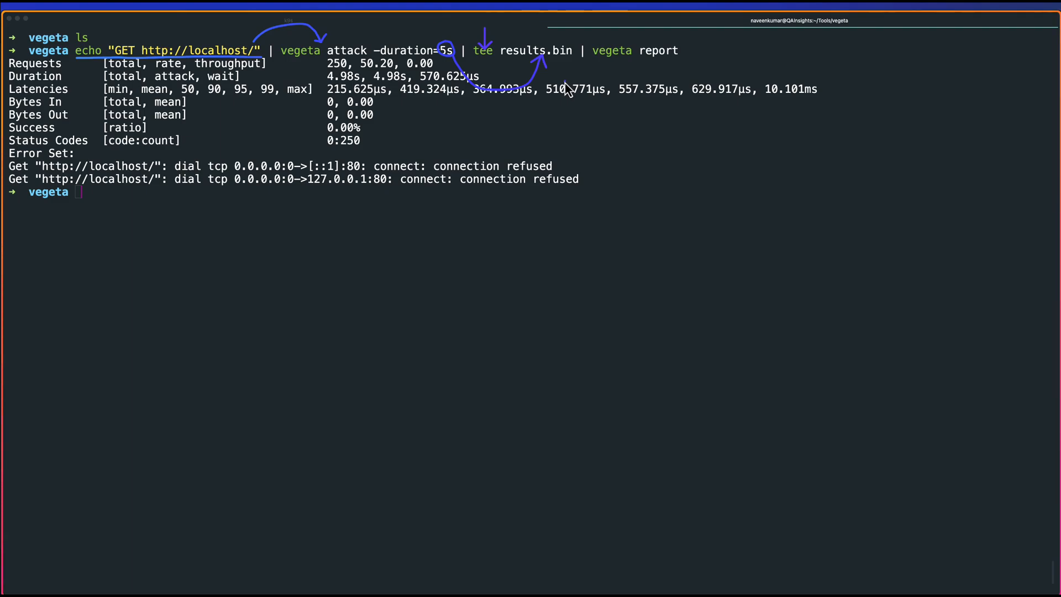
mouse_move(589, 69)
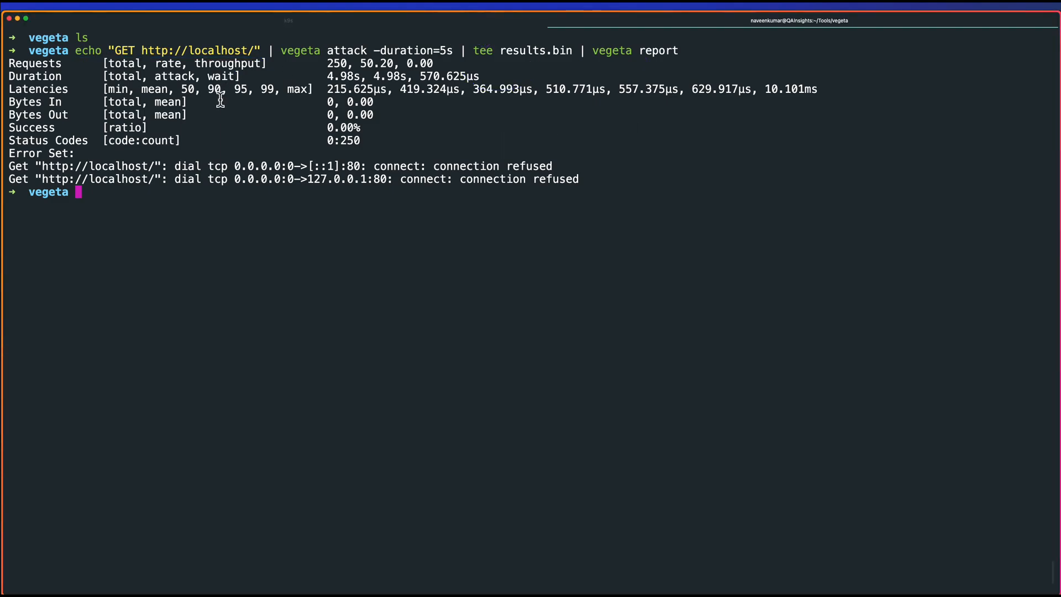
mouse_move(225, 182)
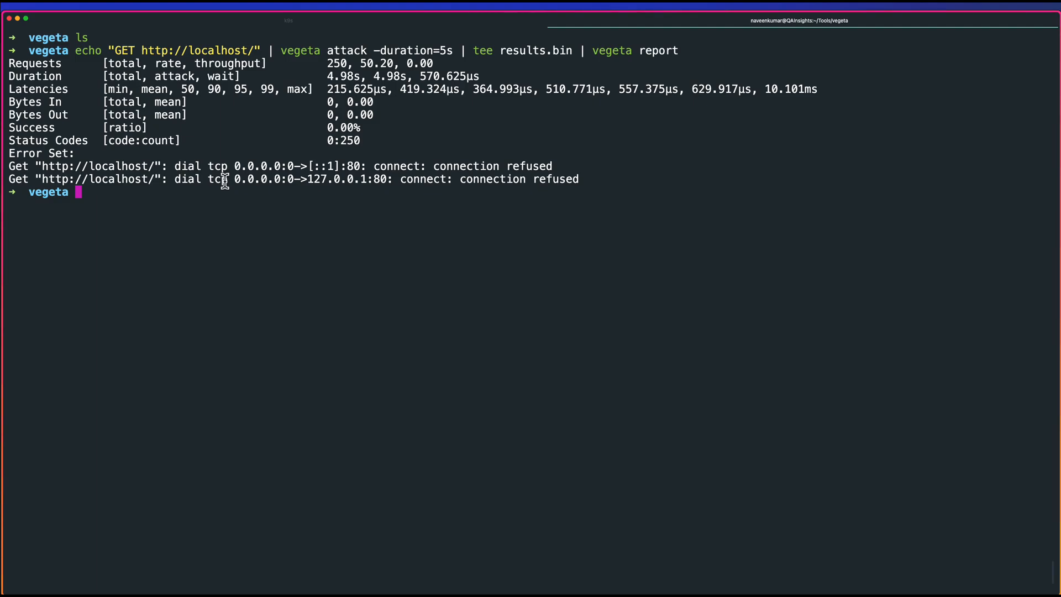
mouse_move(177, 102)
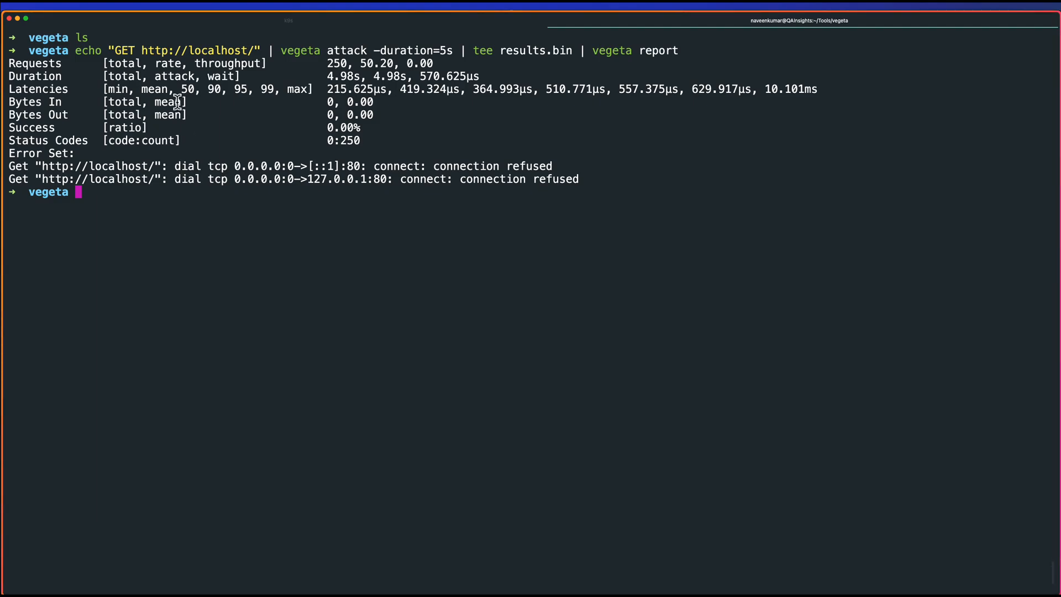
Walk through the report's 250 requests, 50.20 rate and throughput figures for the refused connections.
key("ctrl+e")
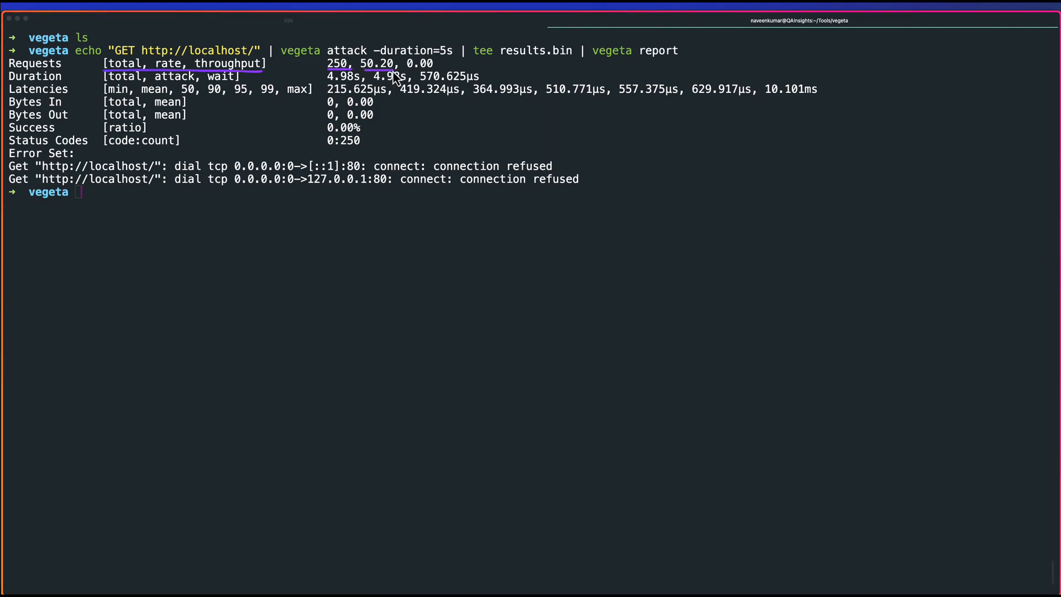
mouse_move(423, 78)
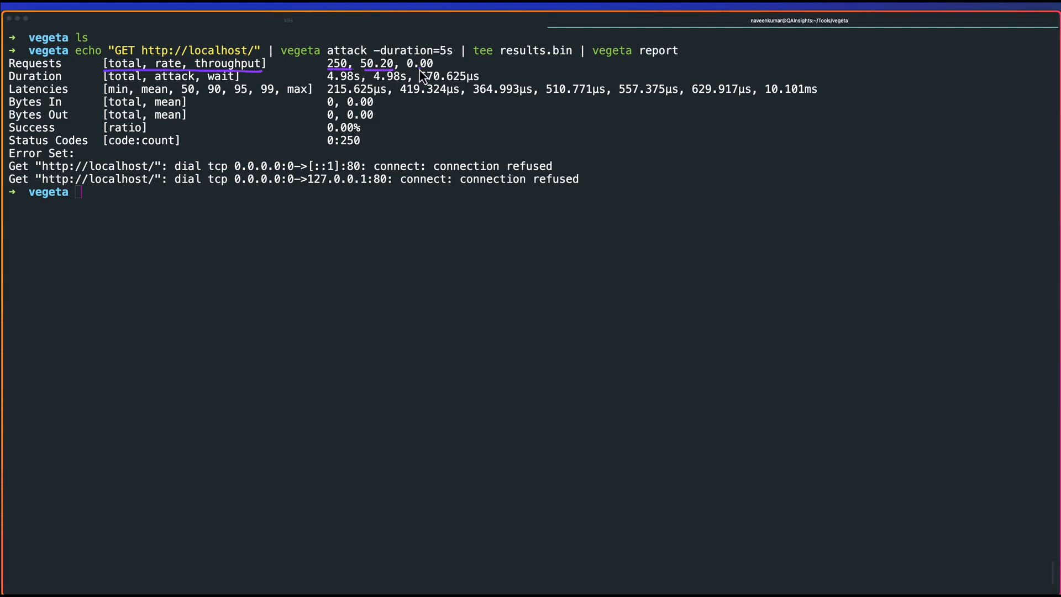
mouse_move(358, 146)
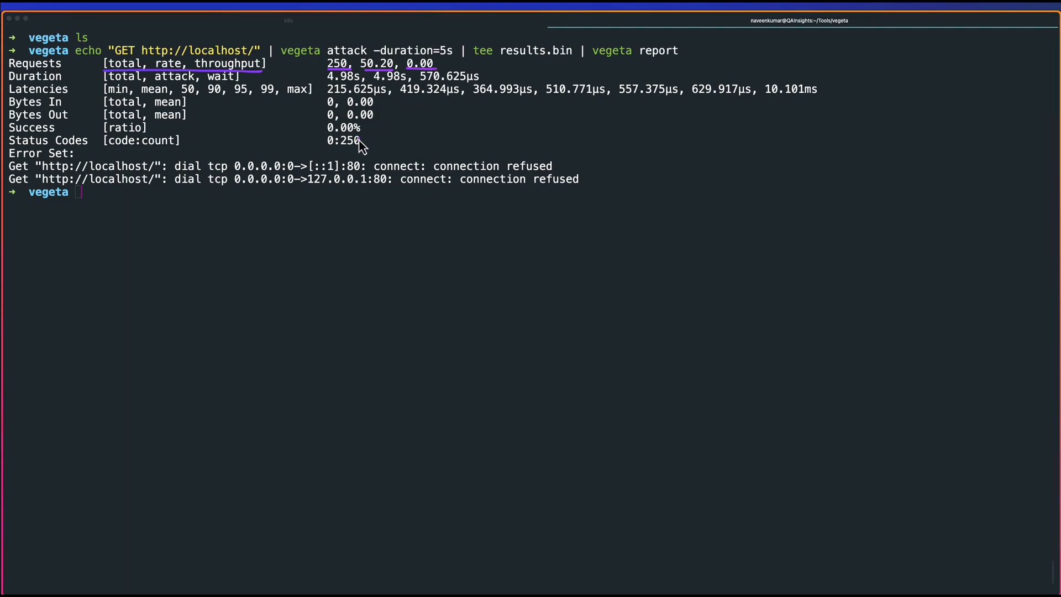
mouse_move(79, 115)
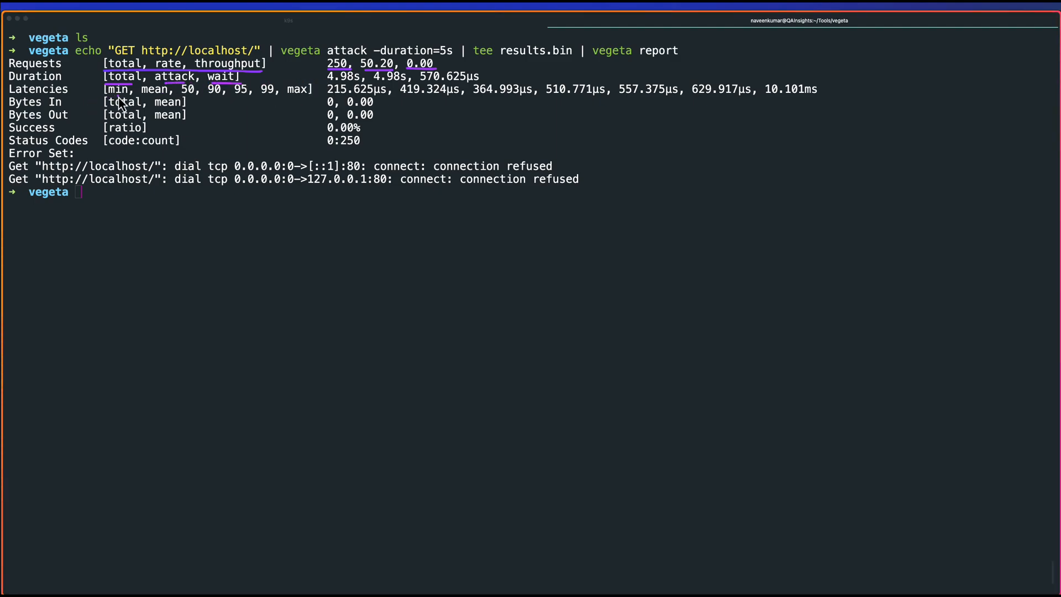
mouse_move(226, 105)
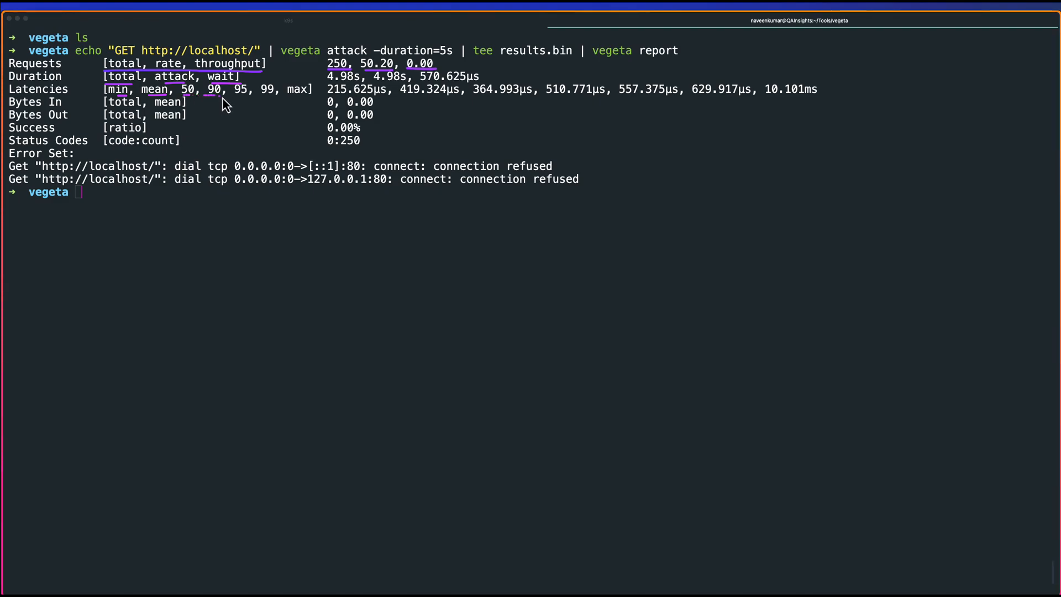
mouse_move(226, 113)
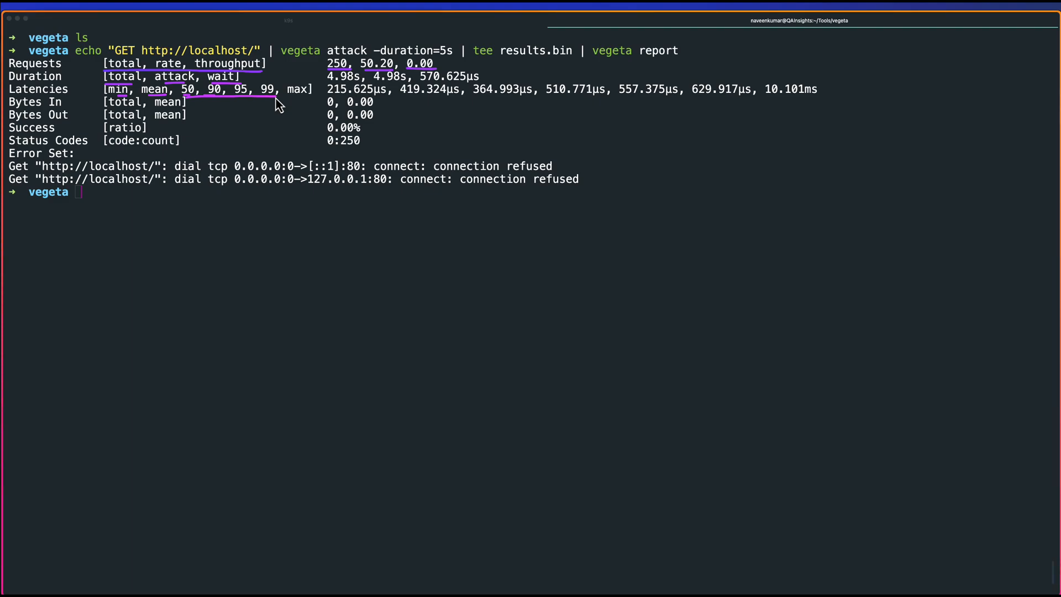
mouse_move(307, 109)
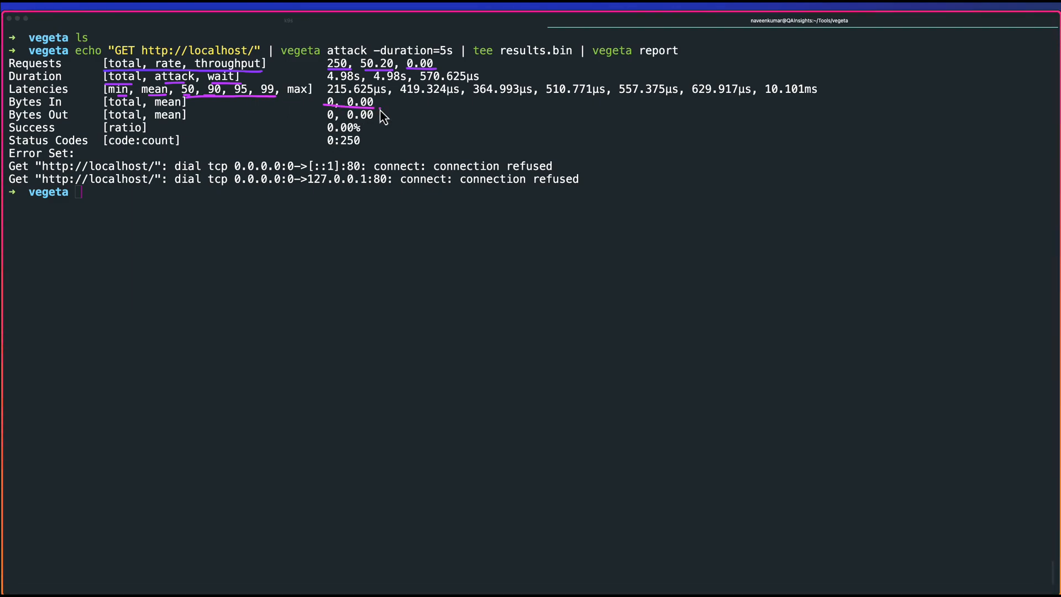
mouse_move(237, 142)
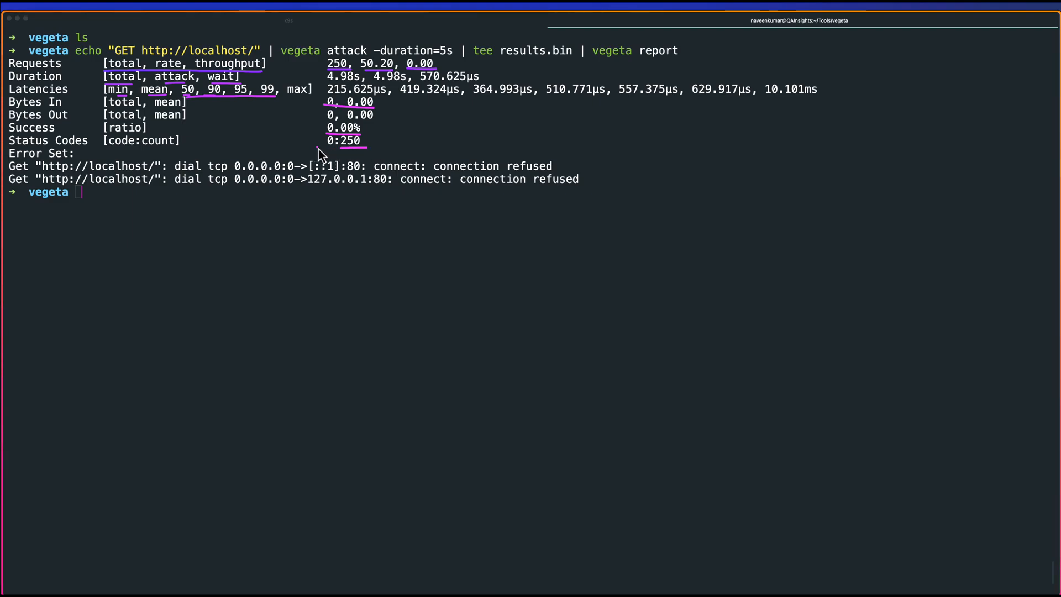
mouse_move(339, 157)
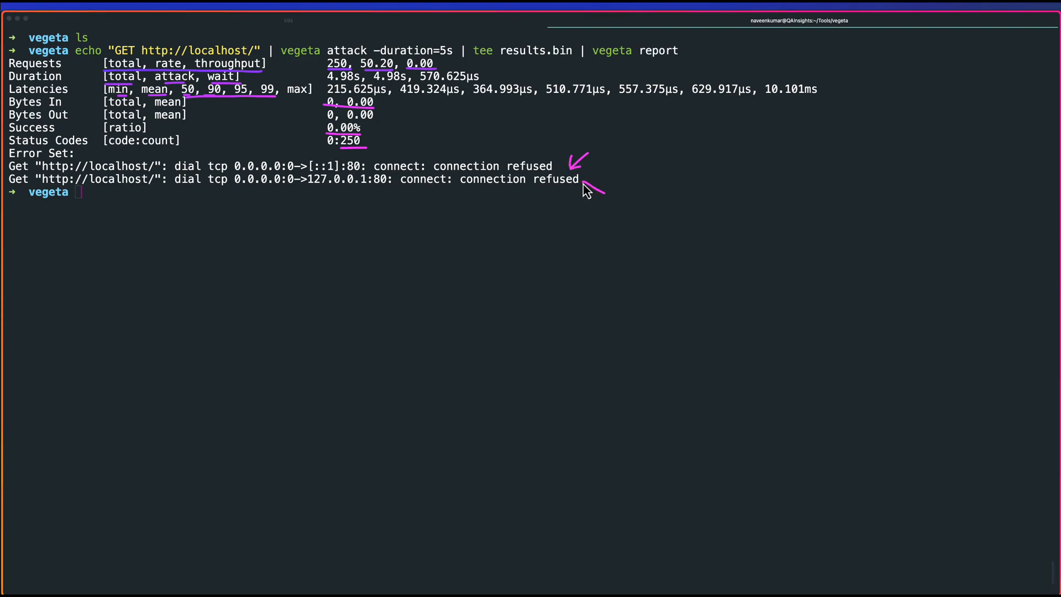
mouse_move(604, 190)
type("ls")
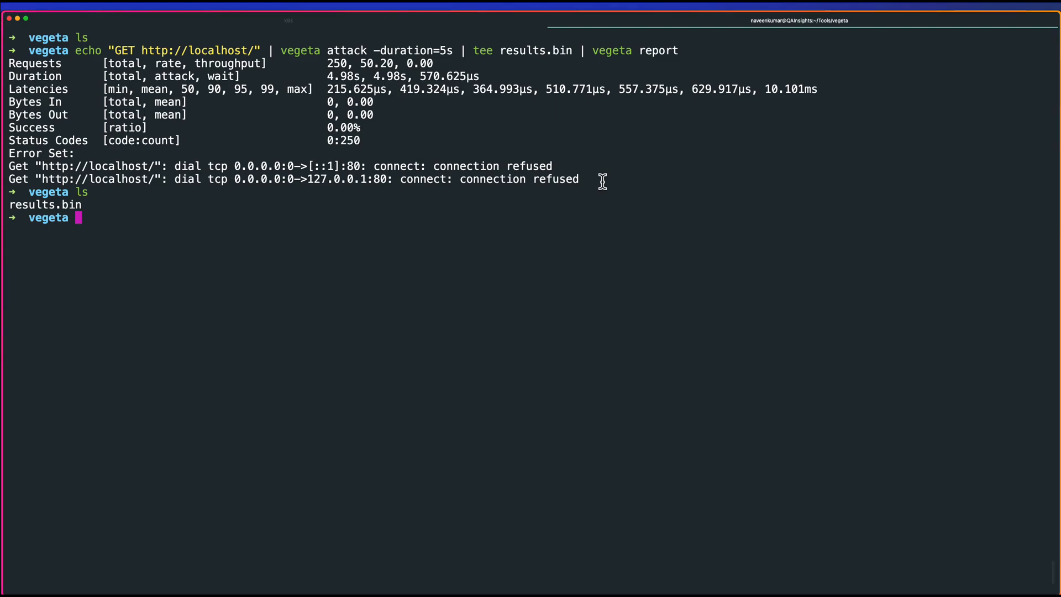
Pipe results.bin into vegeta plot to create plot.html, then list the folder showing plot.html (293K) and results.bin.
type("cat plot.html")
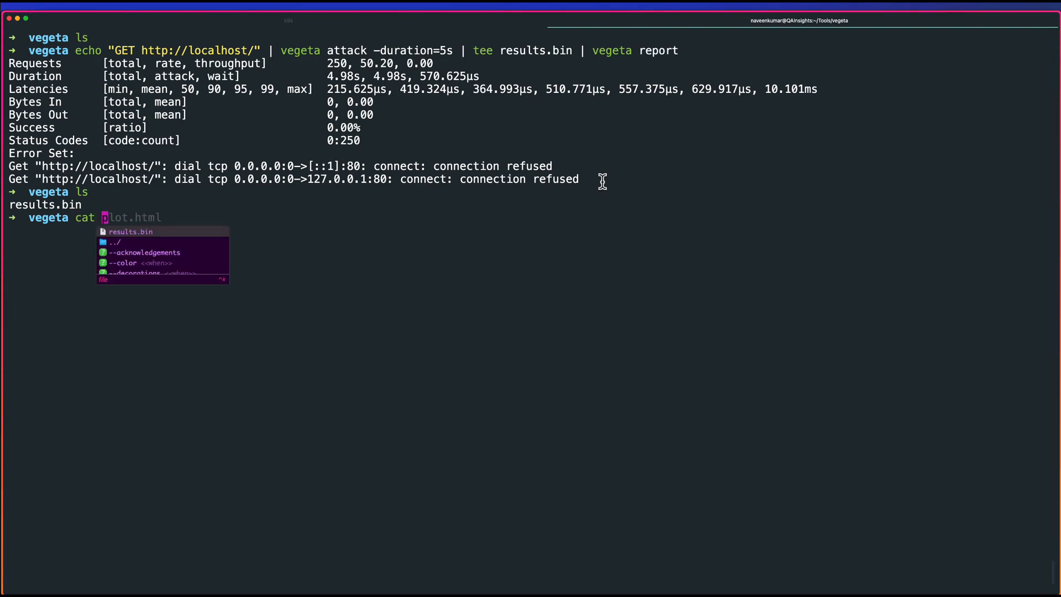
key("Return")
type("cat results.bin")
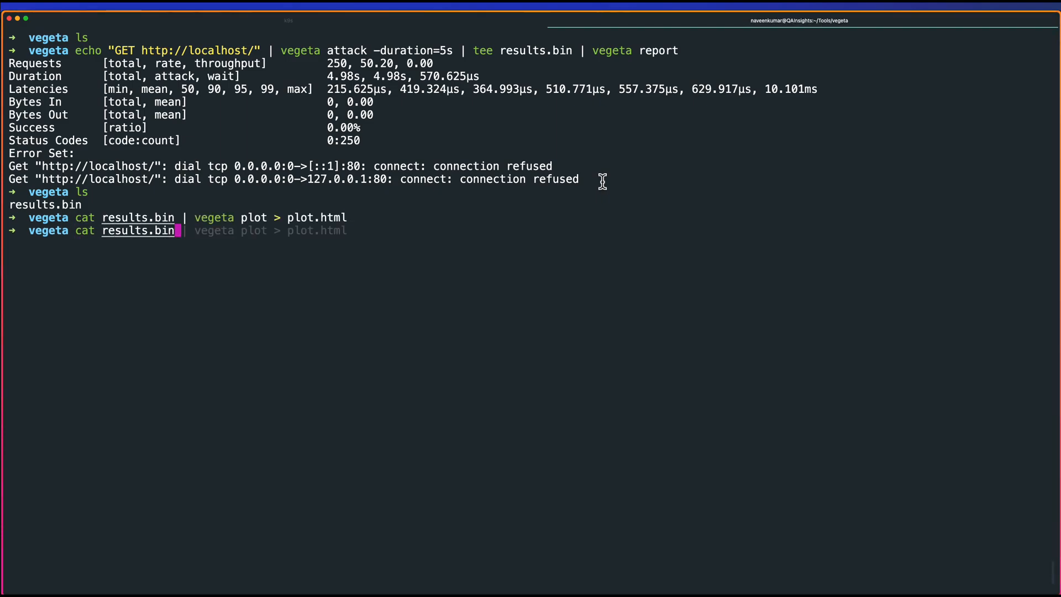
key("Return")
type("ll")
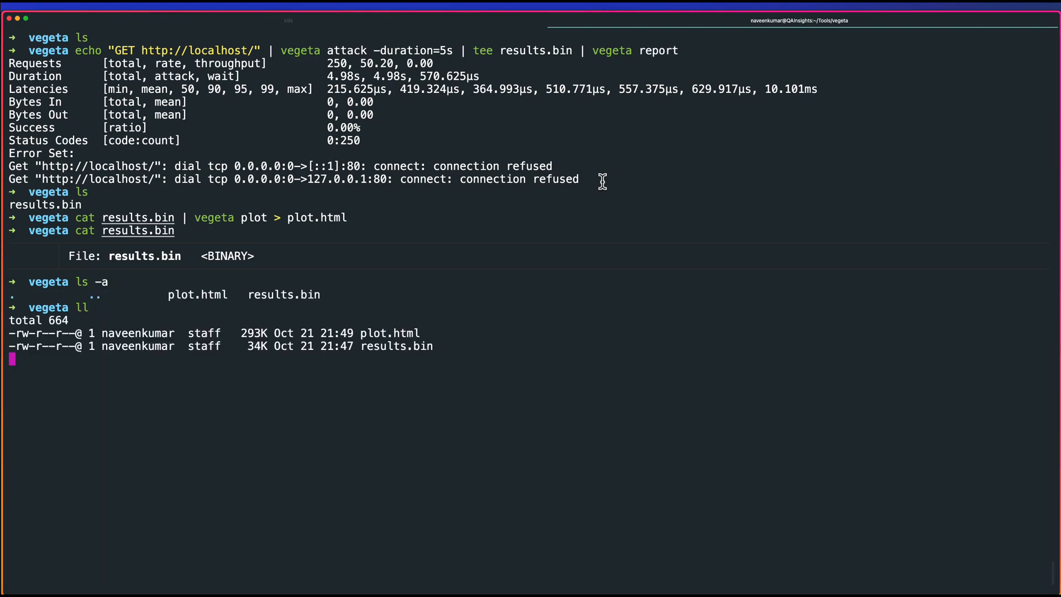
type("vegeta")
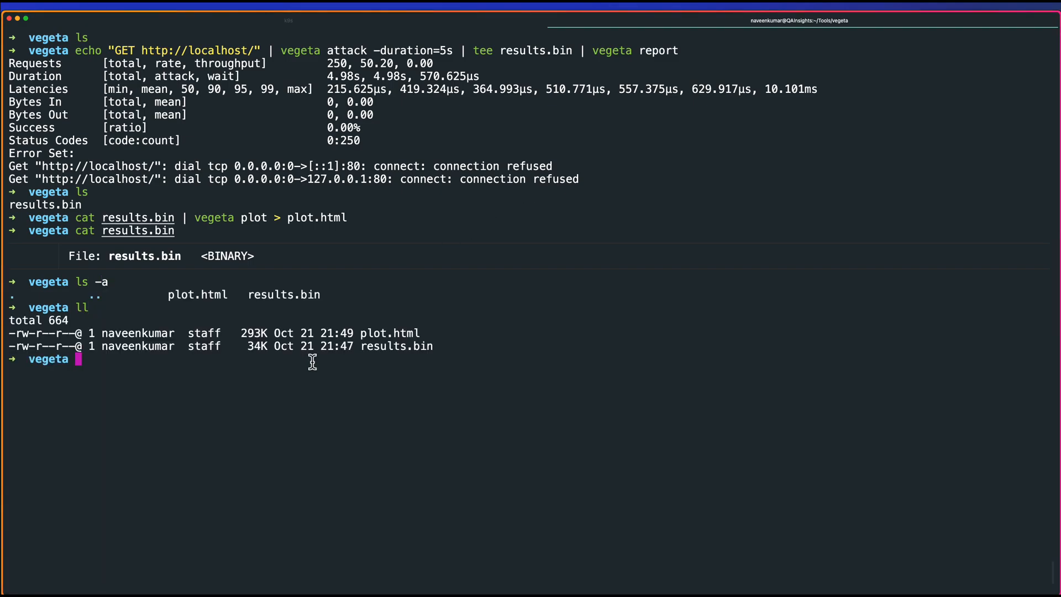
mouse_move(126, 220)
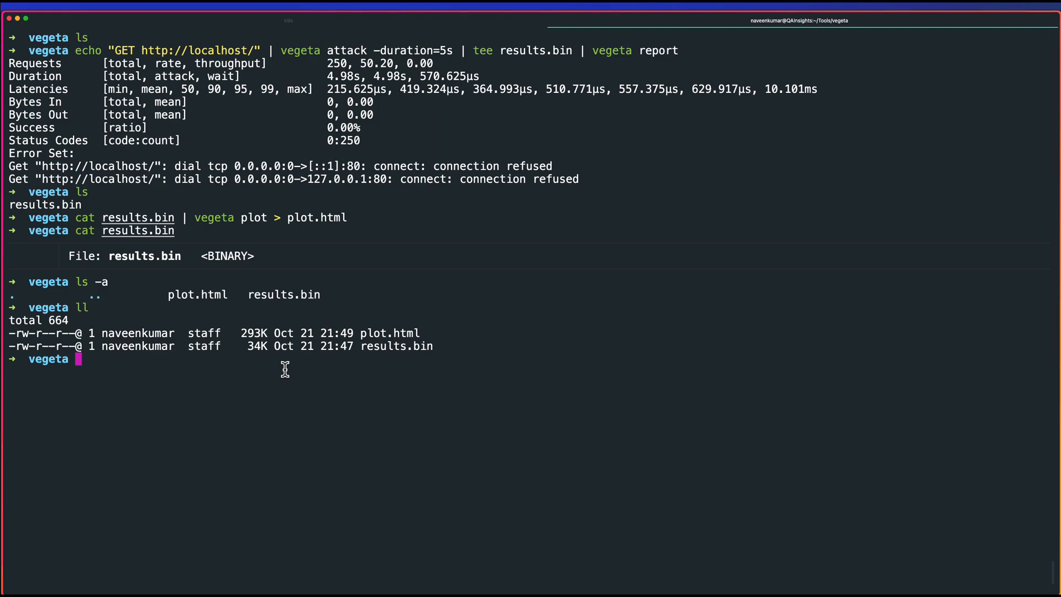
key("ctrl+e")
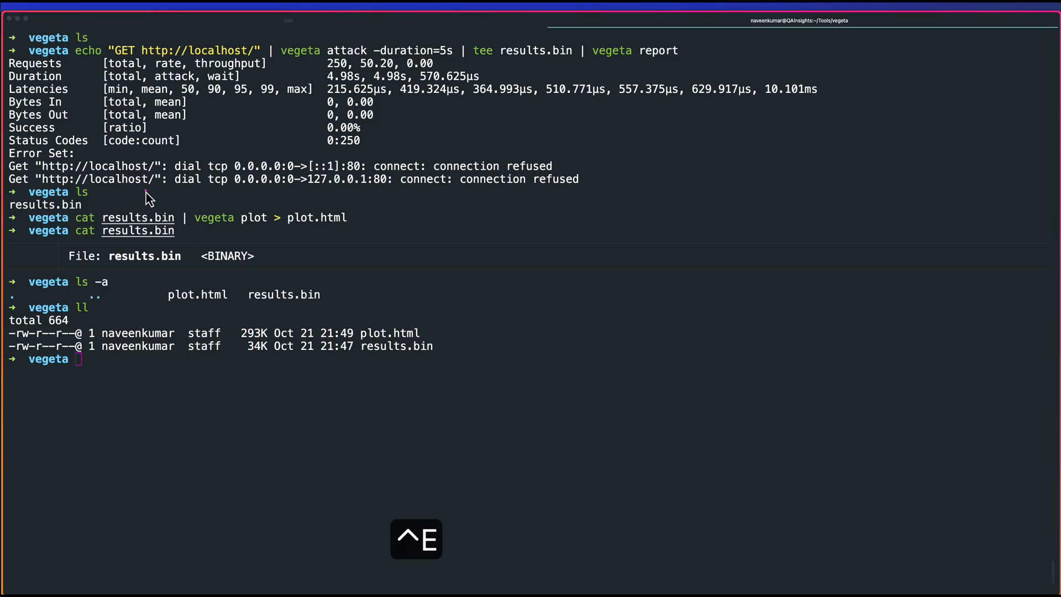
mouse_move(238, 213)
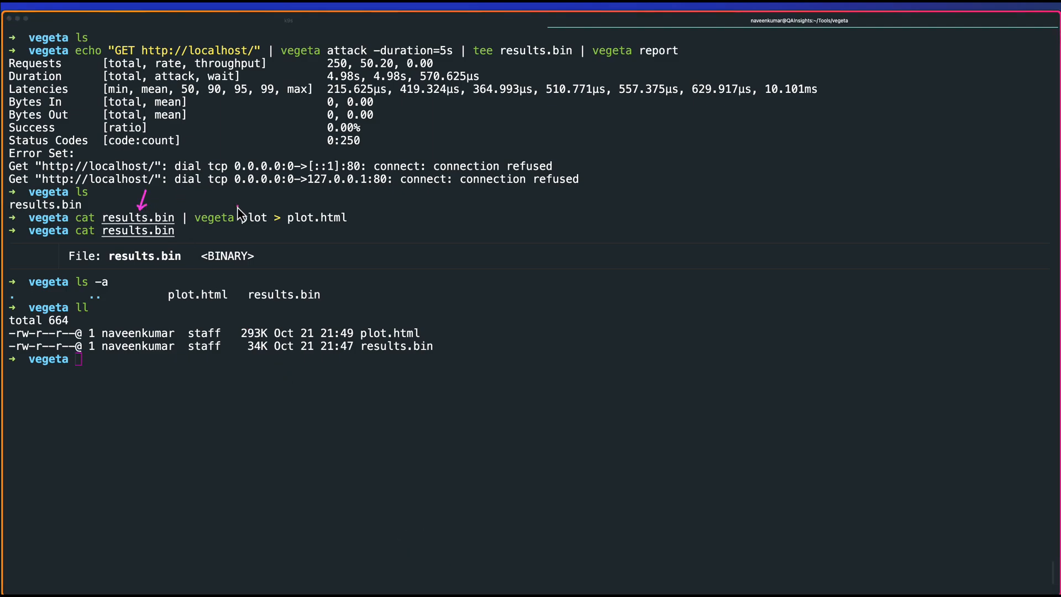
mouse_move(264, 291)
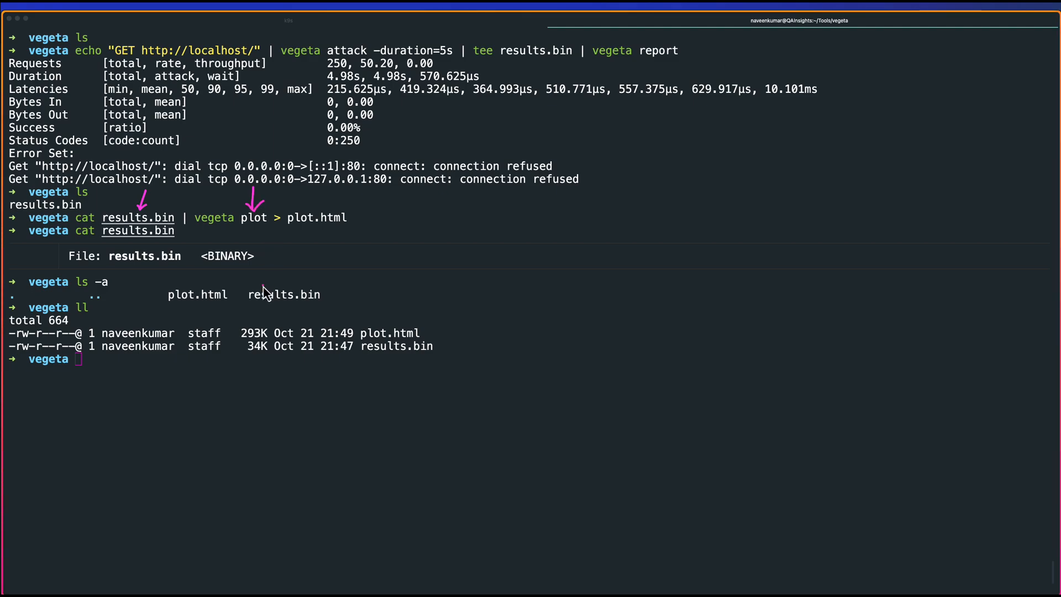
mouse_move(305, 249)
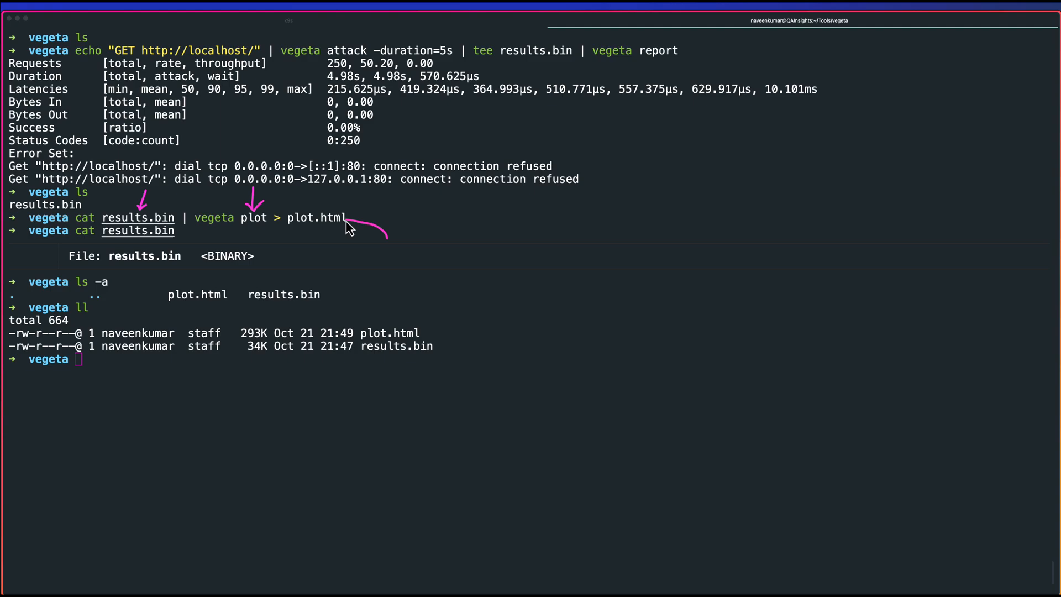
mouse_move(299, 376)
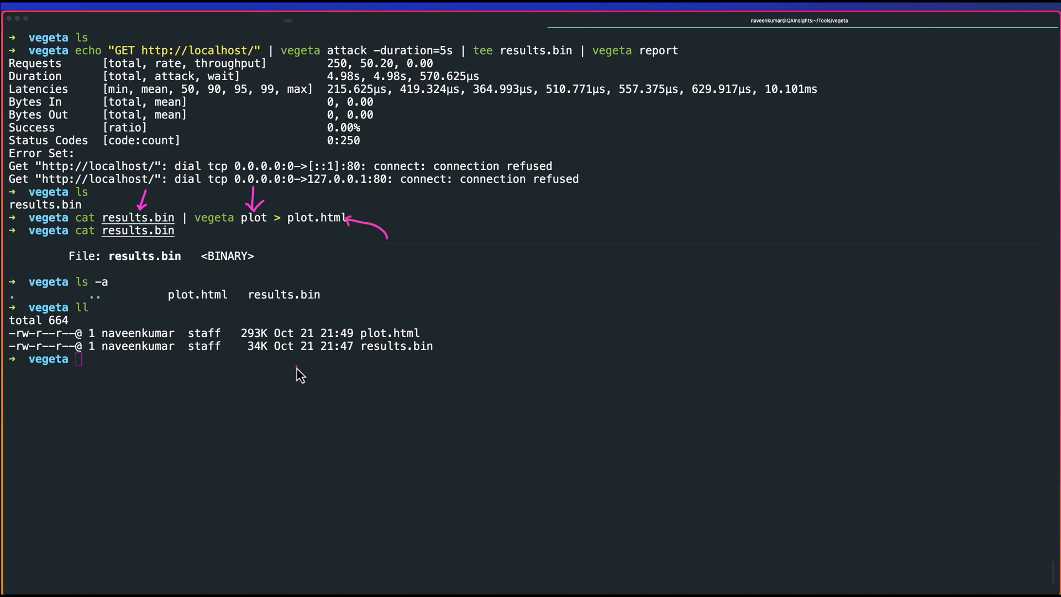
type("oe")
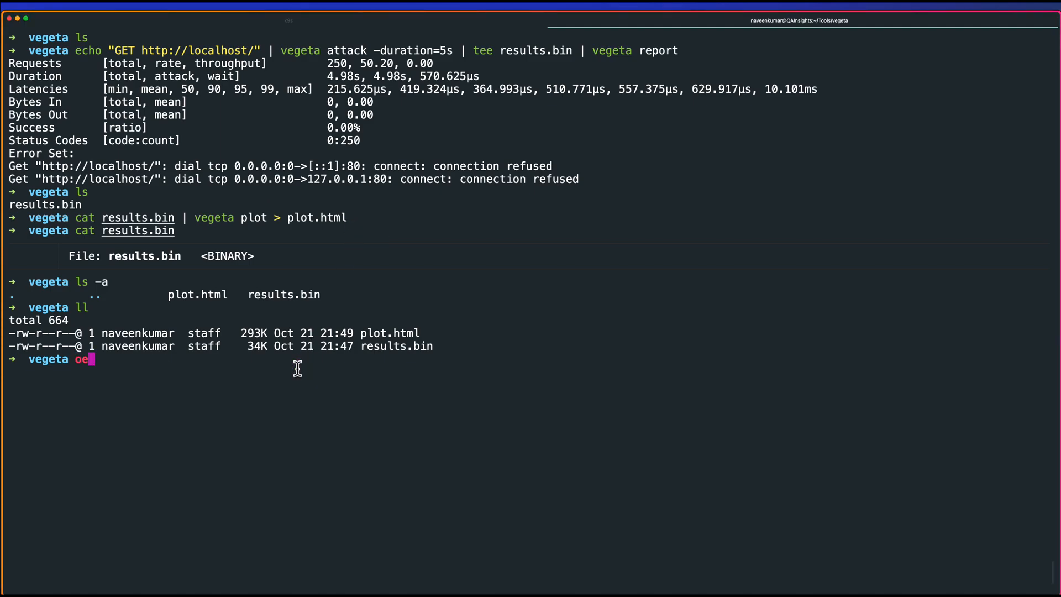
View plot.html's latency chart in Safari, zoom into the stretch near 2 seconds, then quit the browser.
key("Return")
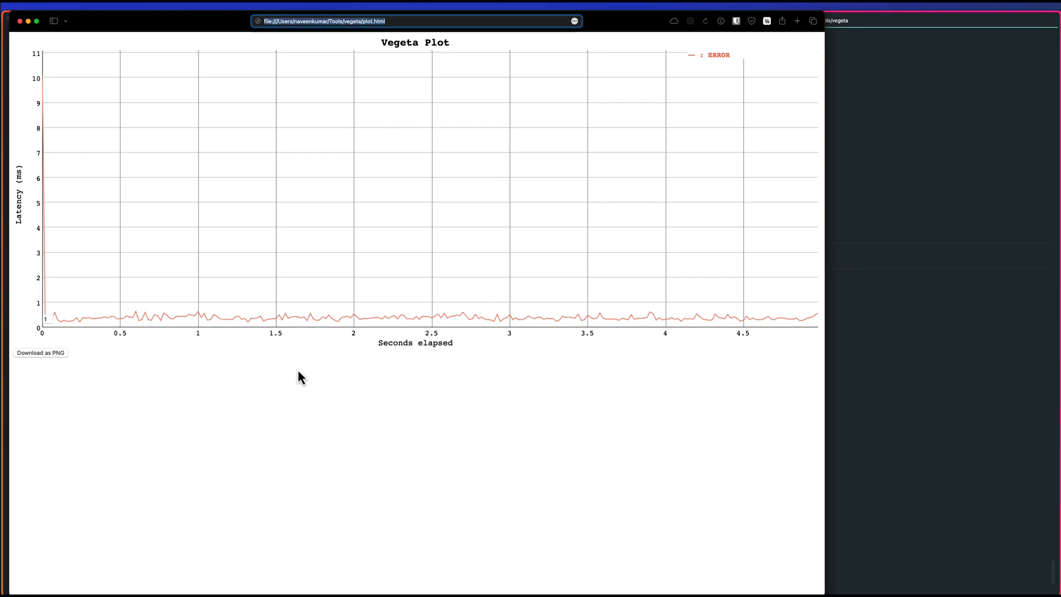
mouse_move(290, 371)
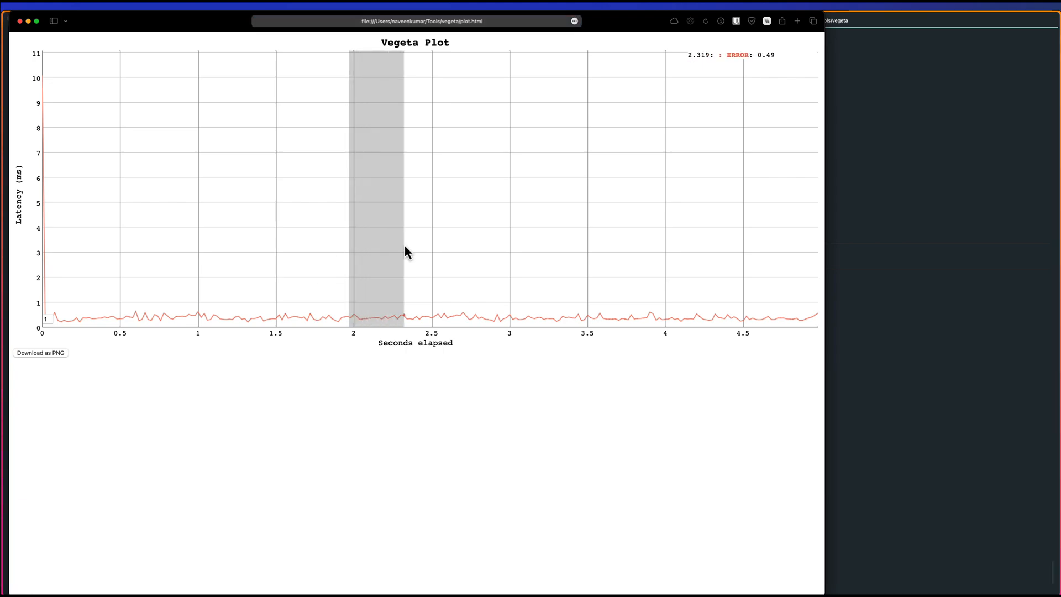
left_click_drag(352, 185, 405, 185)
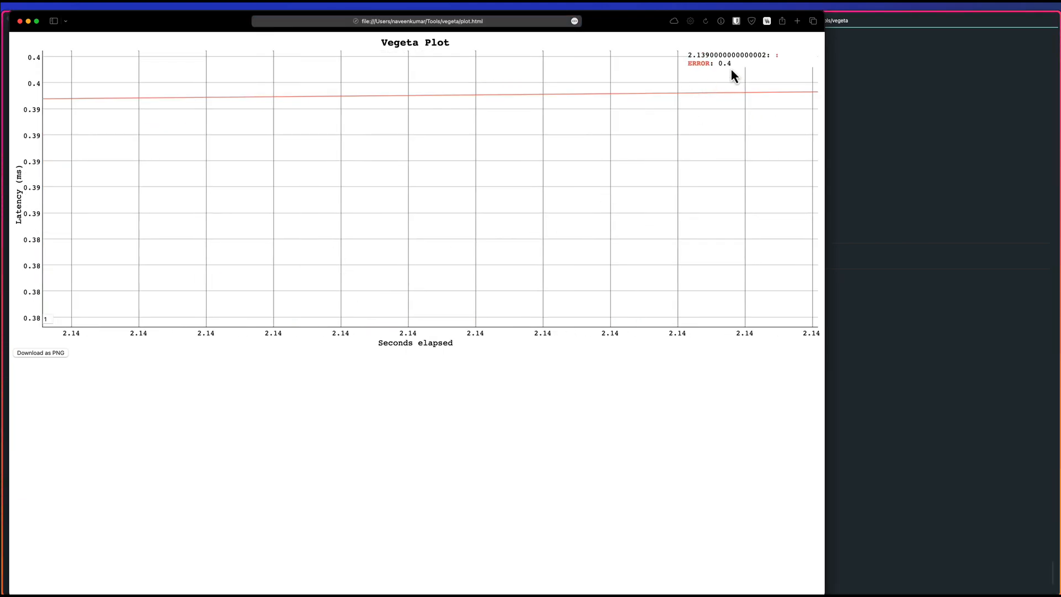
mouse_move(529, 395)
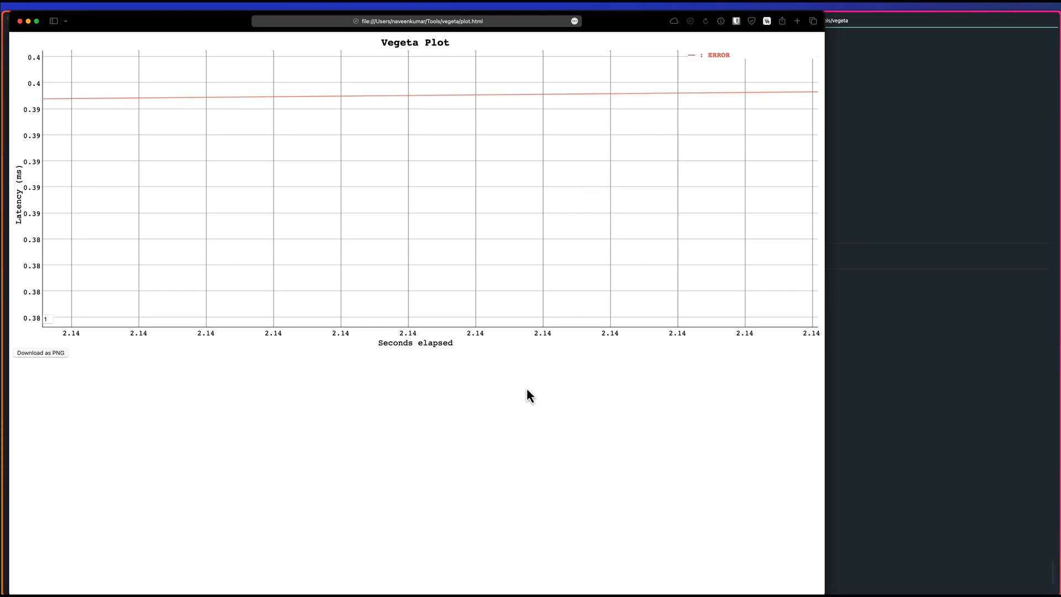
key("cmd+q")
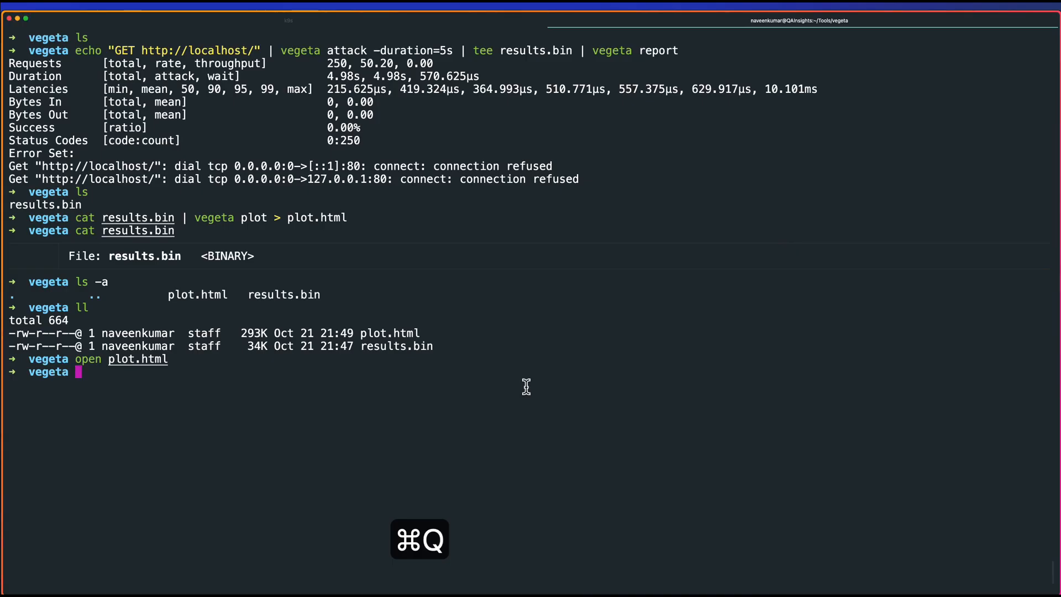
Check localhost:8080 with curl -I until it returns HTTP 200 OK, then clear the screen.
key("ctrl+l")
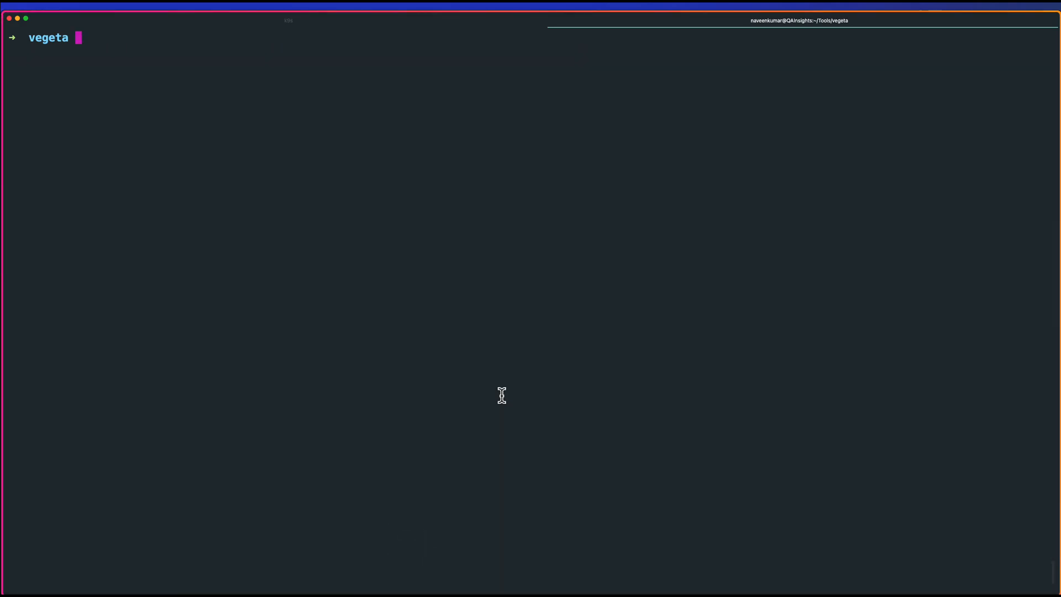
type("curl -I localhost:8080")
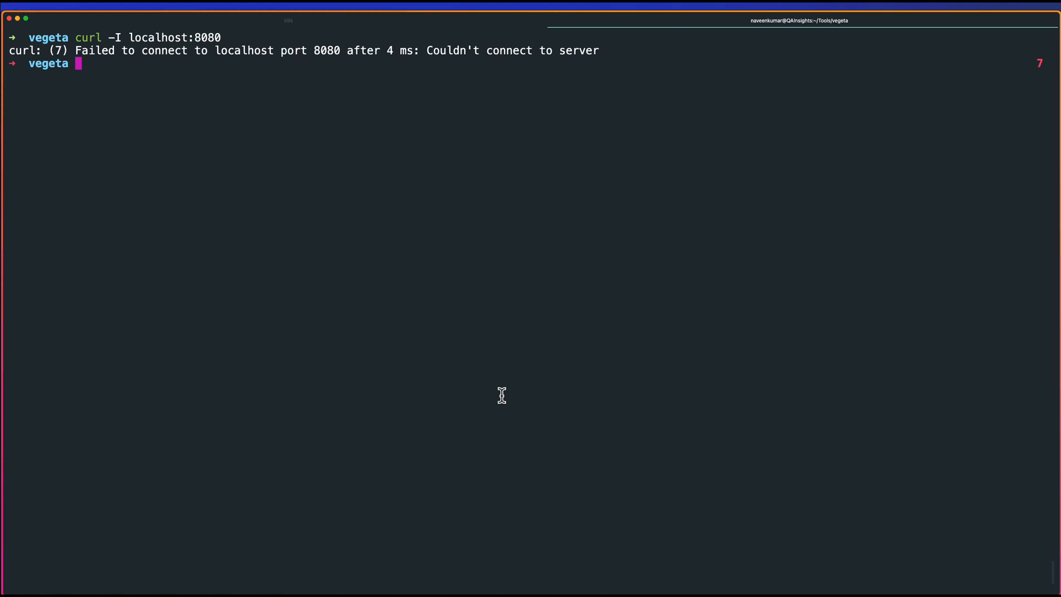
mouse_move(329, 32)
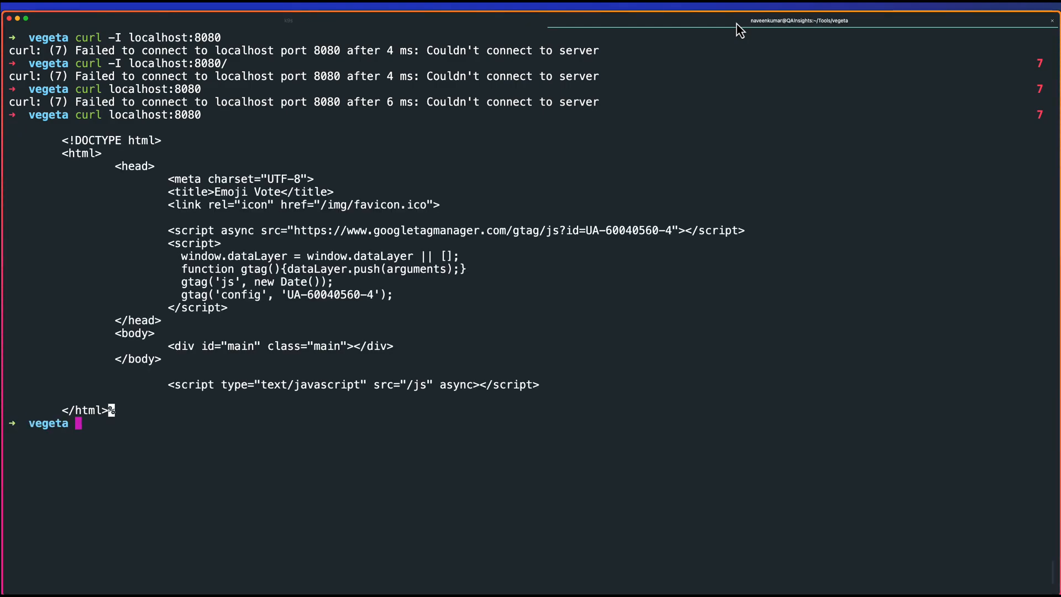
key("ctrl+l")
type("curl -I localhost:8080/")
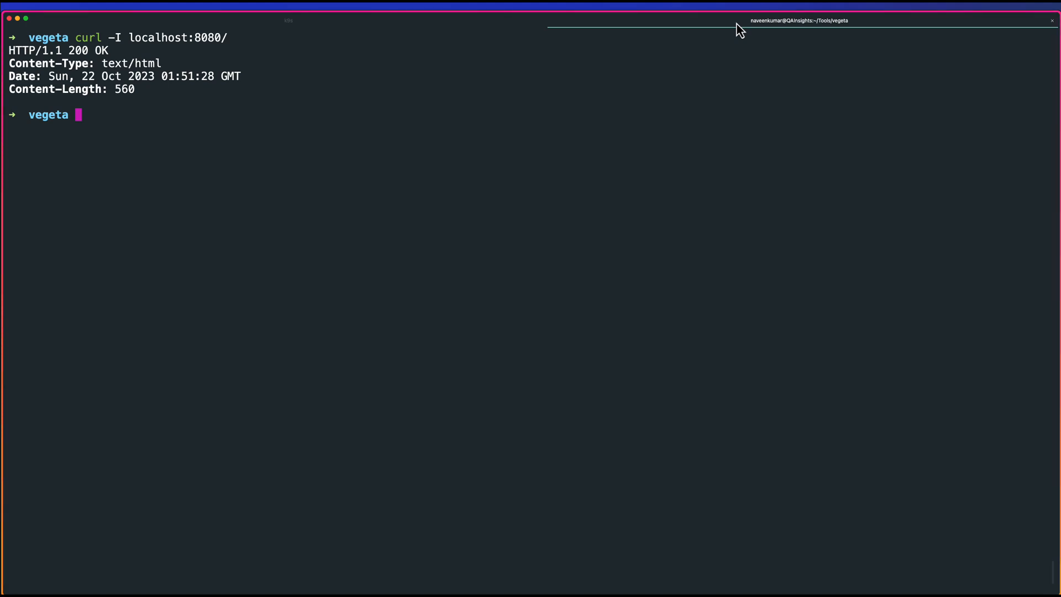
key("ctrl+l")
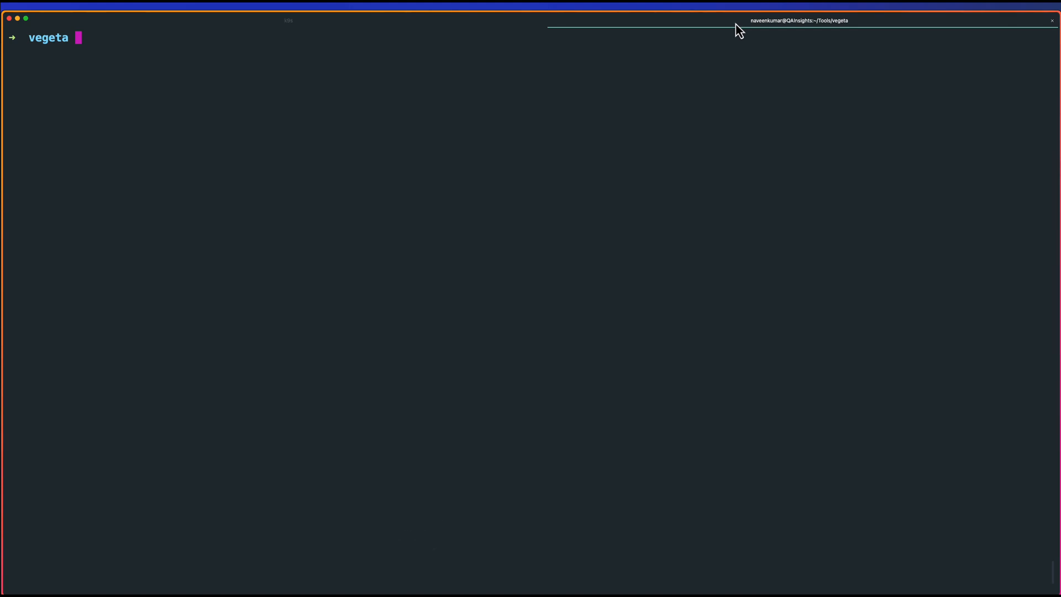
mouse_move(275, 181)
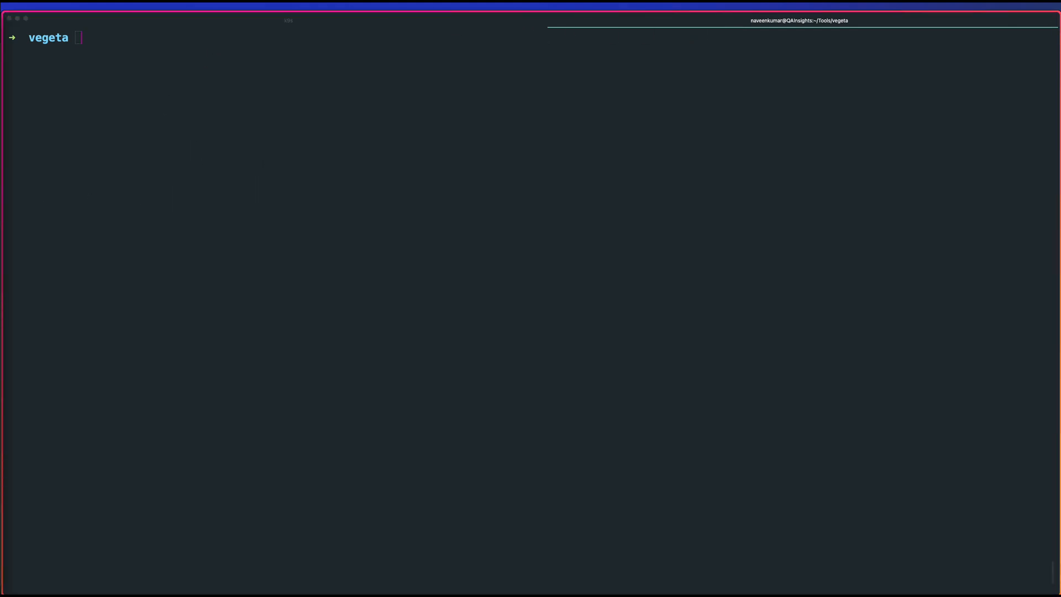
Run the 10-second vegeta GET attack on localhost:8080 into results.bin, report it, and render plot.html.
key("cmd+v")
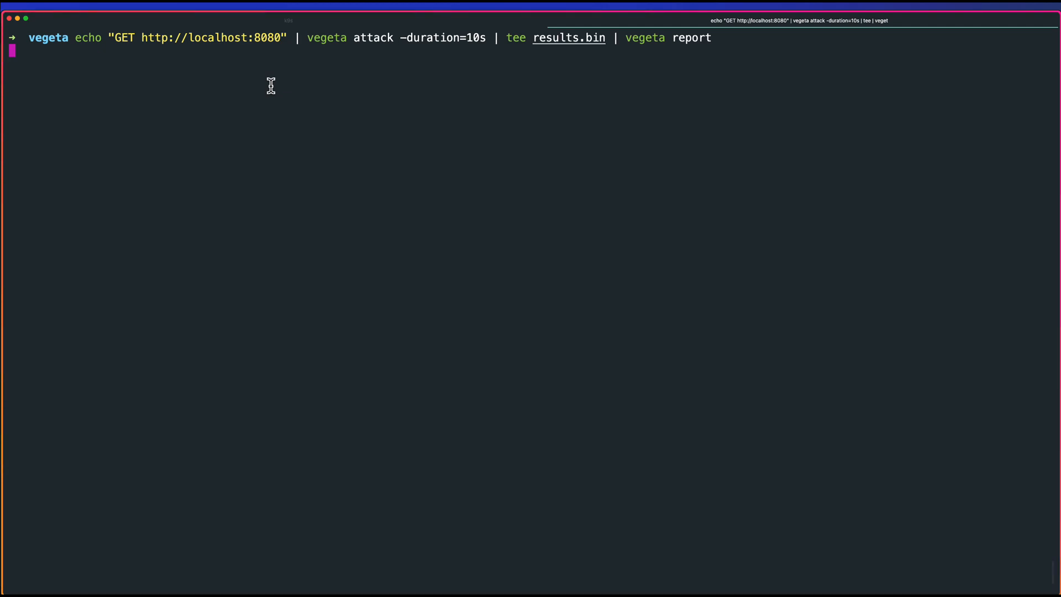
key("Return")
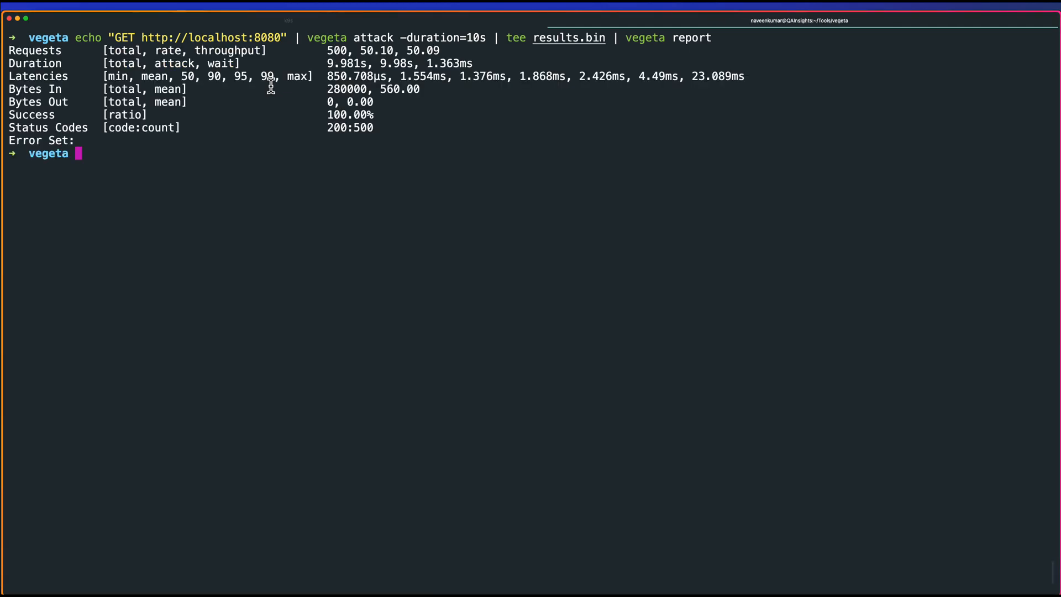
mouse_move(327, 127)
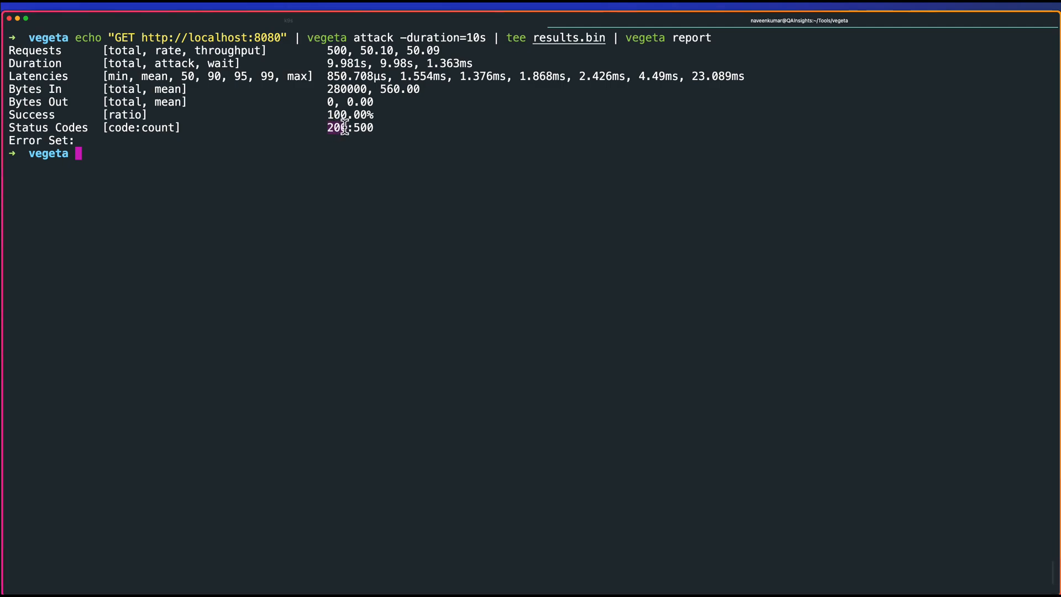
mouse_move(351, 147)
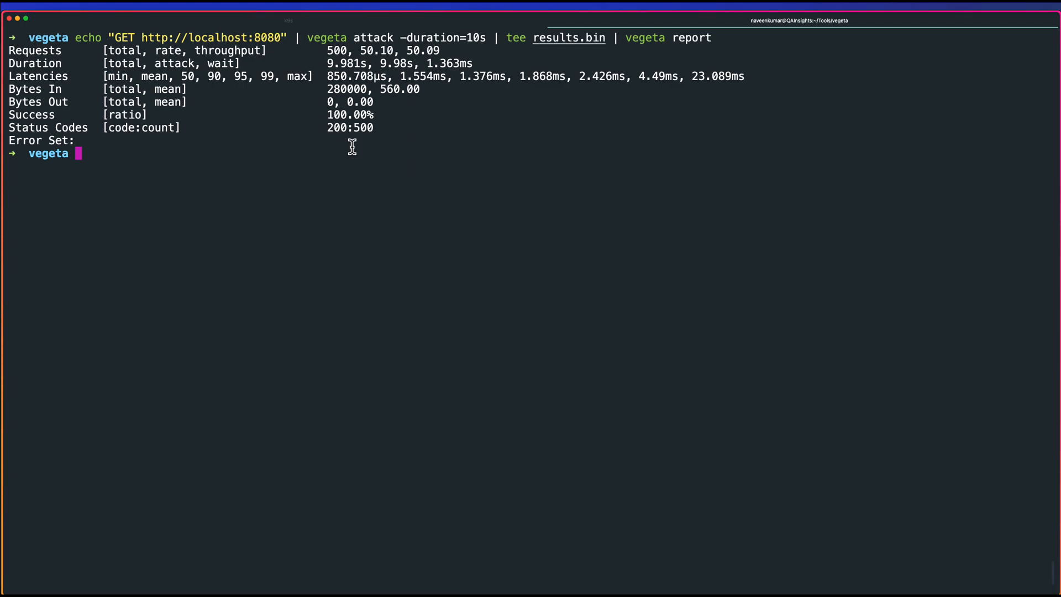
type("cat results.bin | vegeta plot > plot.html")
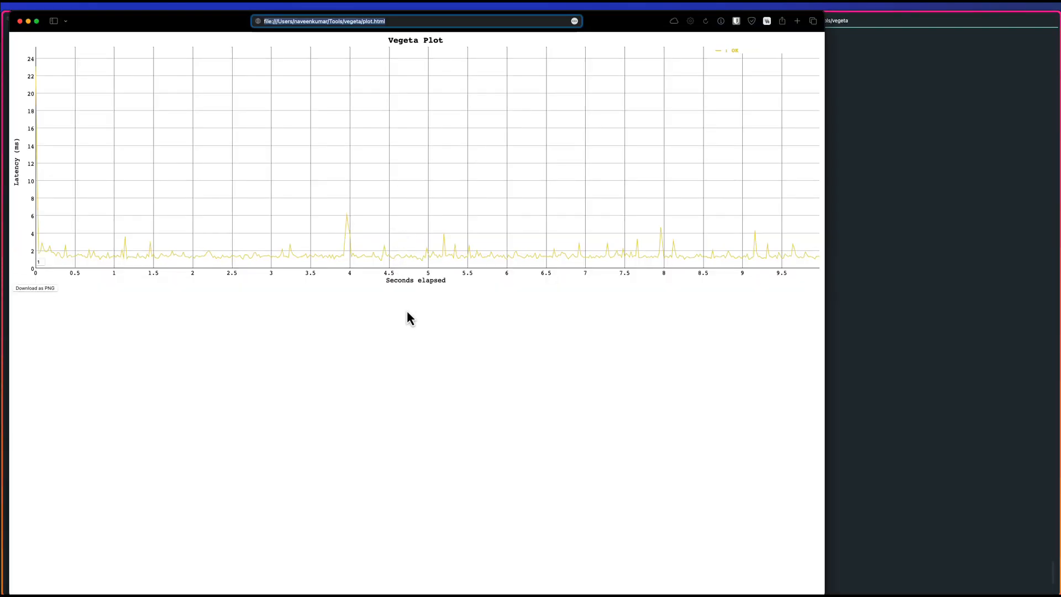
mouse_move(162, 156)
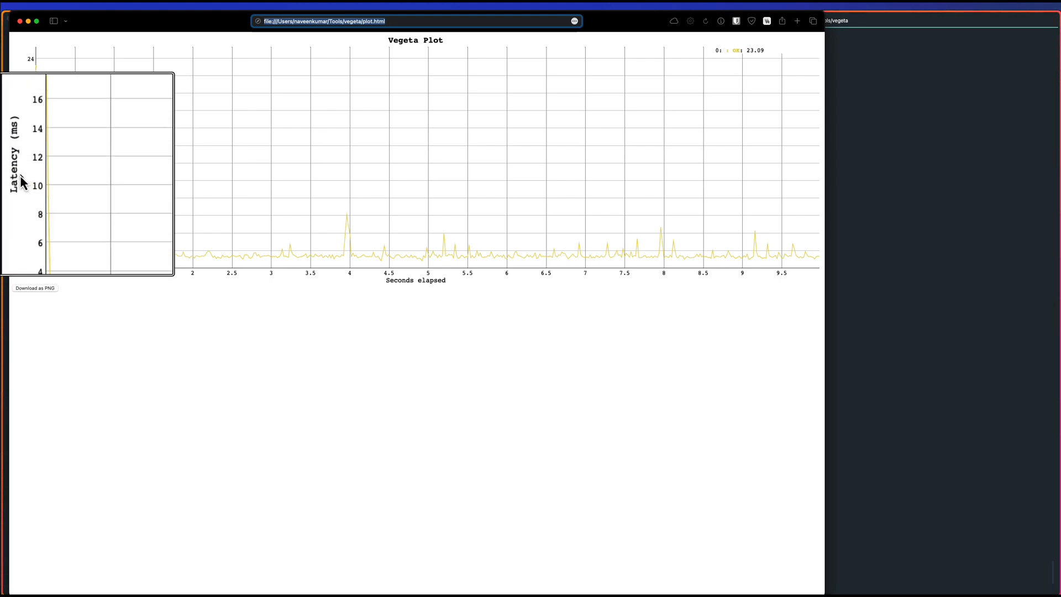
Inspect the Vegeta latency plot for the ten-second run in Safari.
double_click(431, 280)
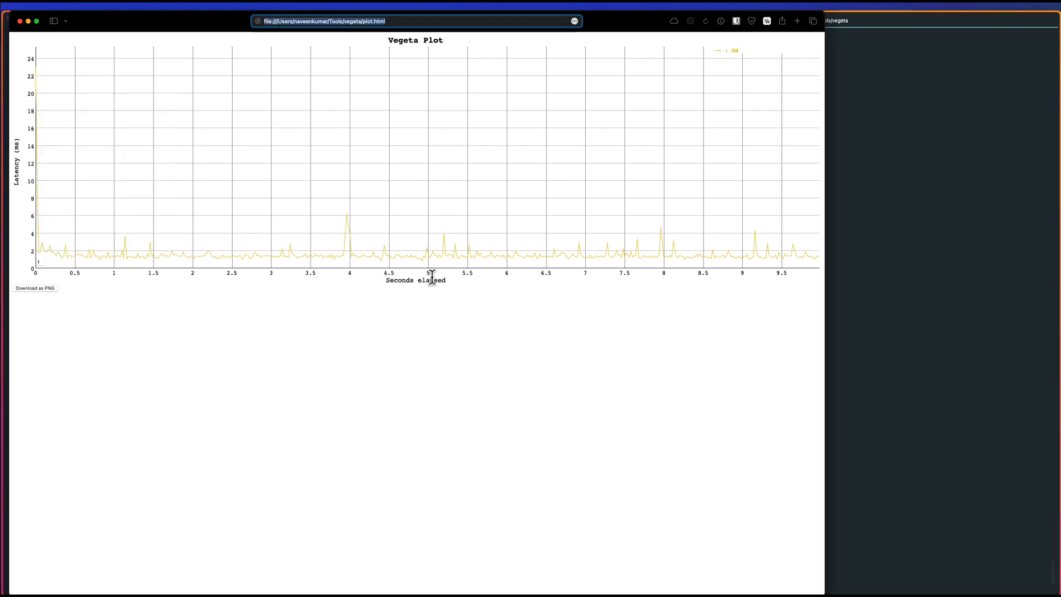
mouse_move(434, 286)
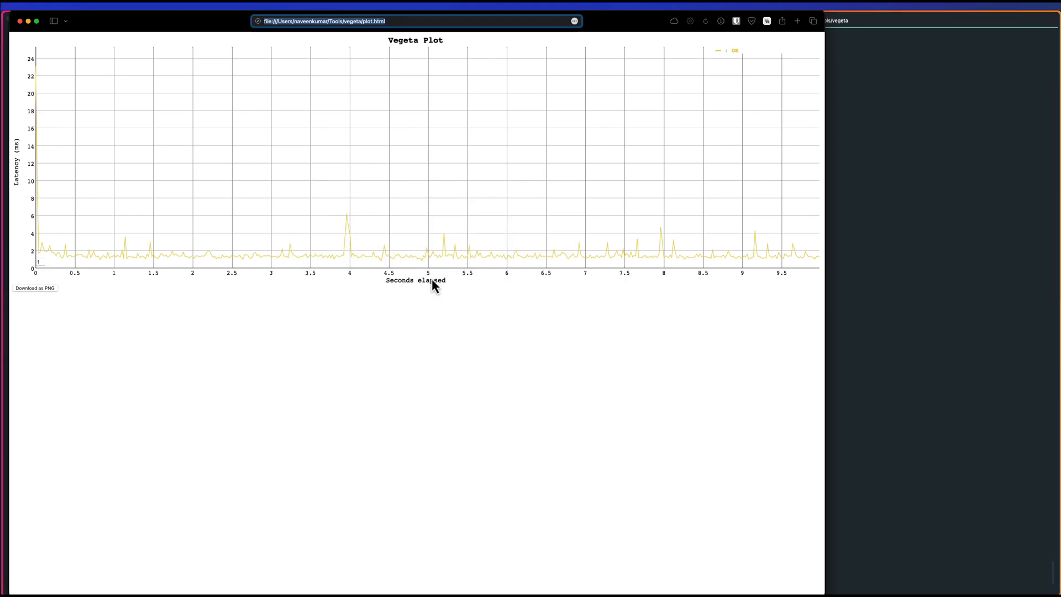
mouse_move(318, 222)
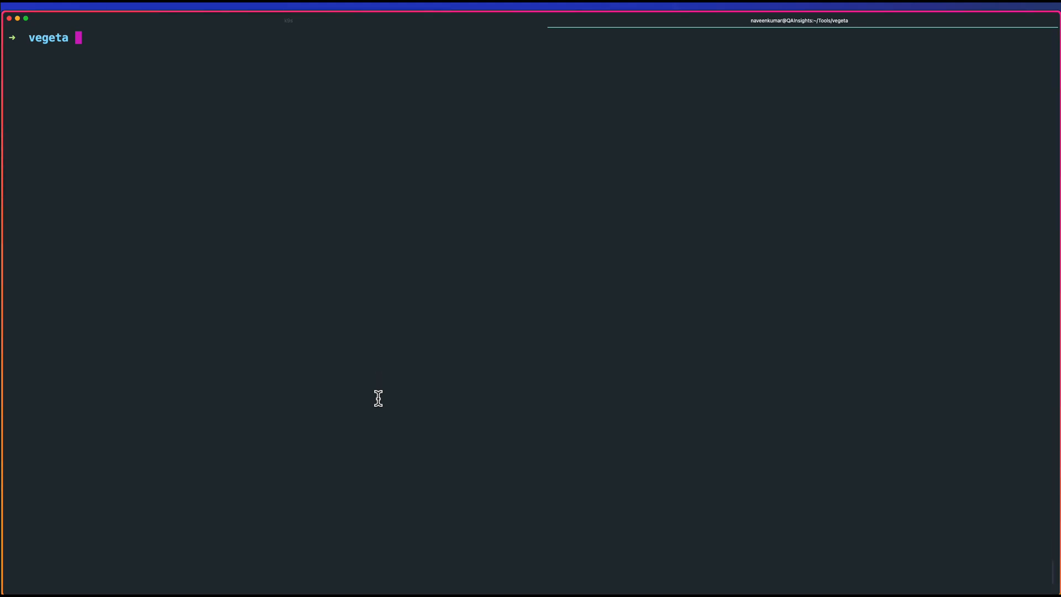
type("vim get_localhost")
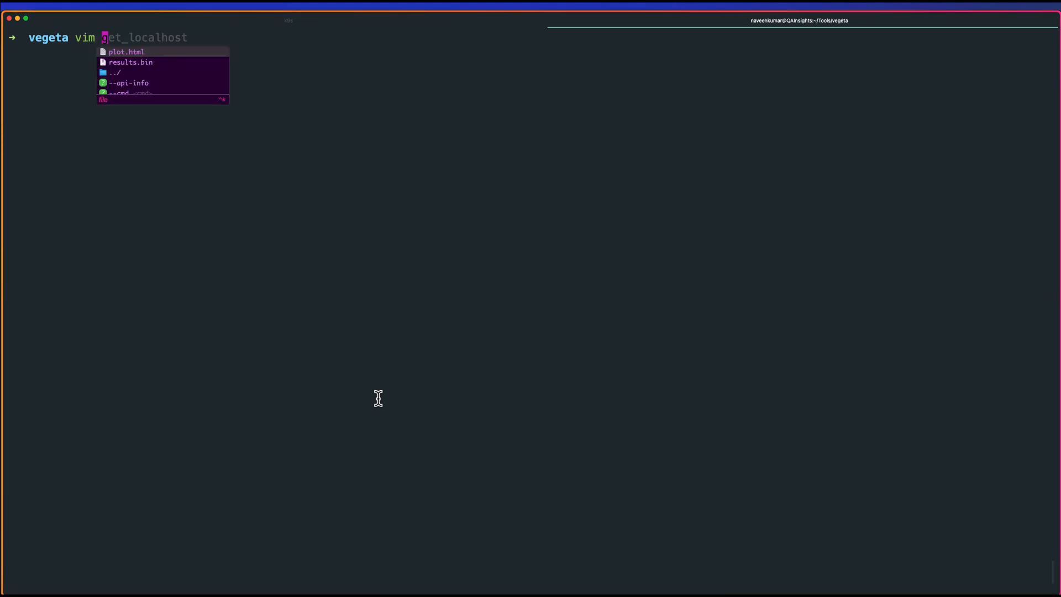
key("Return")
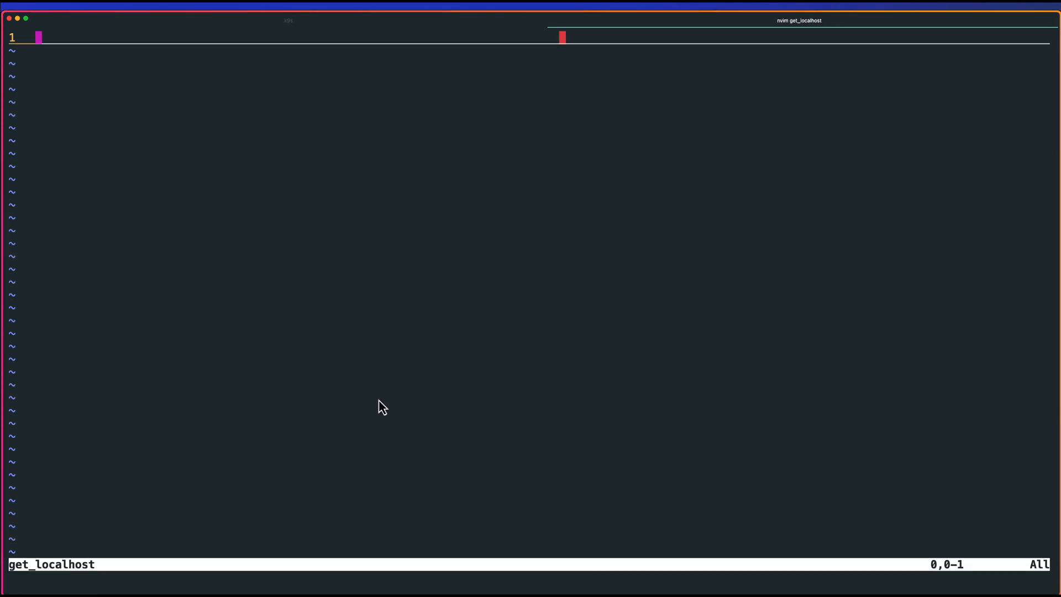
type("GET")
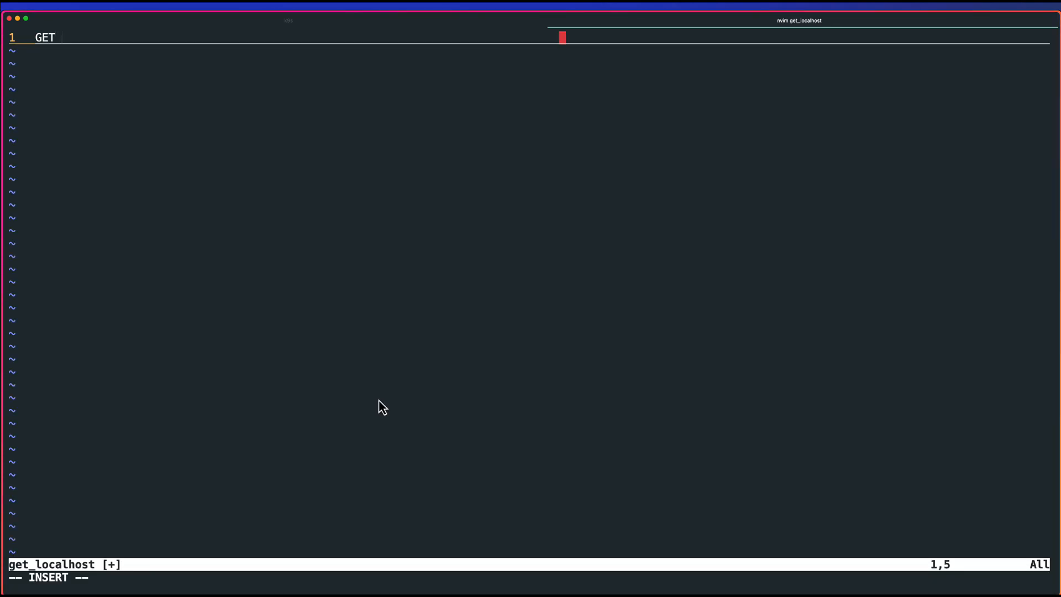
type("http://l")
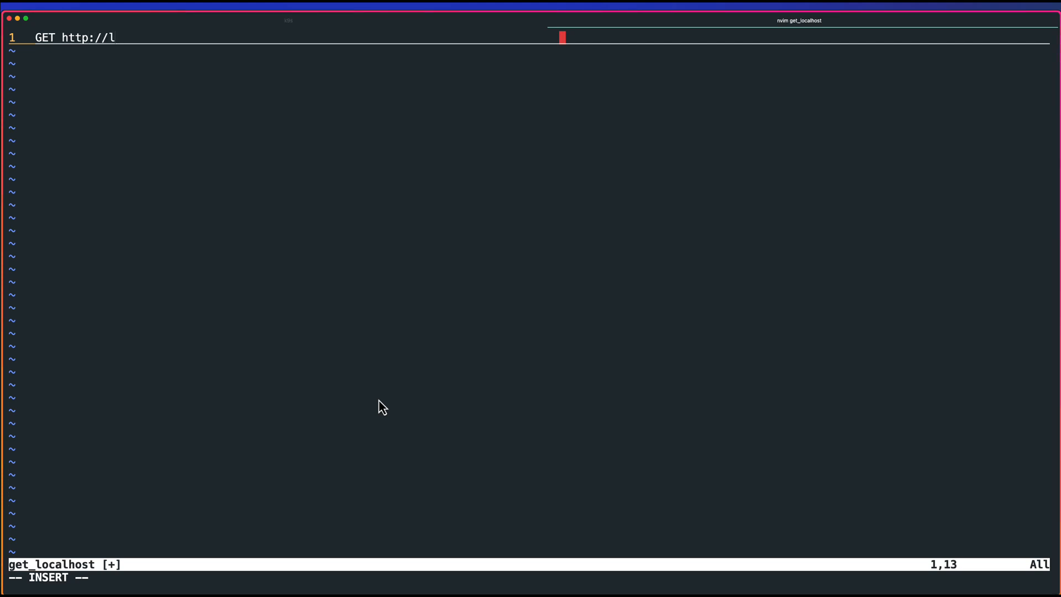
type("ocalhost")
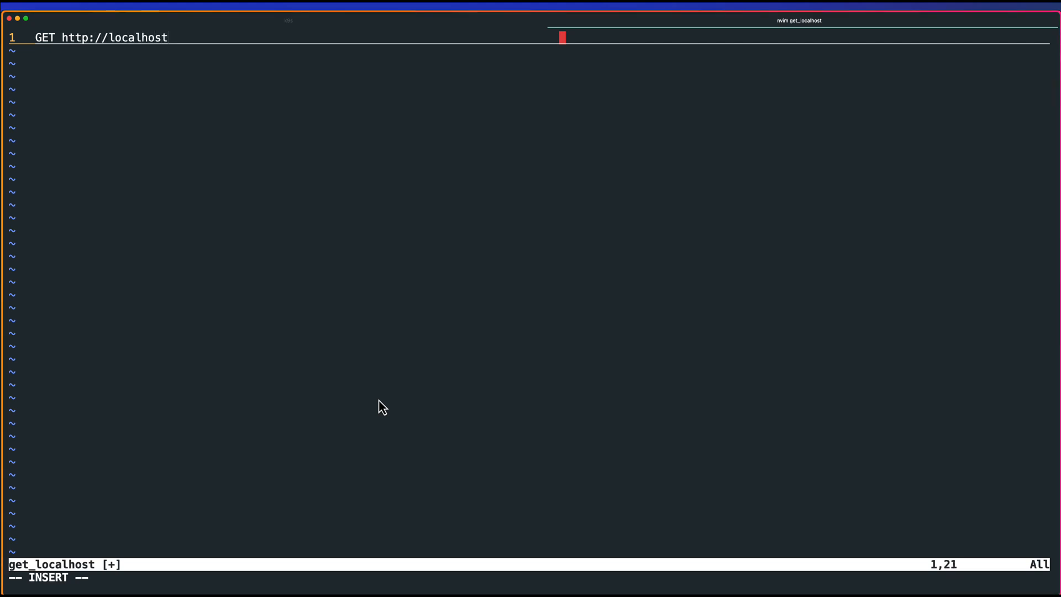
type(":8080")
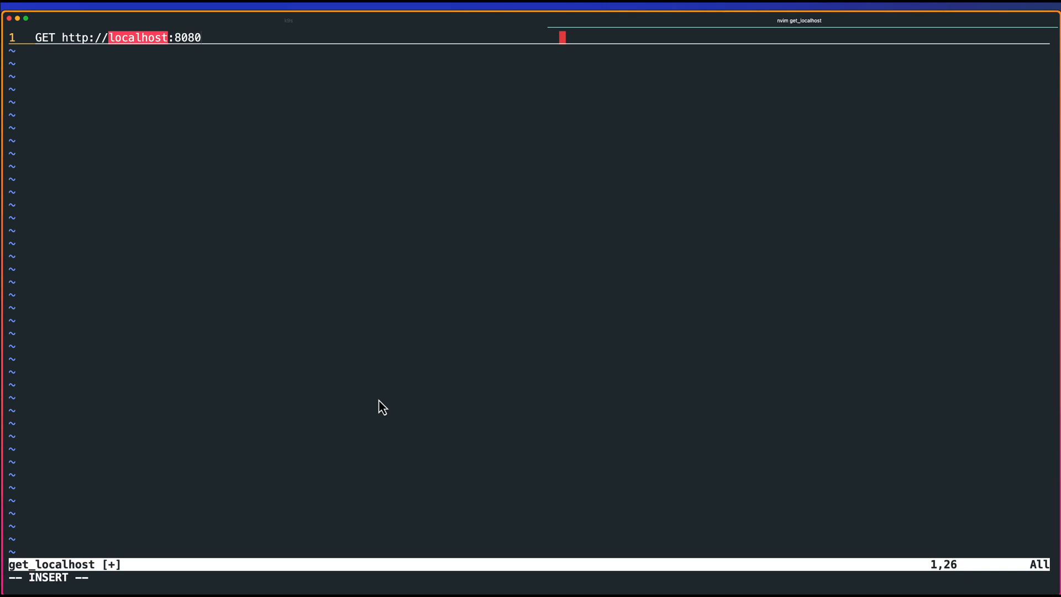
key("Return")
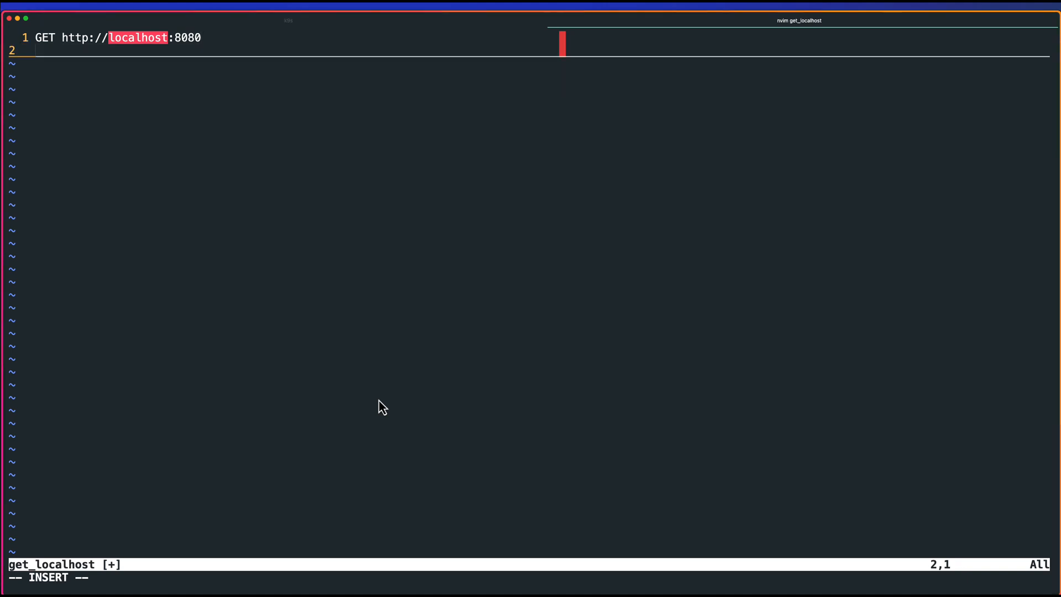
type("X-Trace: $USER")
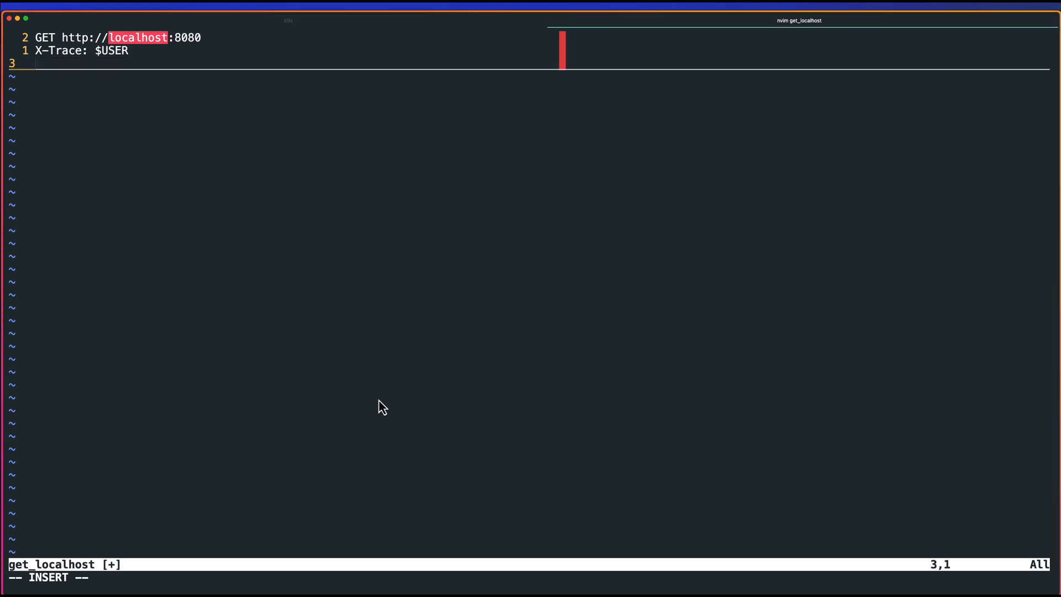
key("Return")
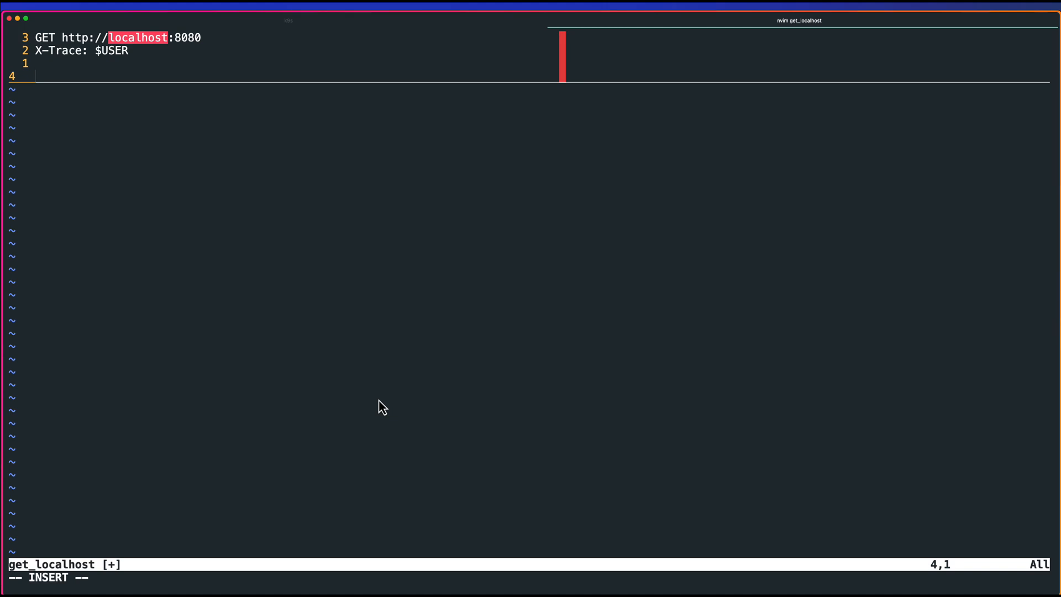
type("GET http:/")
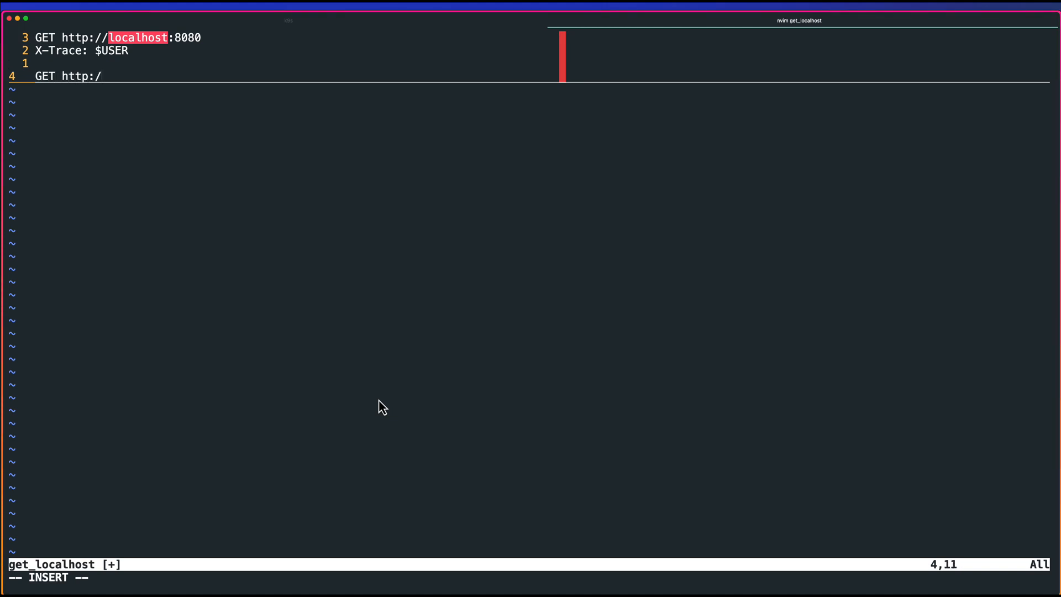
type("localhost:")
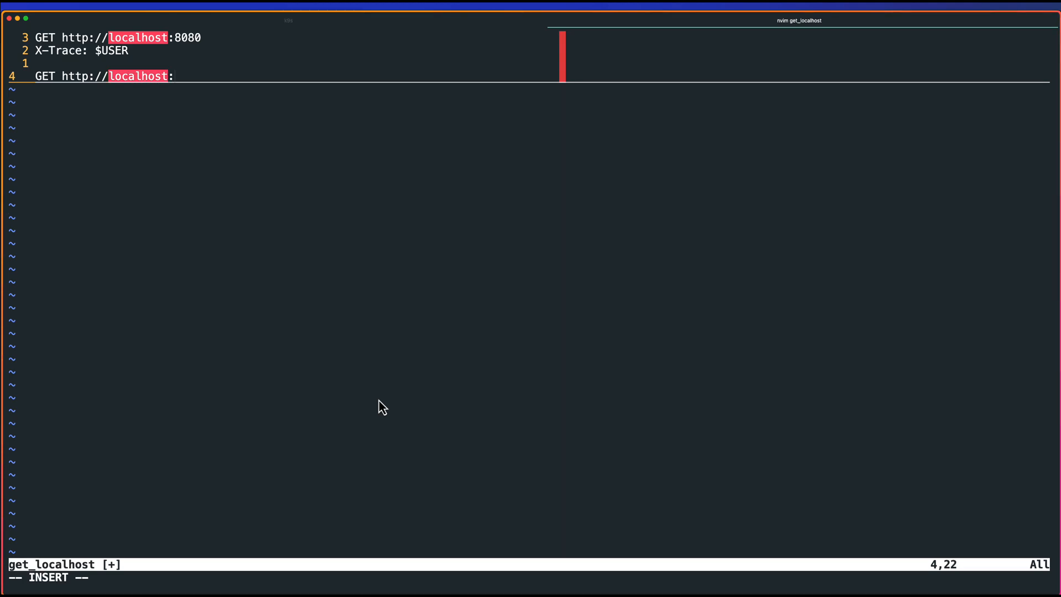
type("8080/l")
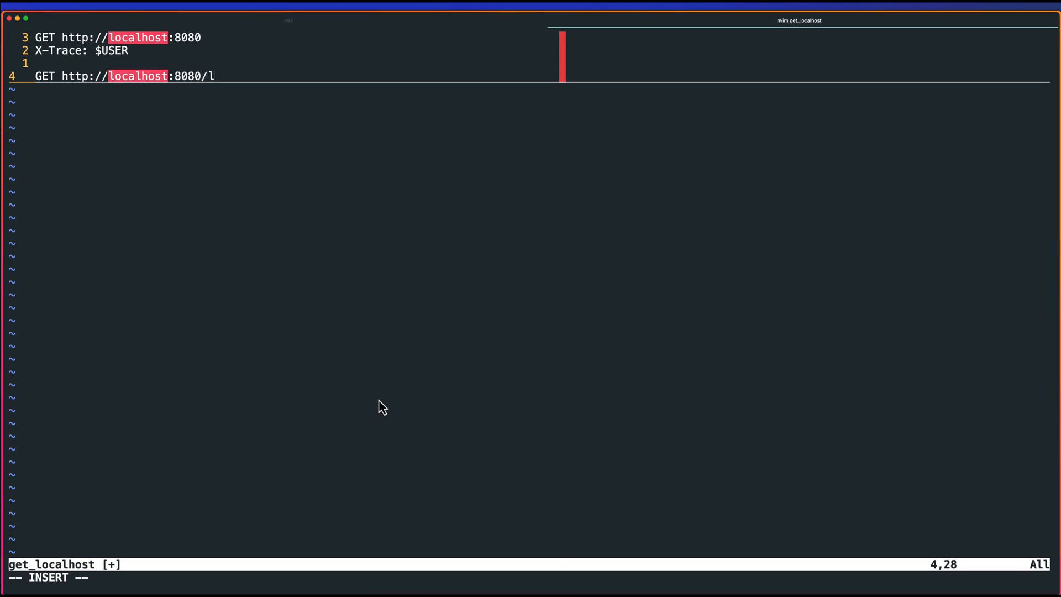
type("eaderboard")
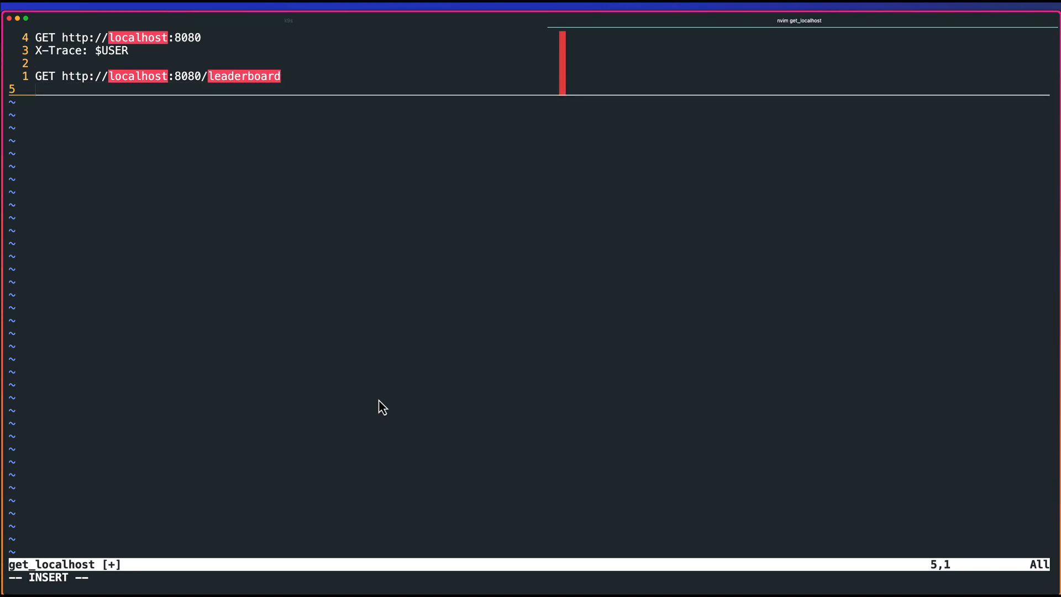
type(":wq")
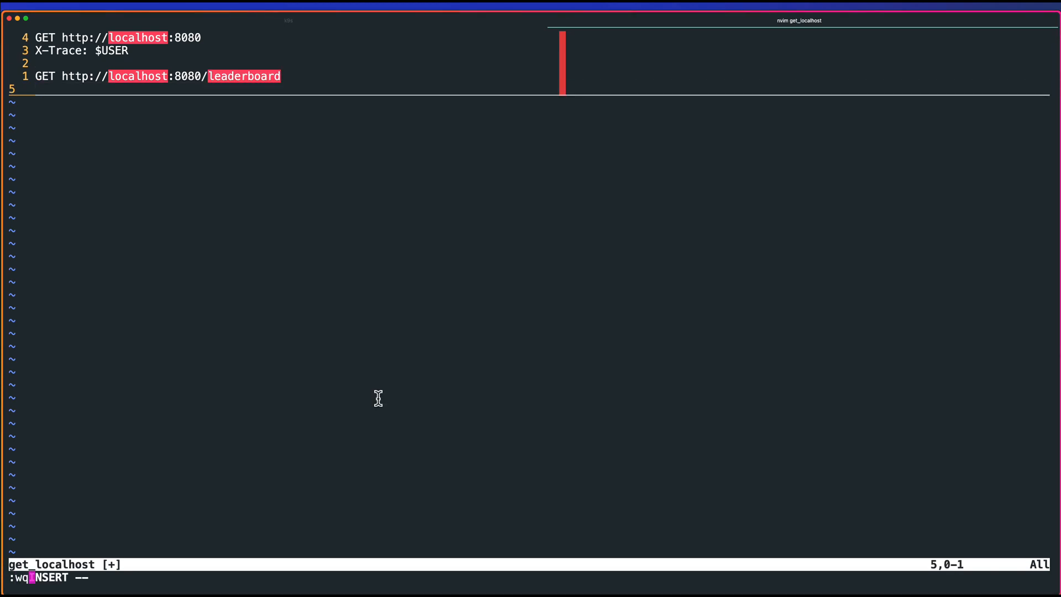
key("Return")
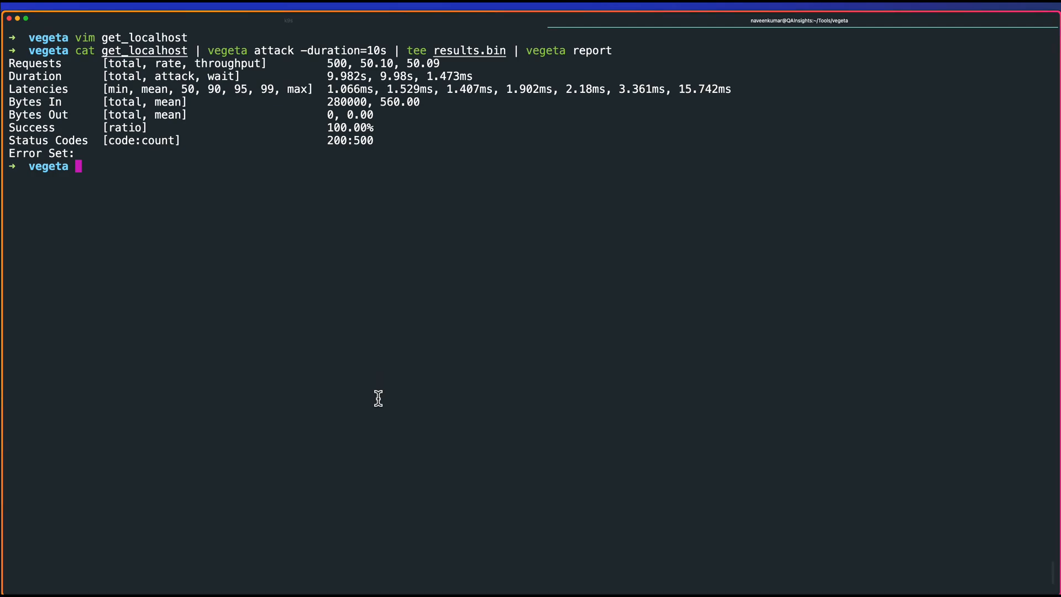
Run the vegeta attack on the get_localhost targets and review the 500-request, 100% success report.
key("ctrl+e")
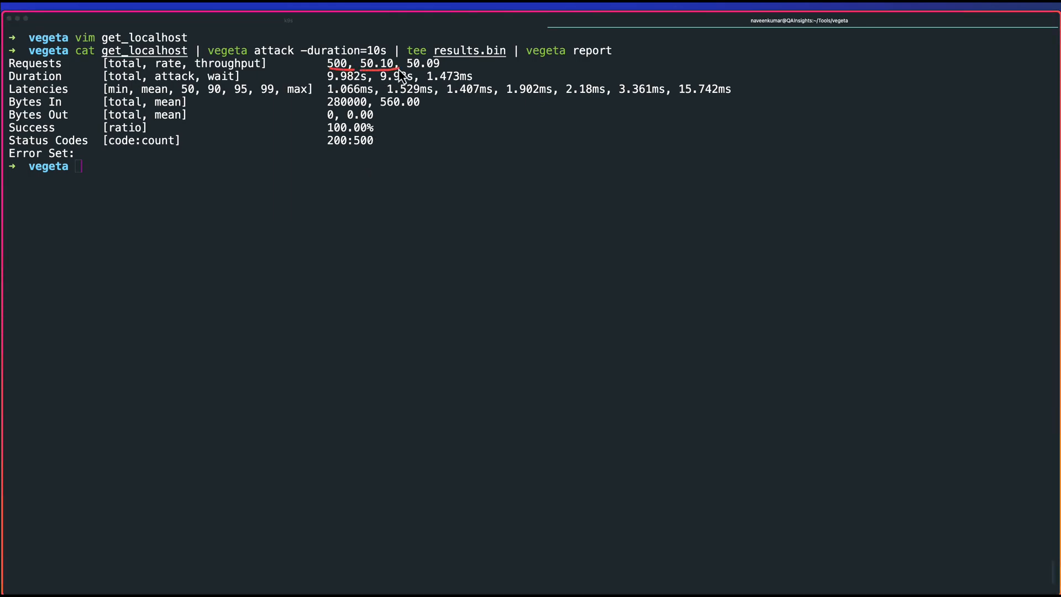
mouse_move(400, 114)
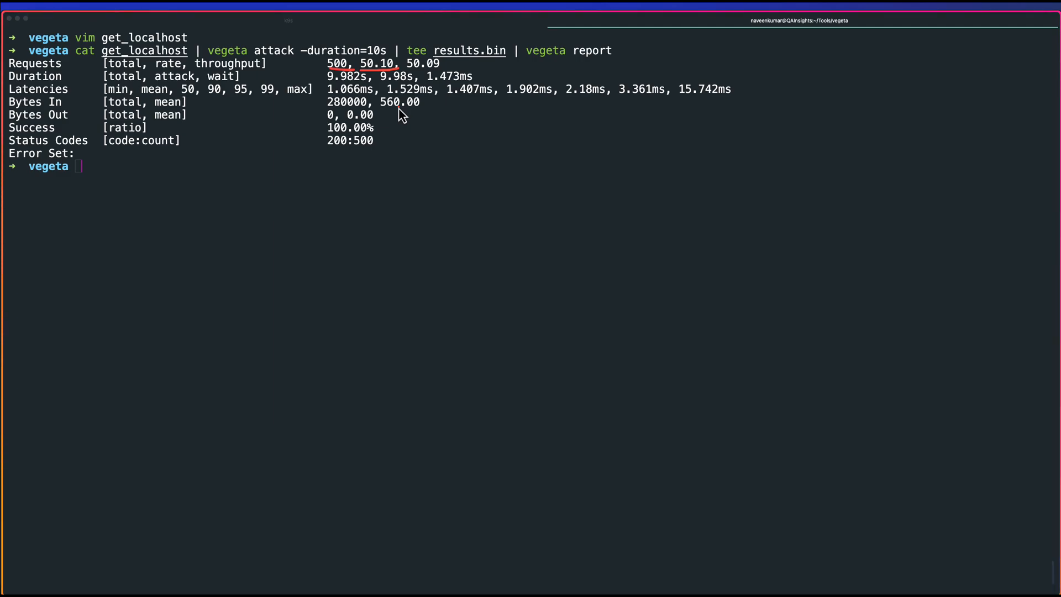
mouse_move(351, 143)
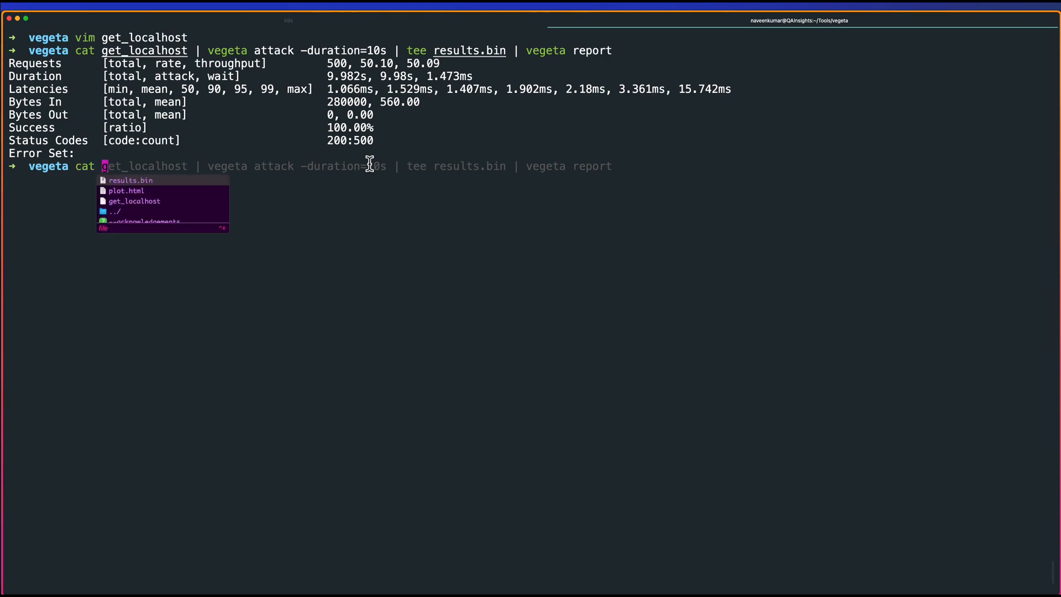
Regenerate plot.html from results.bin with vegeta plot and open it in the browser.
type("vegeta cat results.bin | vegeta plot > plot.html")
type("ope")
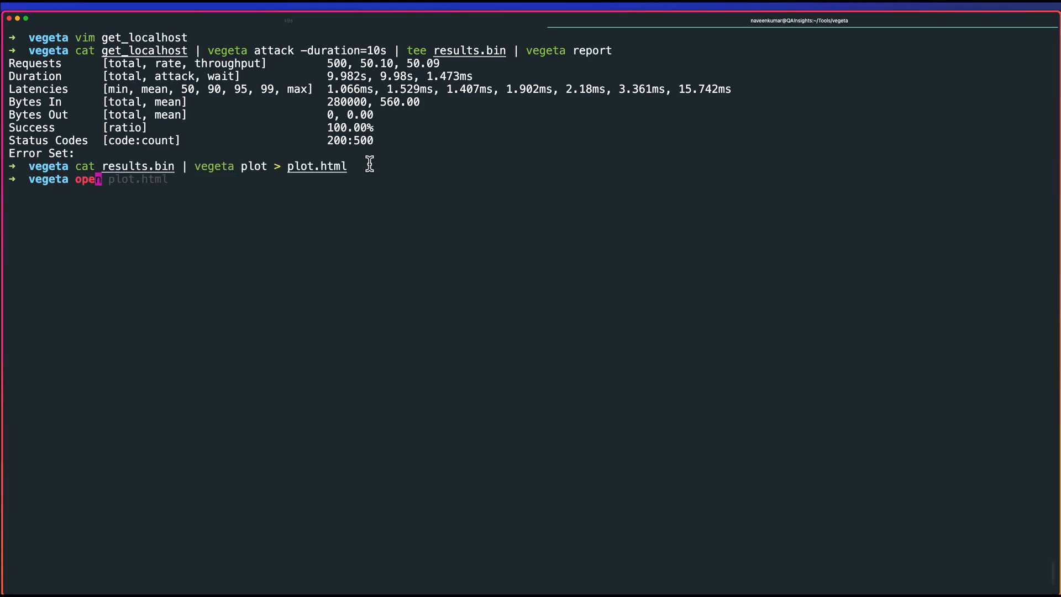
key("Return")
type("vim")
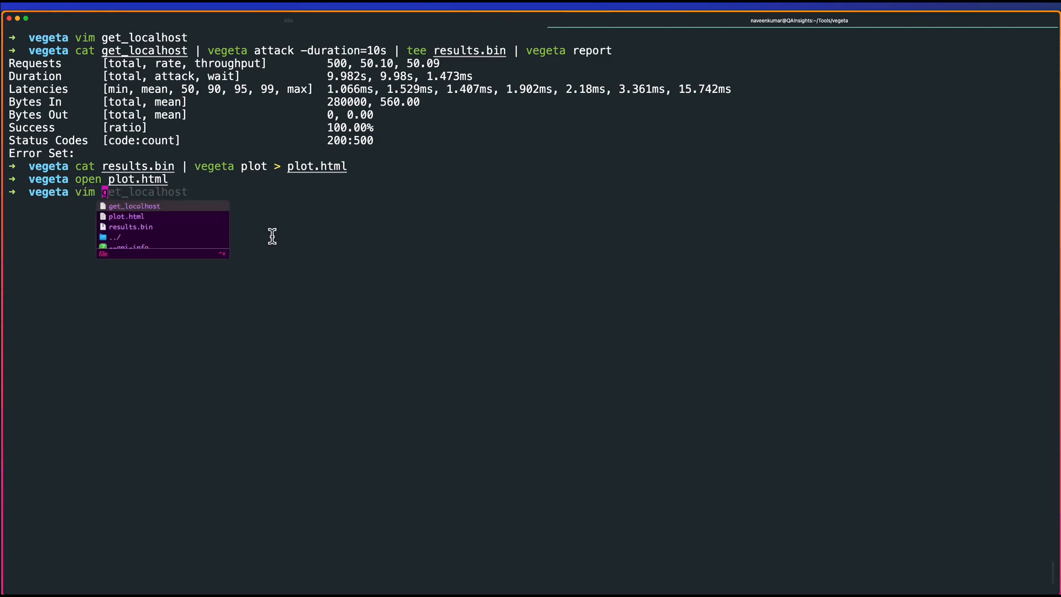
Create data.json in vim containing a {"test": "test"} object.
type("data.json")
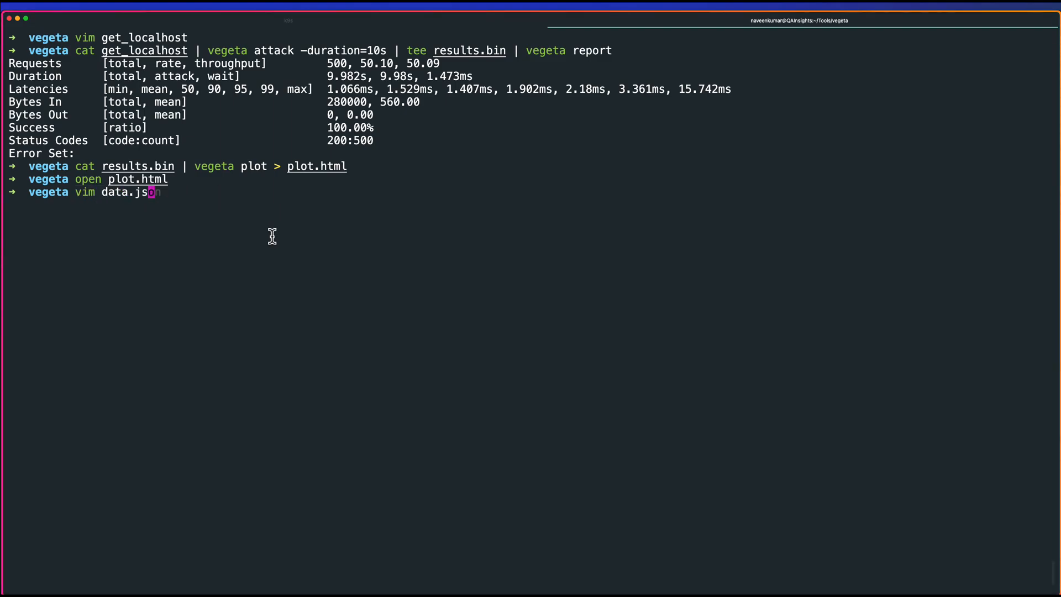
key("Return")
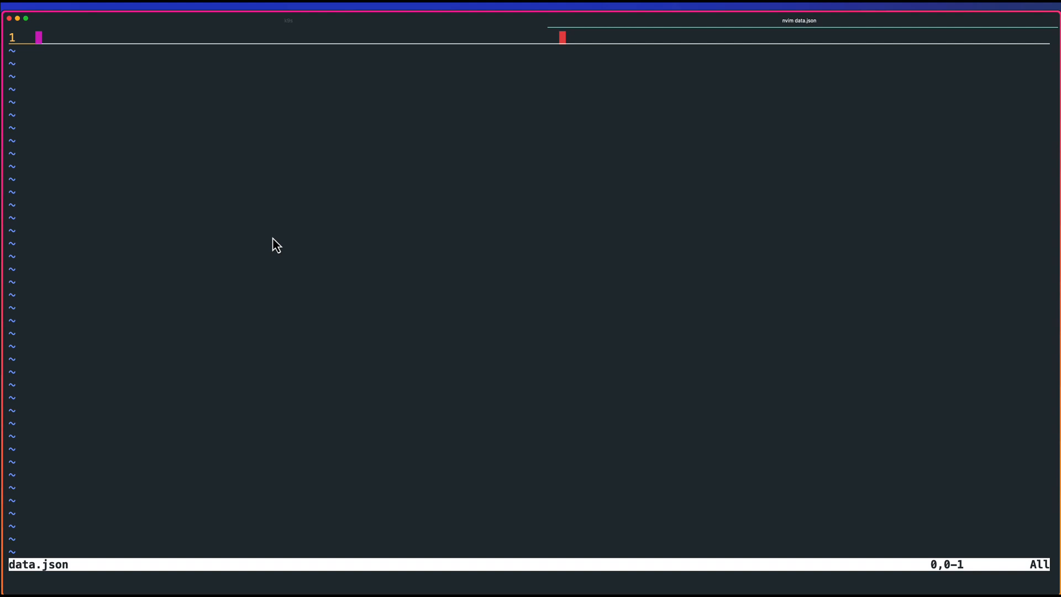
type("{")
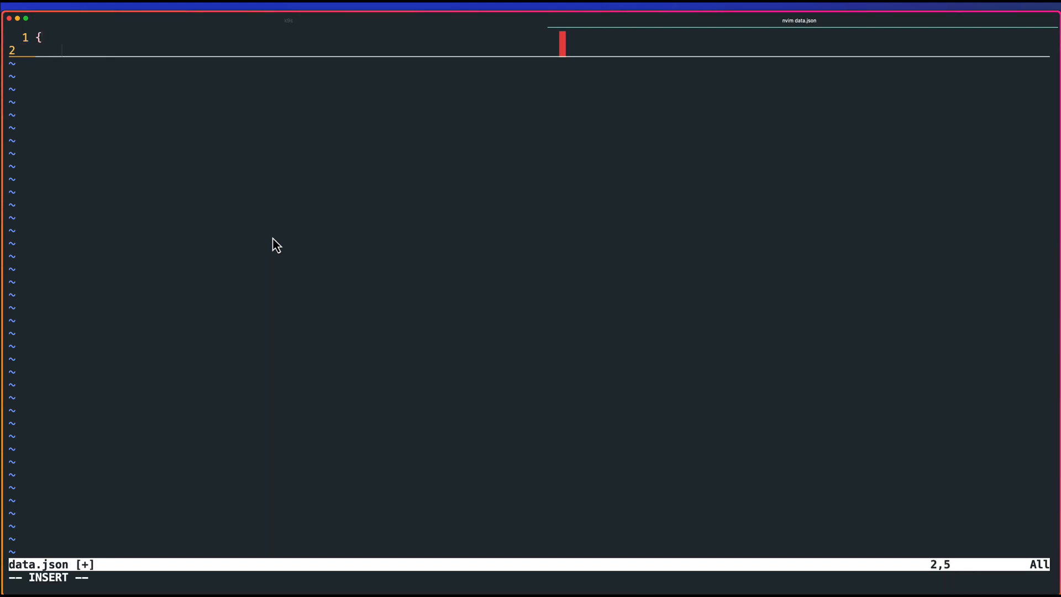
type("\"test\": \"test")
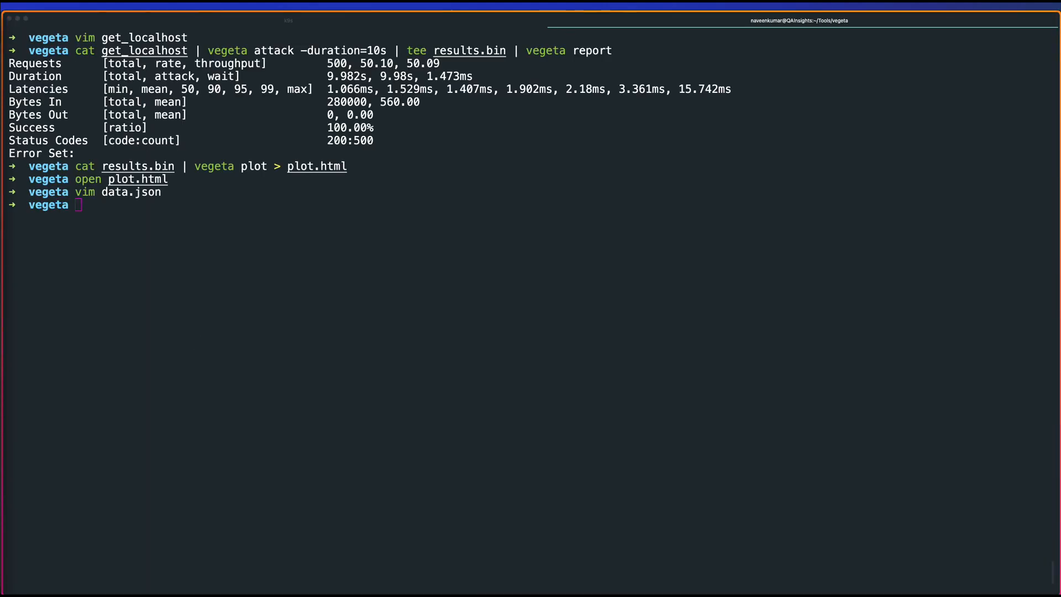
key("cmd+v")
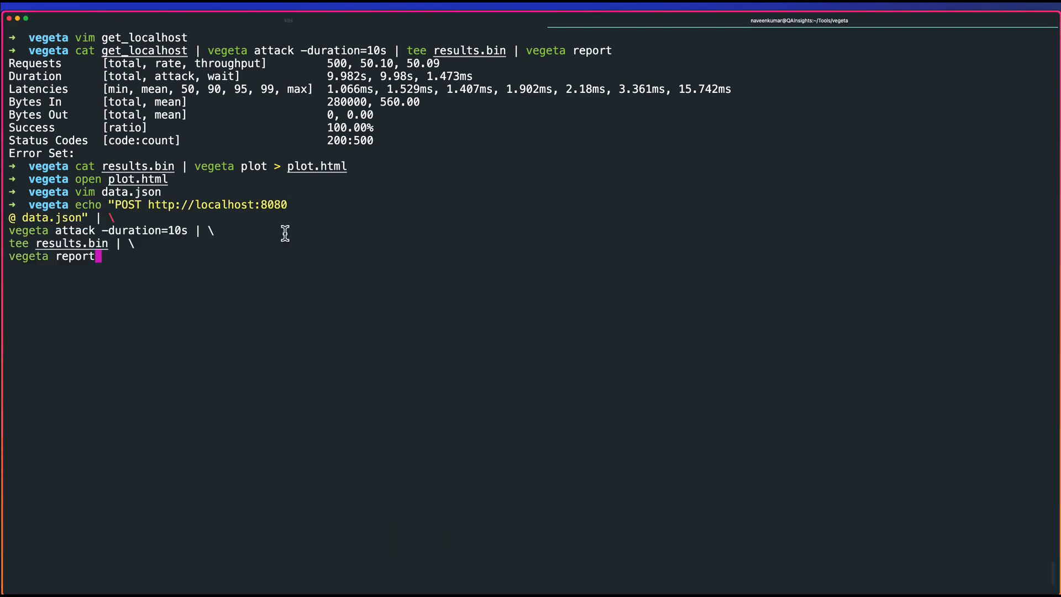
key("ctrl+e")
type("ls")
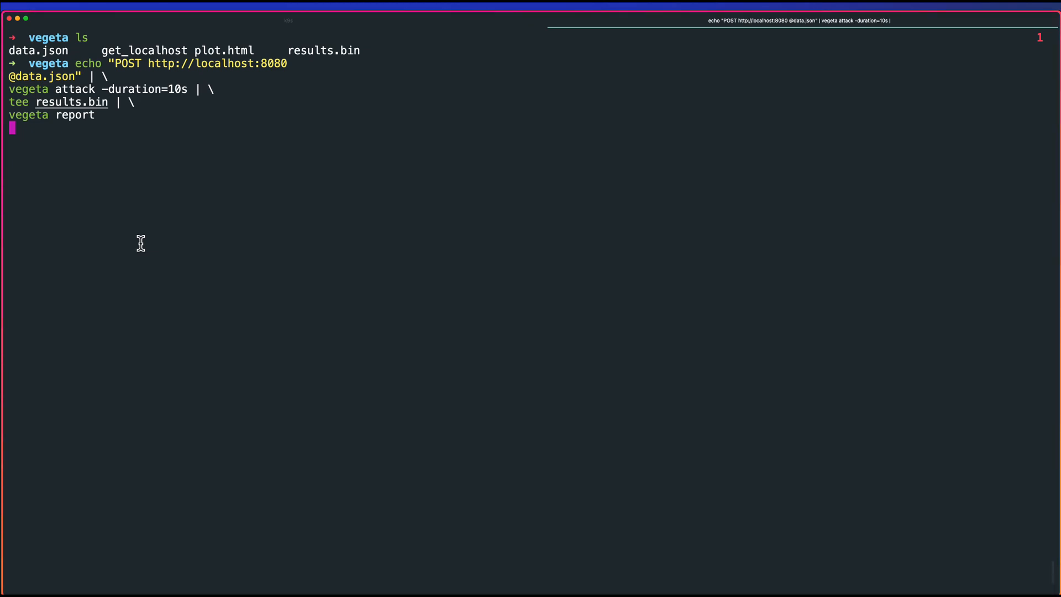
key("Return")
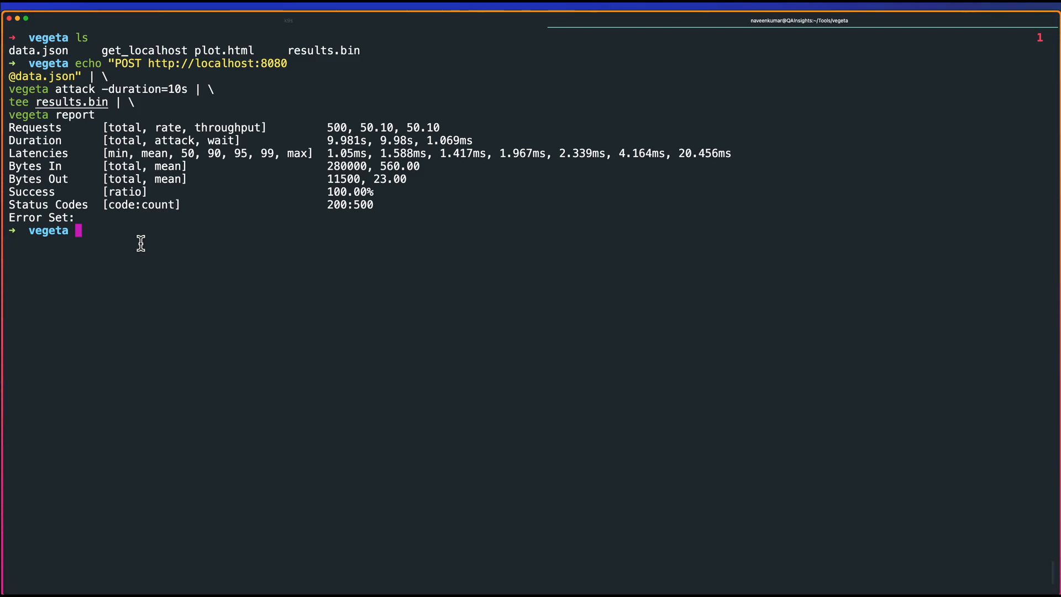
key("ctrl+e")
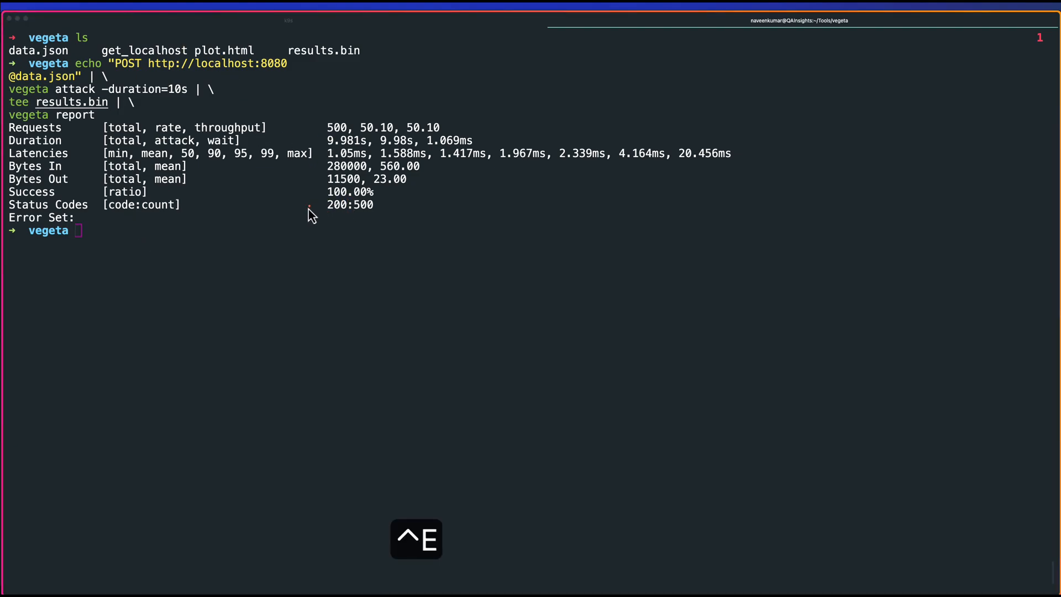